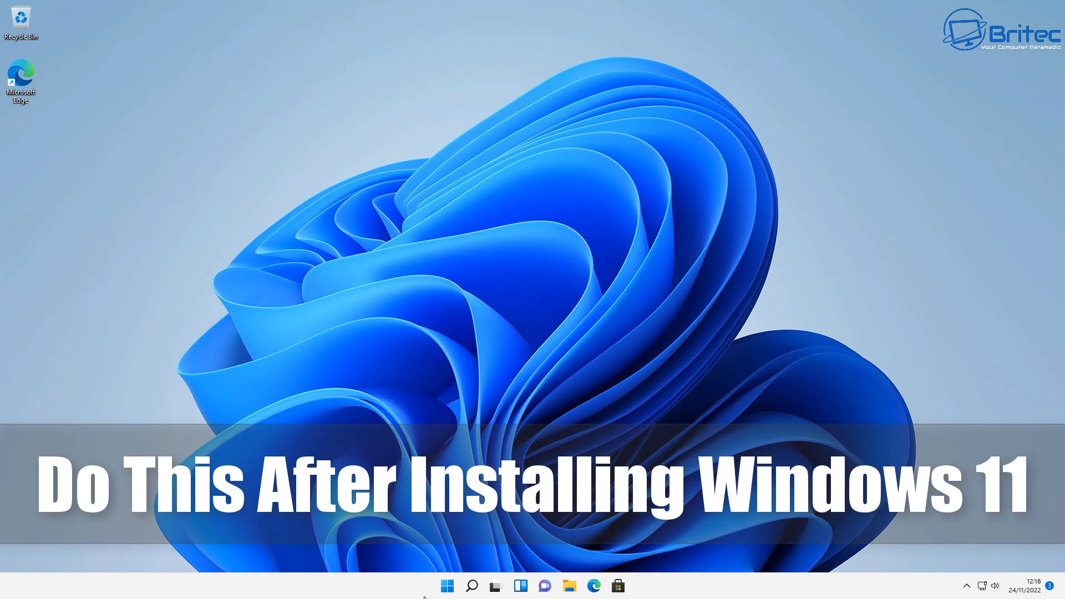
- Launch the Settings app from the taskbar onto its System page
left_click(446, 586)
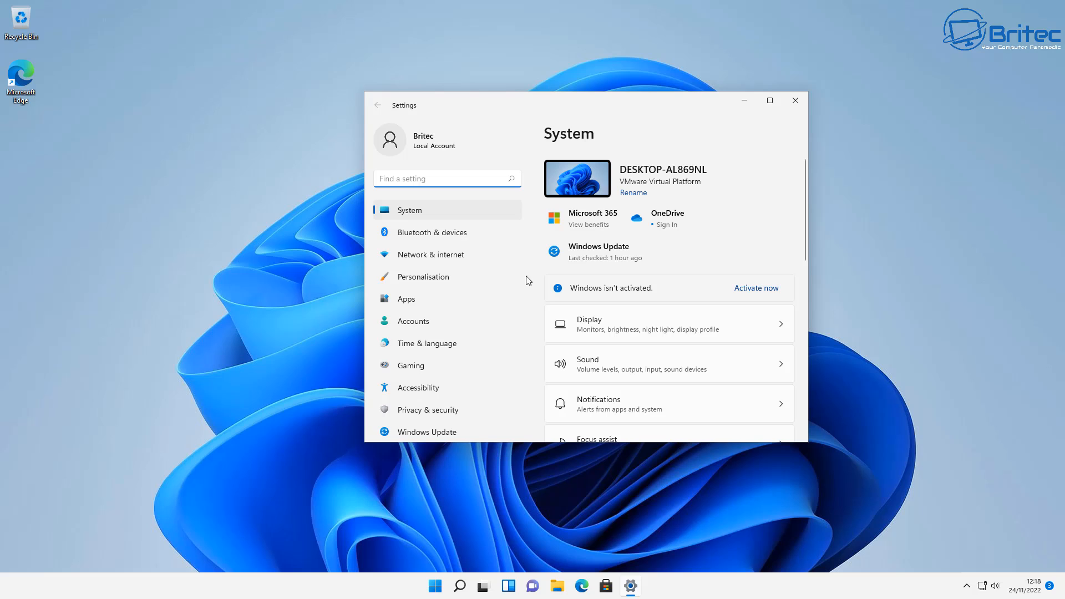
- Start downloading the pending updates from the Windows Update page
left_click(426, 432)
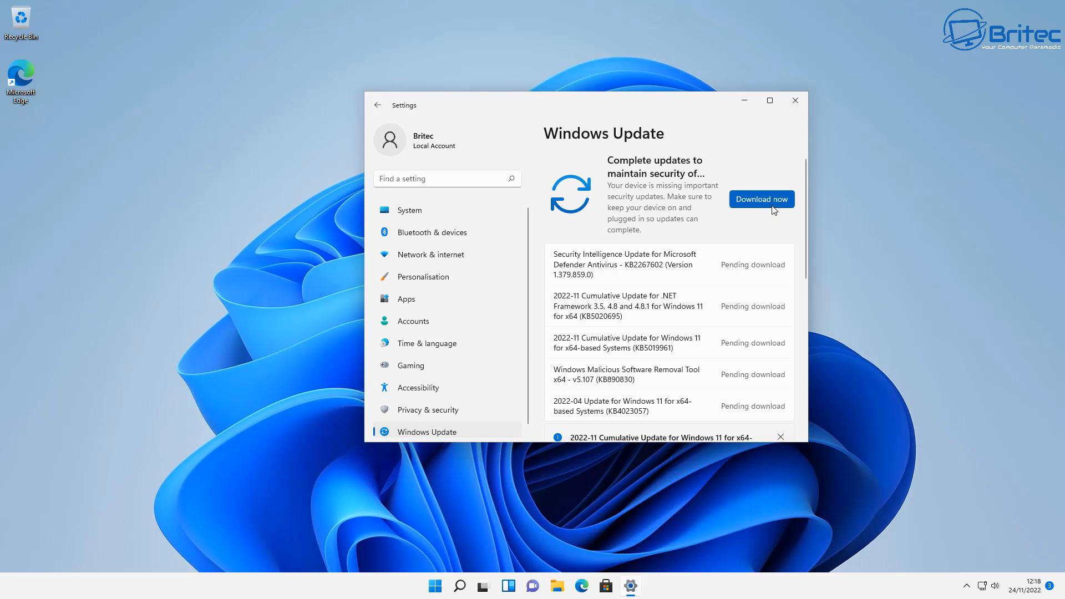
mouse_move(810, 441)
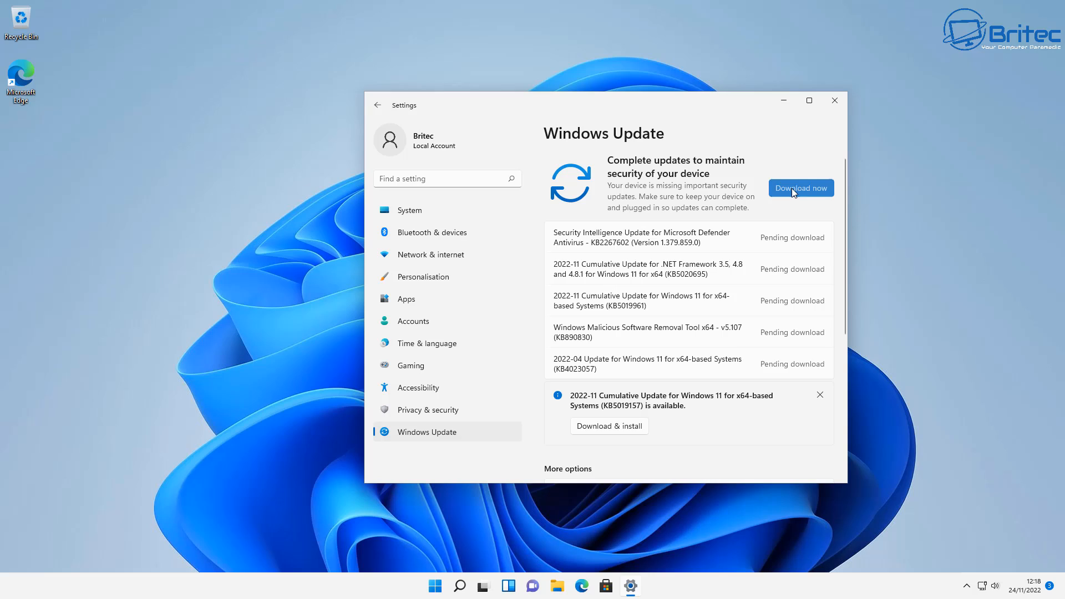
left_click(801, 188)
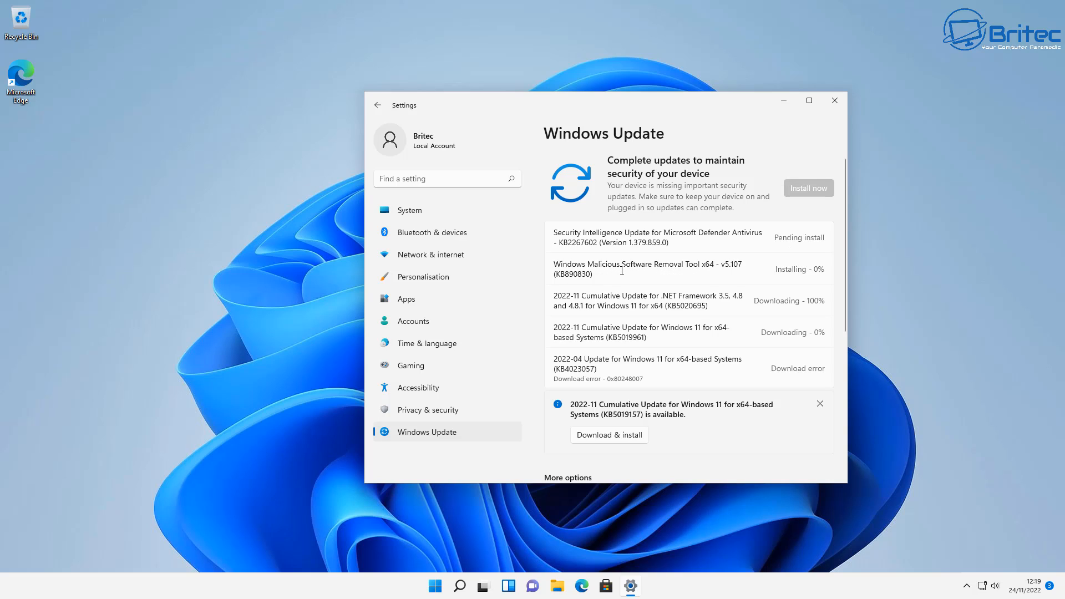
mouse_move(613, 93)
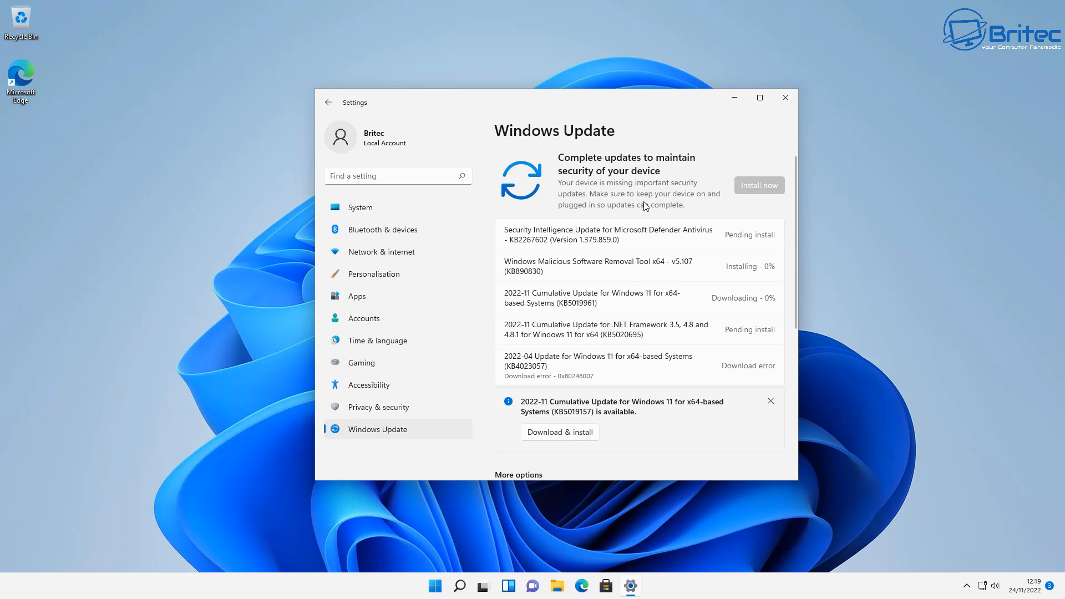
mouse_move(654, 267)
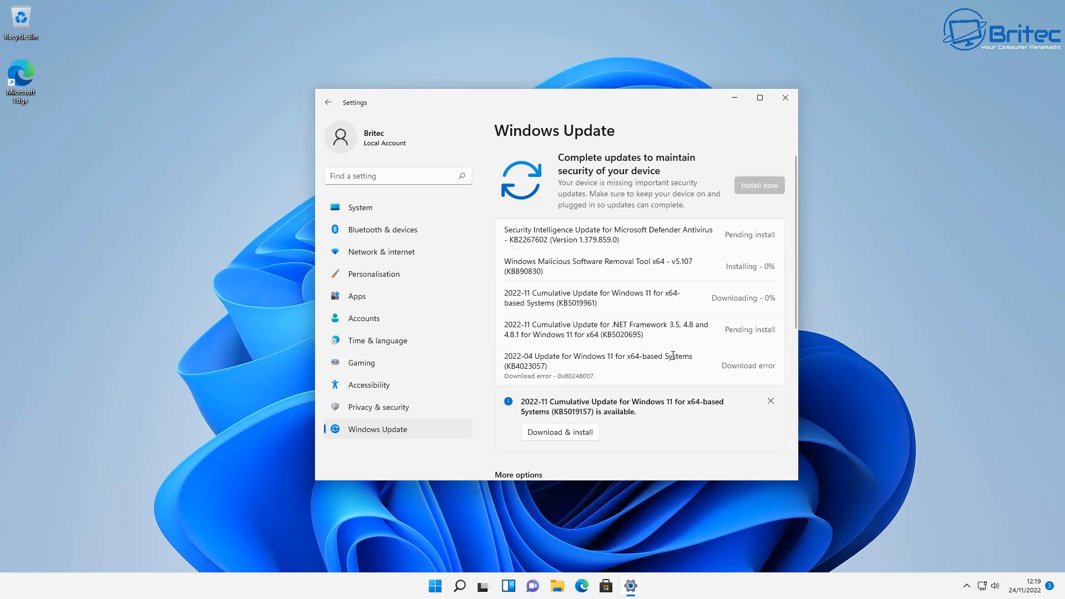
mouse_move(708, 363)
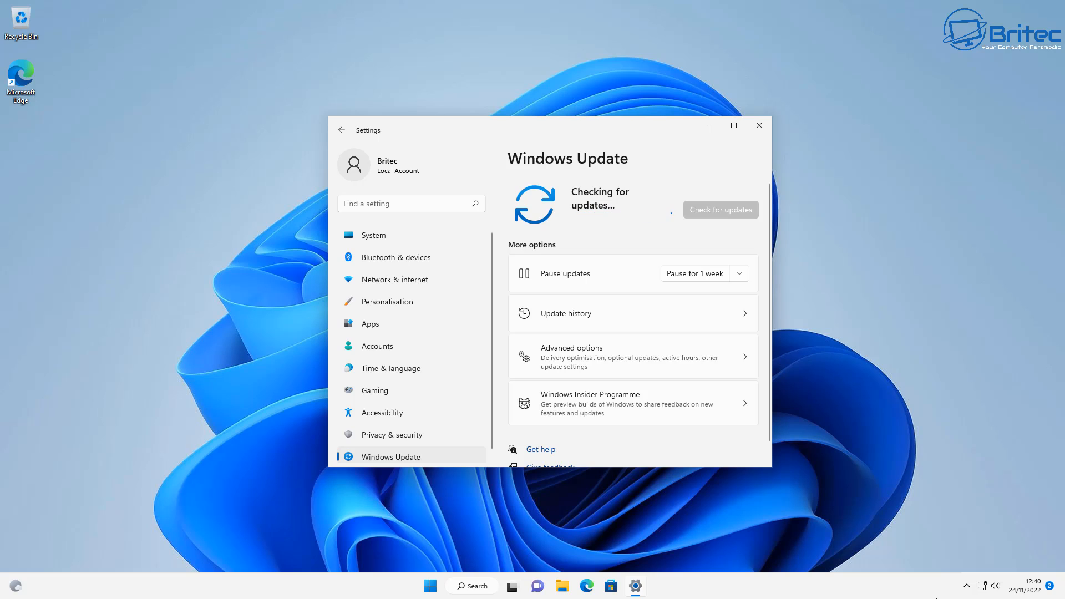
mouse_move(862, 485)
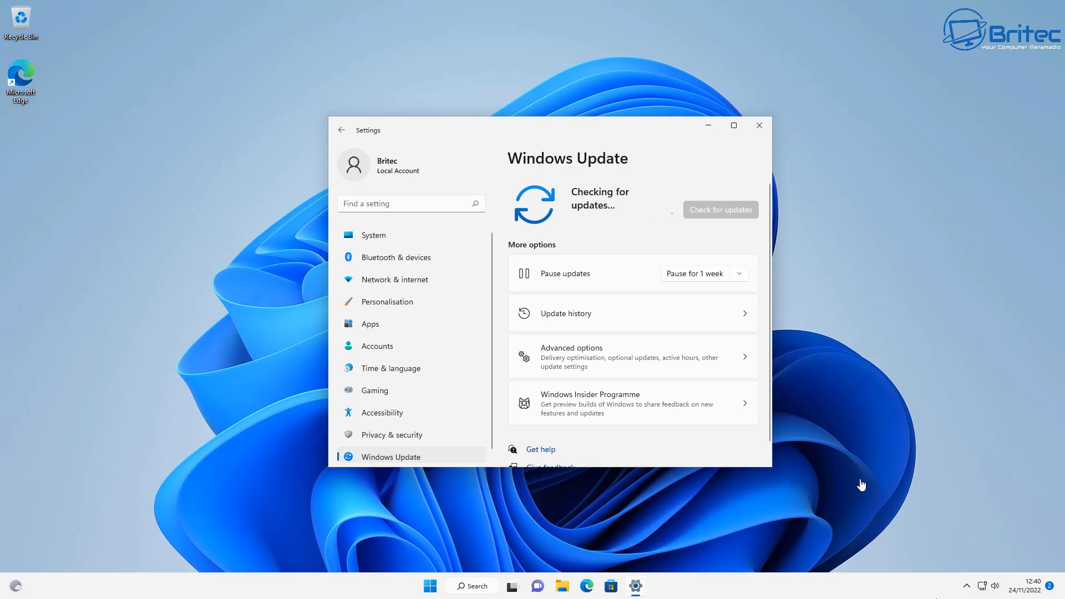
mouse_move(859, 483)
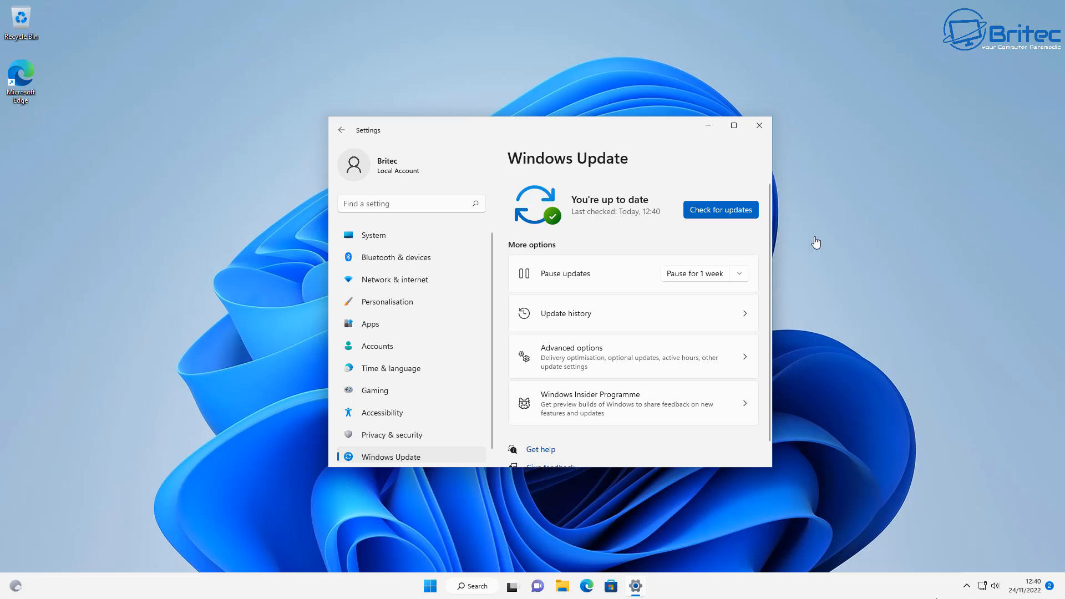
- Close Settings once the update check reports the device is up to date
left_click(759, 125)
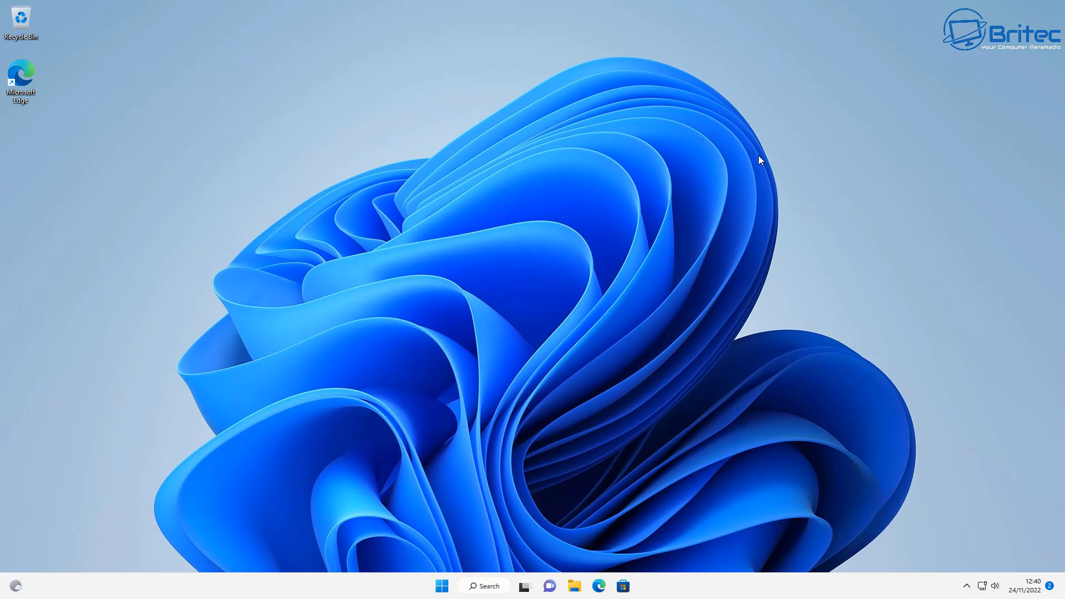
- Show the TUF GAMING X570-PLUS (WI-FI) Driver & Tools downloads for Windows 11 64-bit
left_click(599, 585)
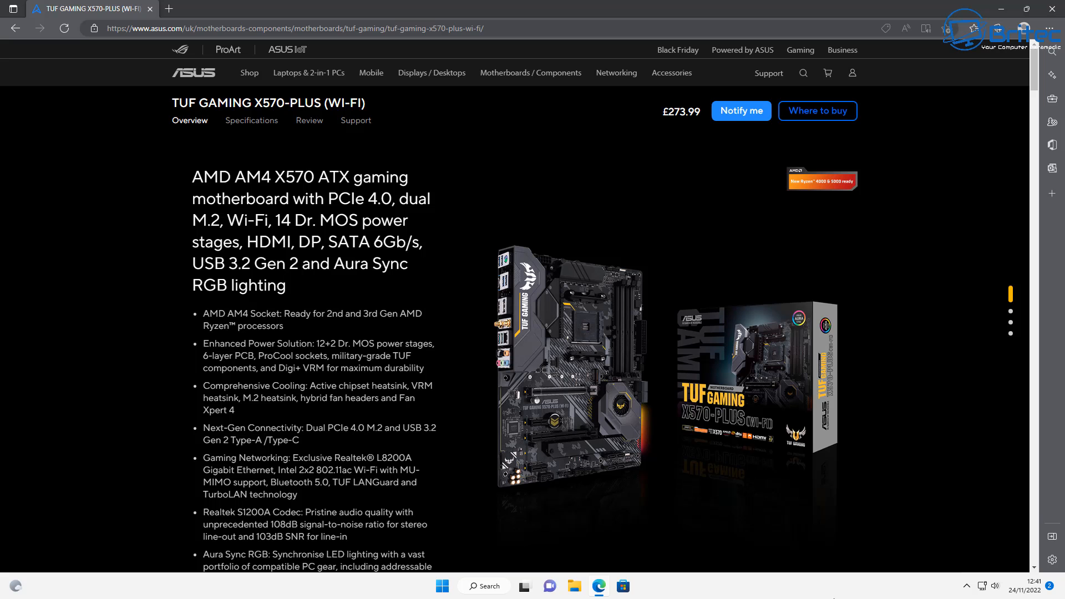
mouse_move(955, 549)
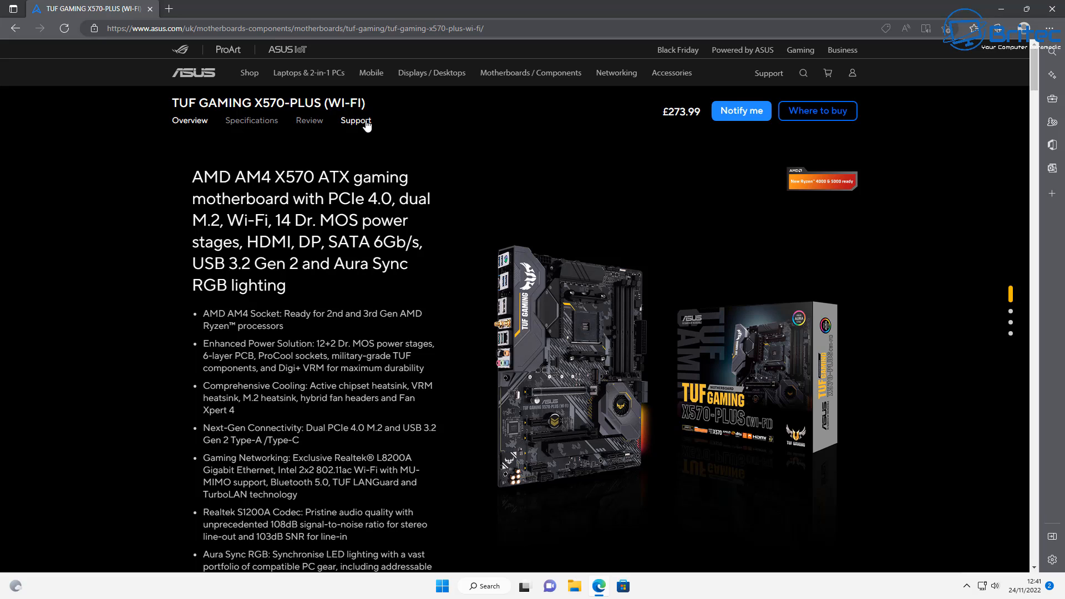
left_click(355, 120)
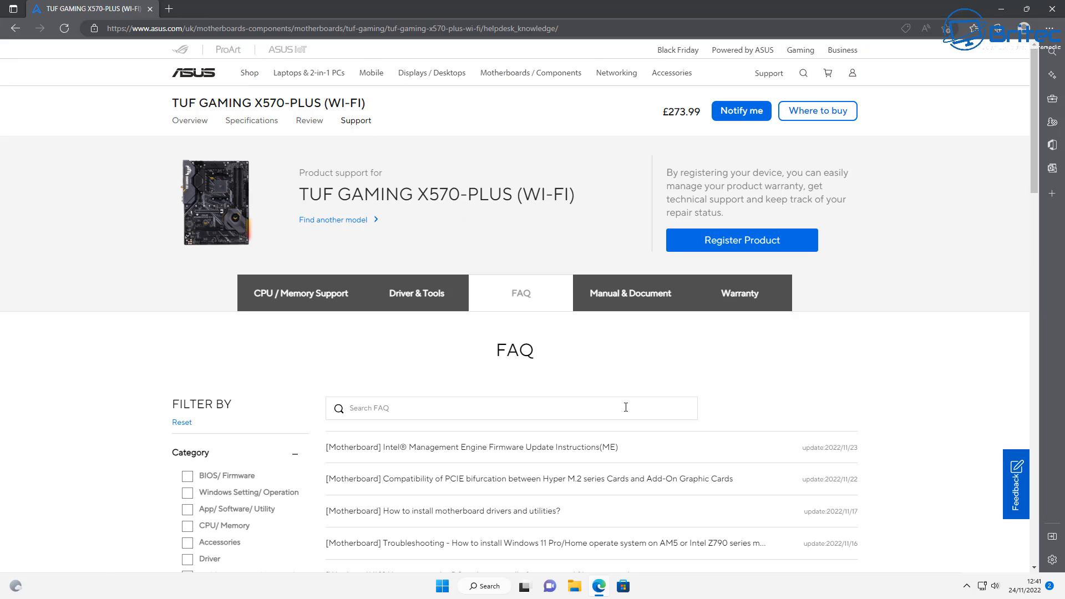
mouse_move(468, 366)
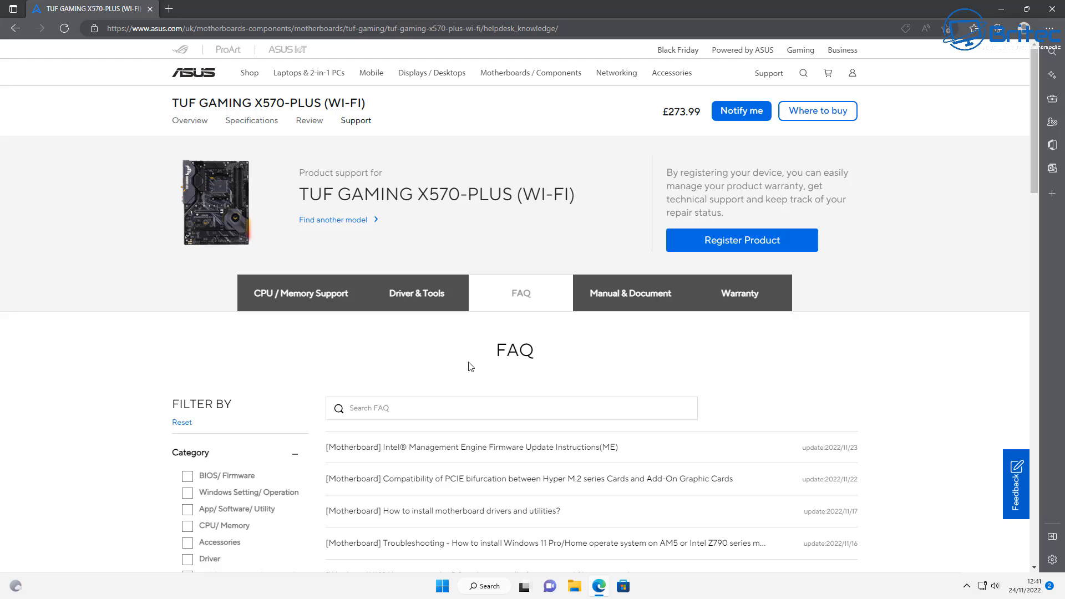
left_click(417, 292)
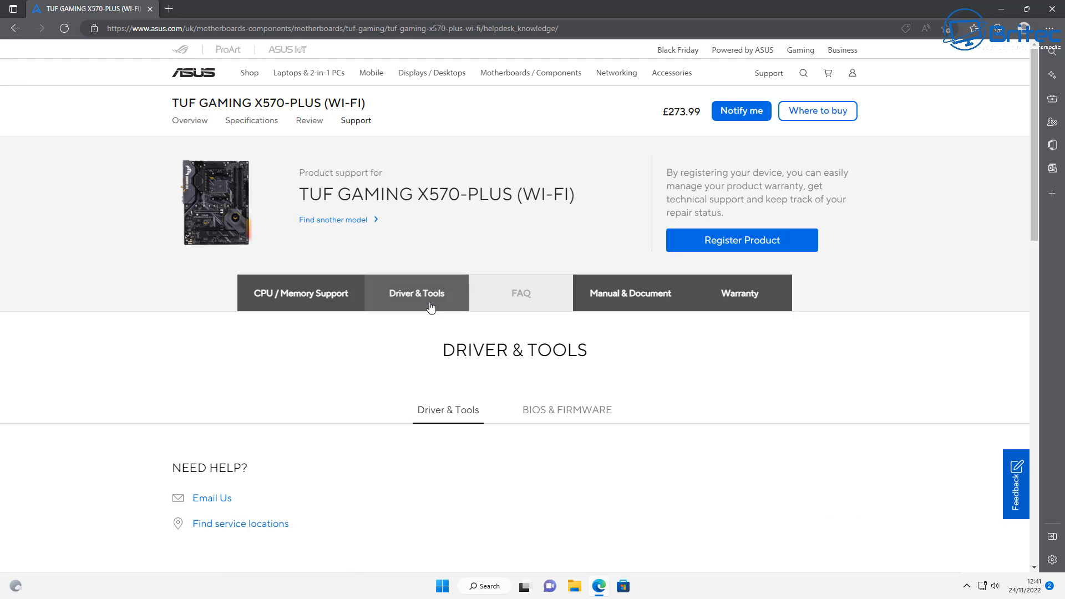
left_click(416, 293)
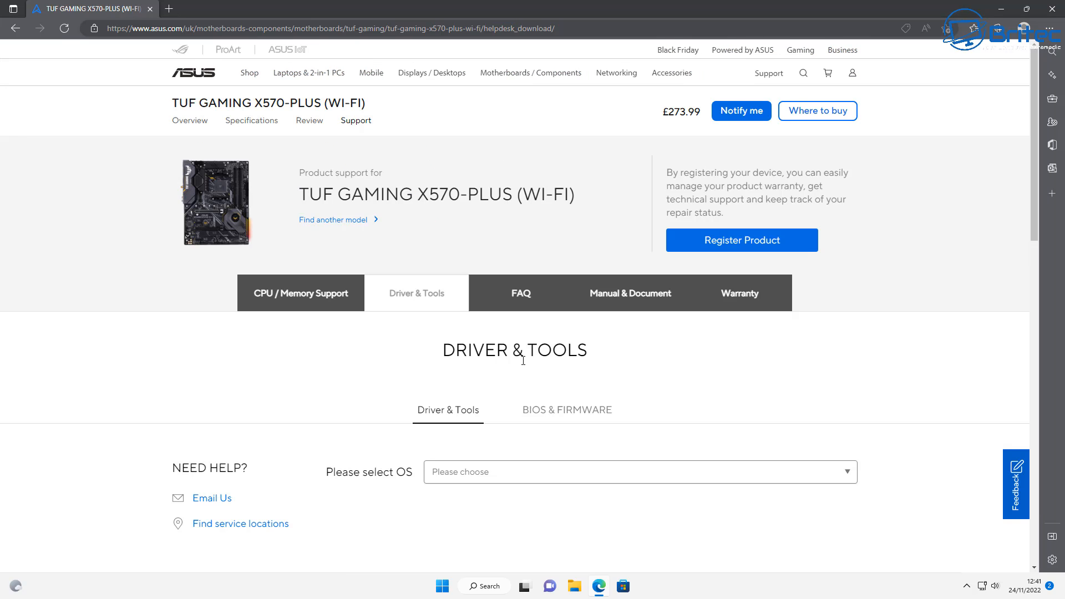
mouse_move(513, 347)
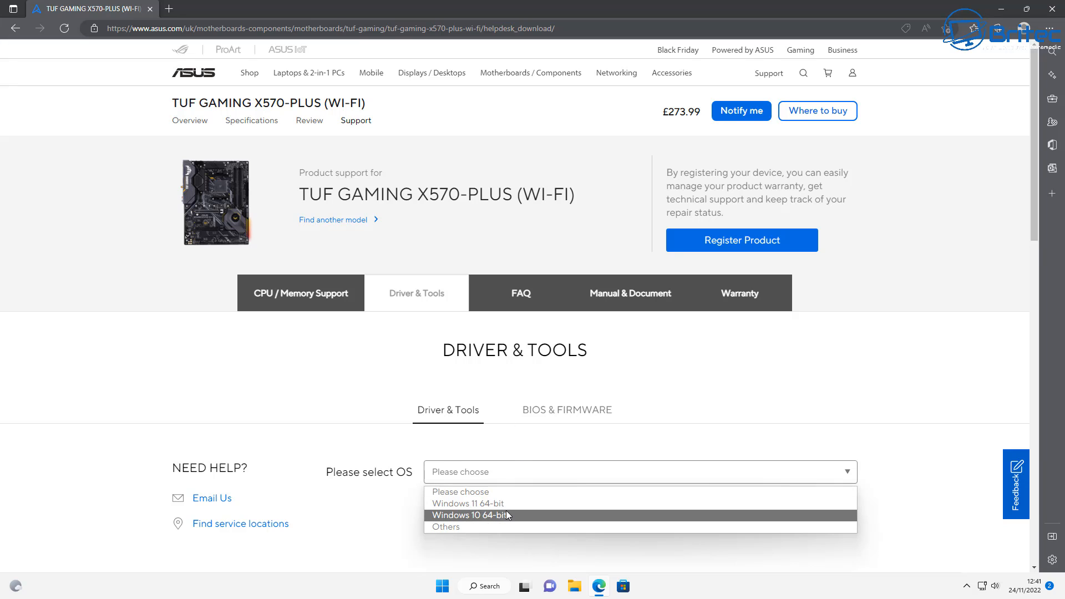
left_click(467, 504)
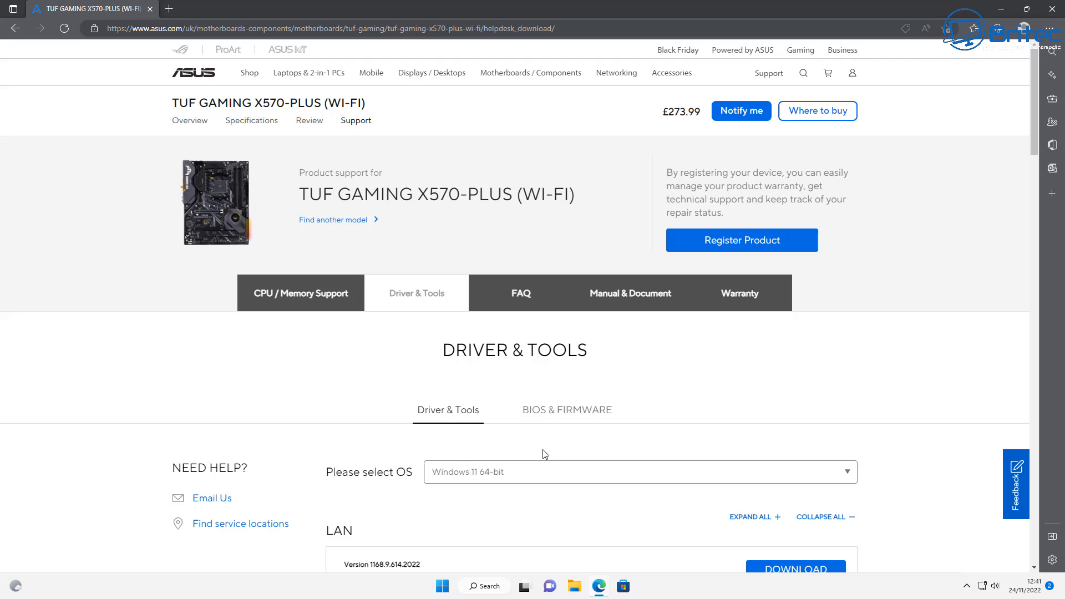
- Scroll through the board's Windows 11 driver list to review it
scroll("down", 3)
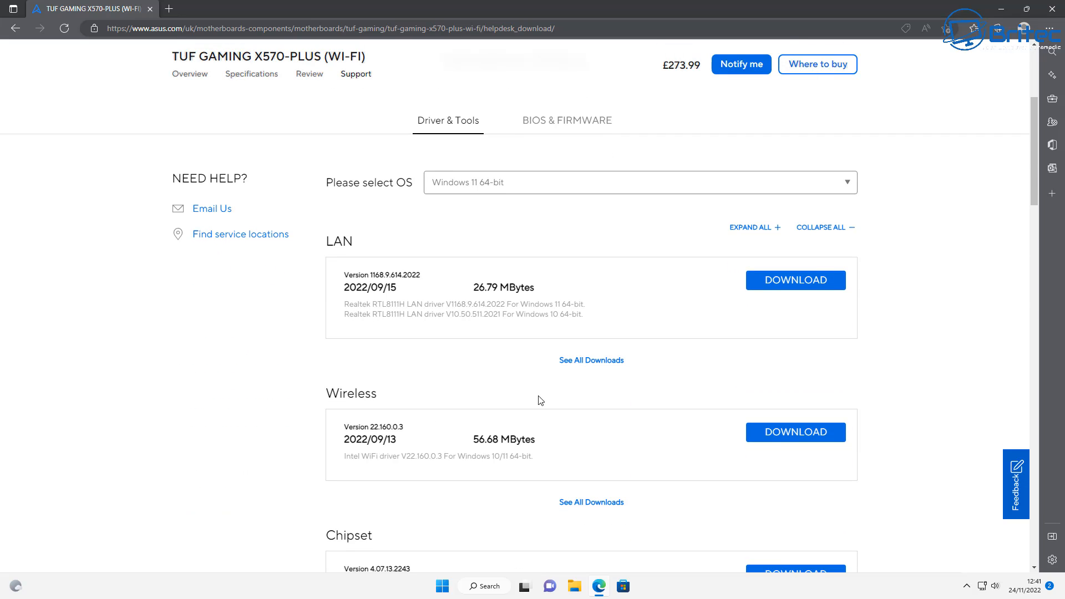
scroll("down", 3)
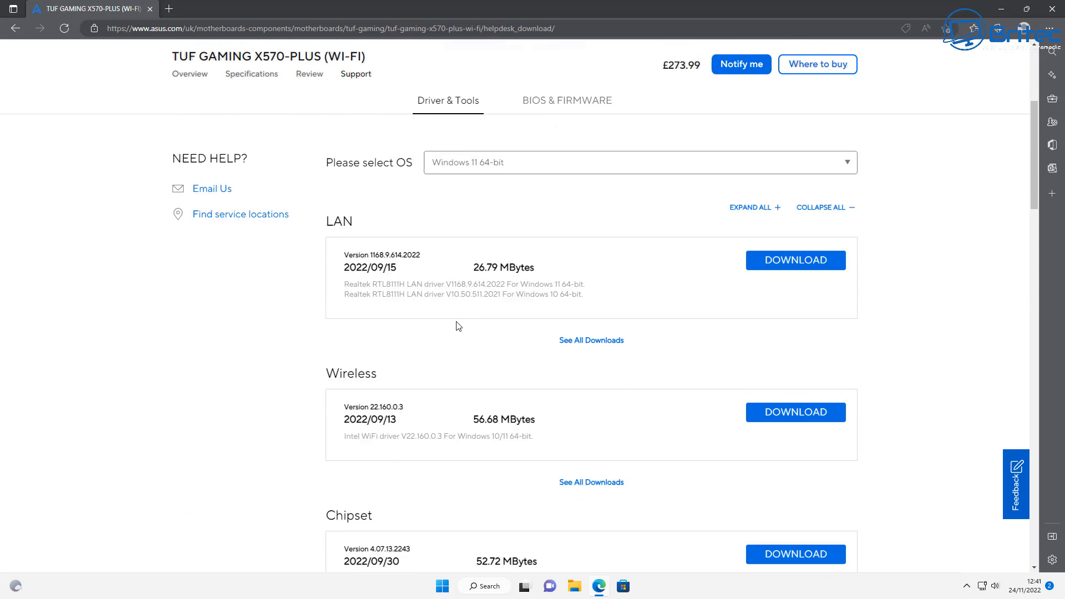
scroll("down", 3)
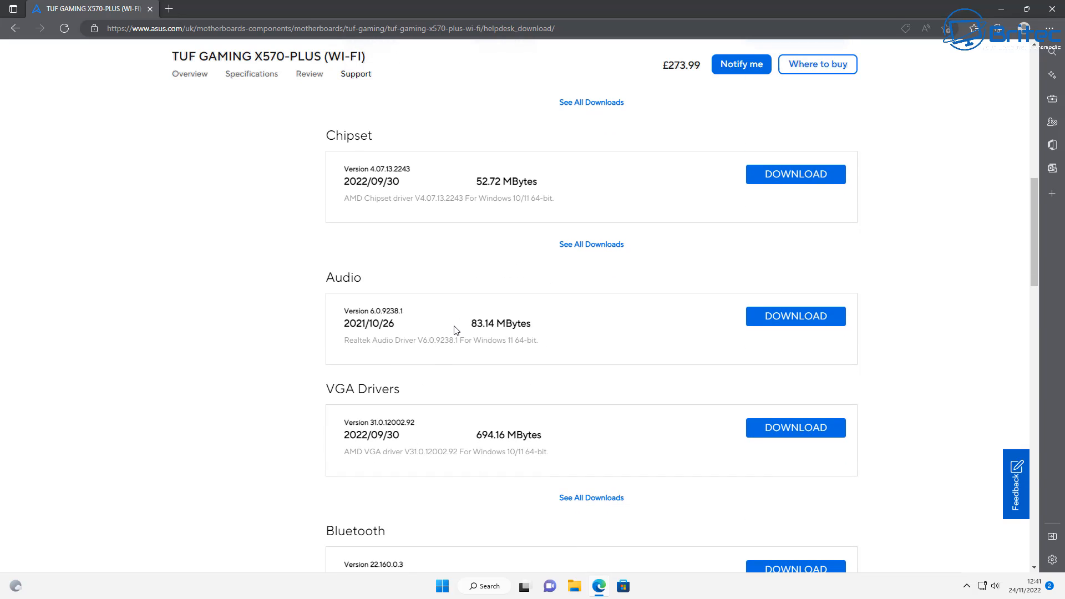
scroll("down", 3)
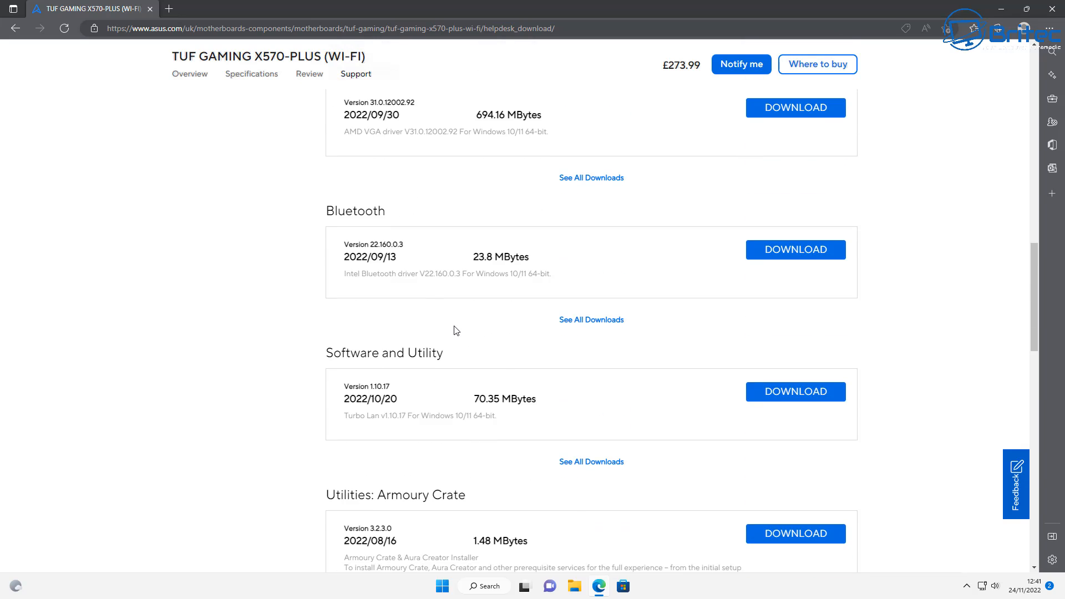
scroll("down", 3)
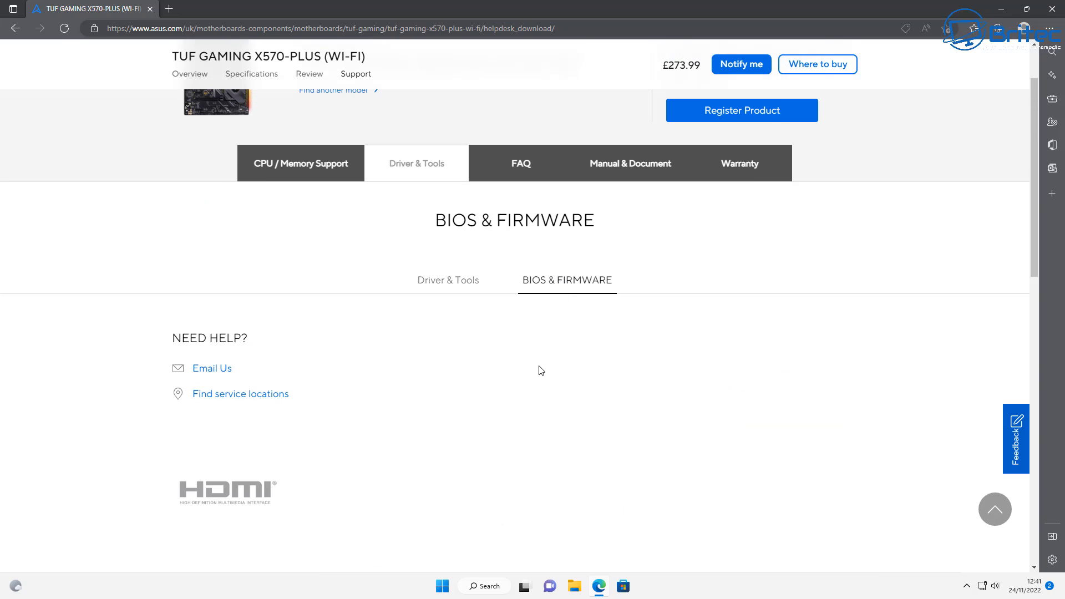
- Load the BIOS & FIRMWARE section listing BIOS version 4403
left_click(567, 279)
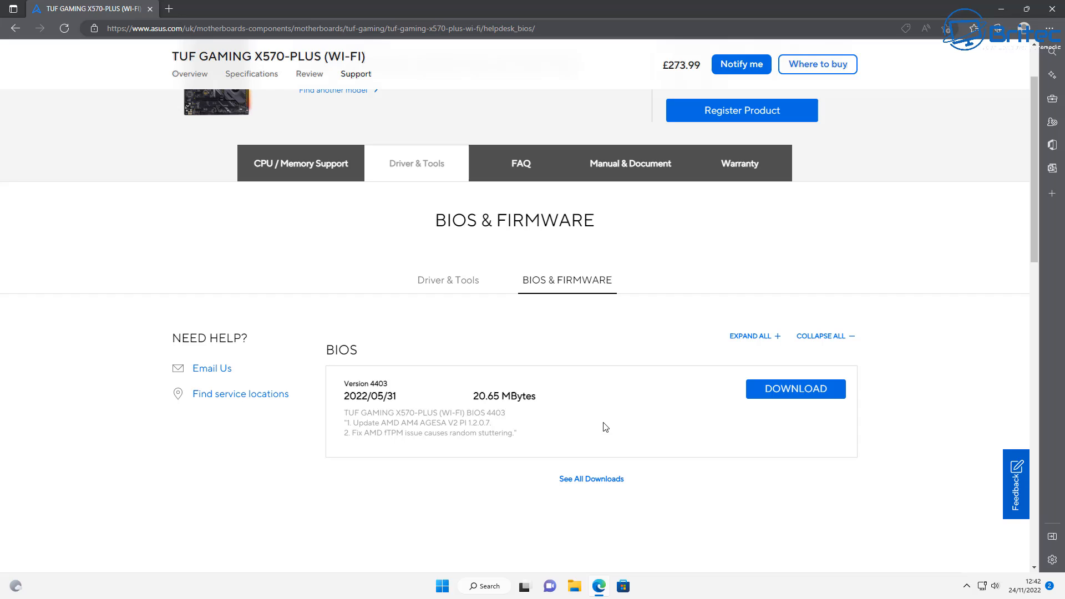
mouse_move(999, 535)
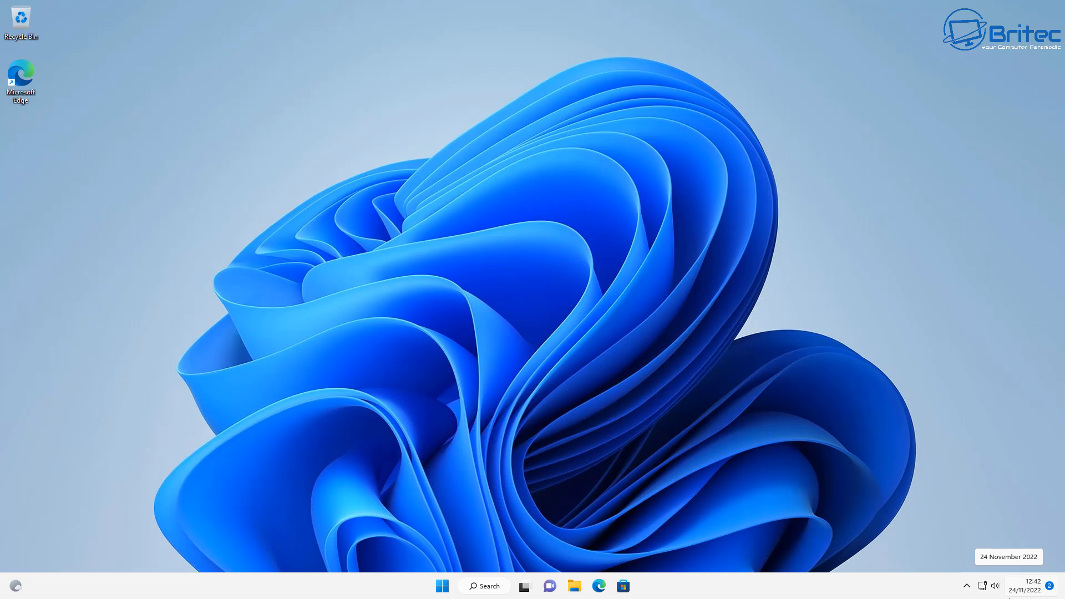
mouse_move(546, 460)
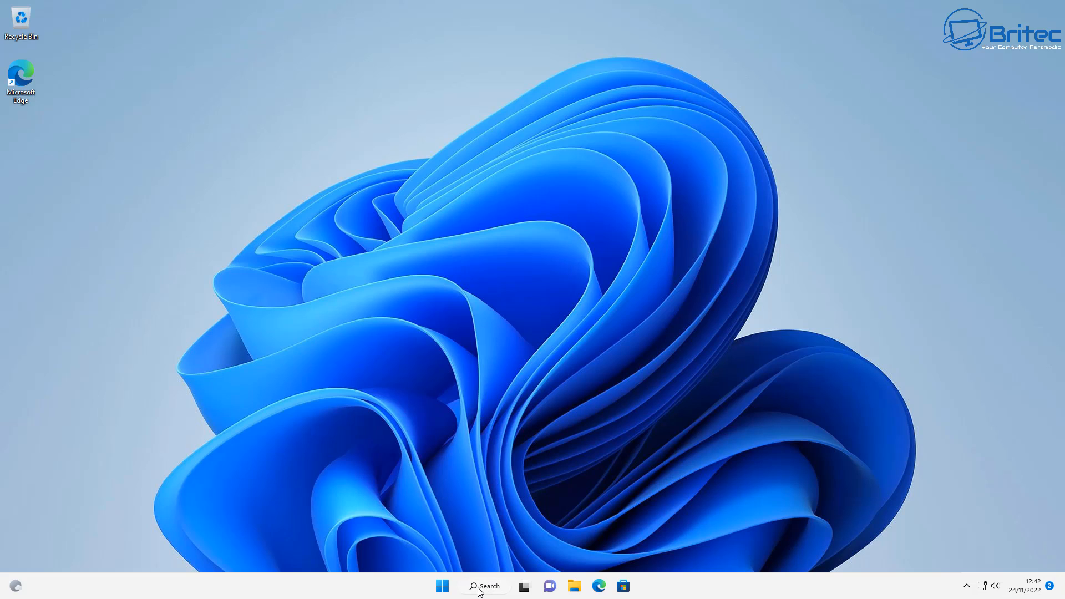
- Search for 'restore' and bring up the Create a restore point System Properties window
left_click(484, 586)
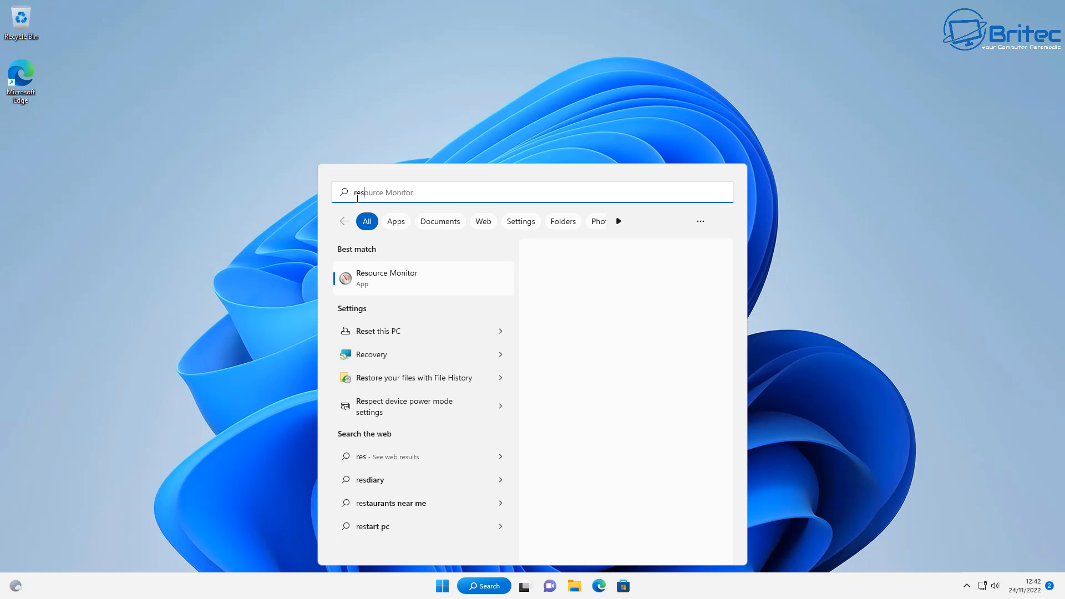
type("restore")
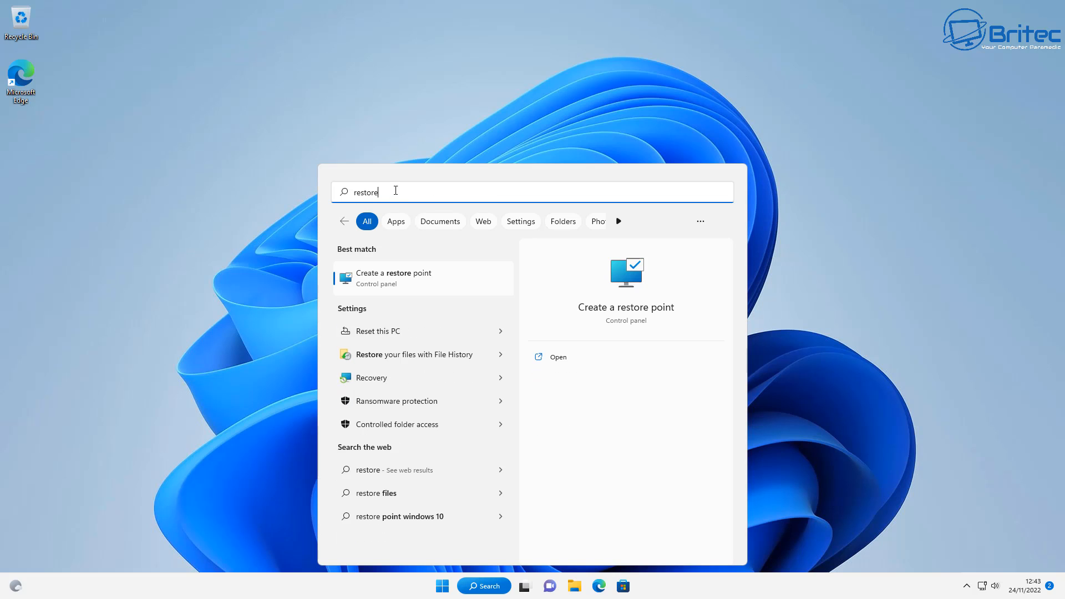
mouse_move(406, 283)
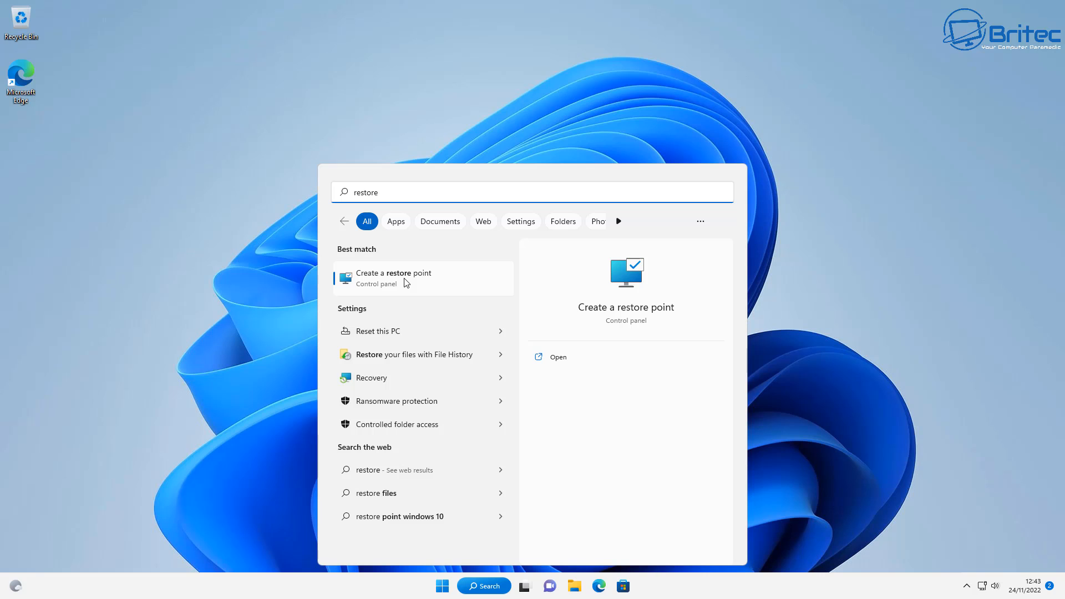
left_click(392, 277)
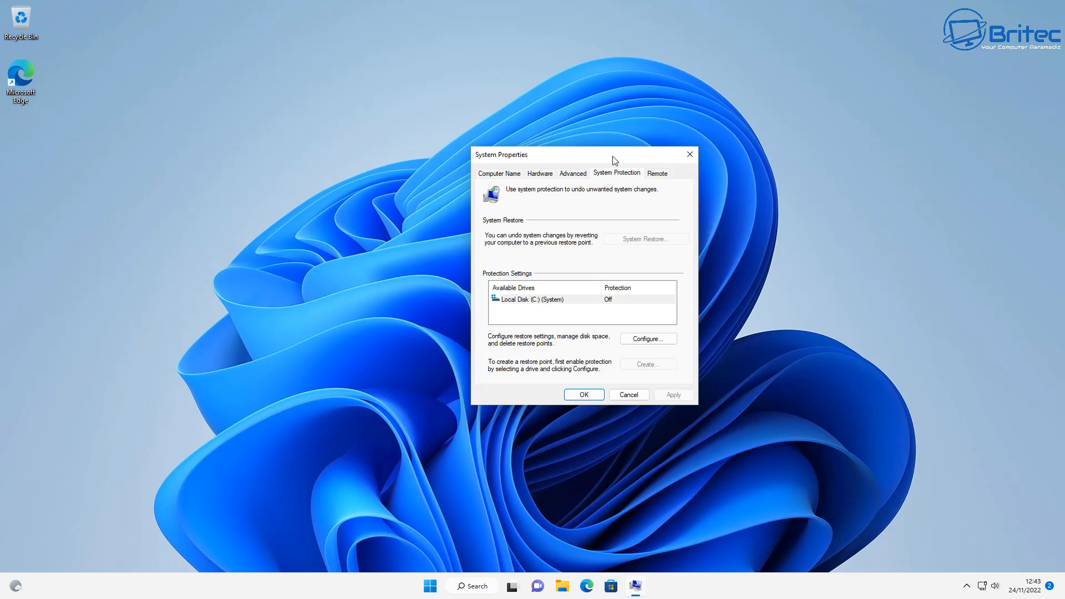
left_click_drag(611, 154, 533, 144)
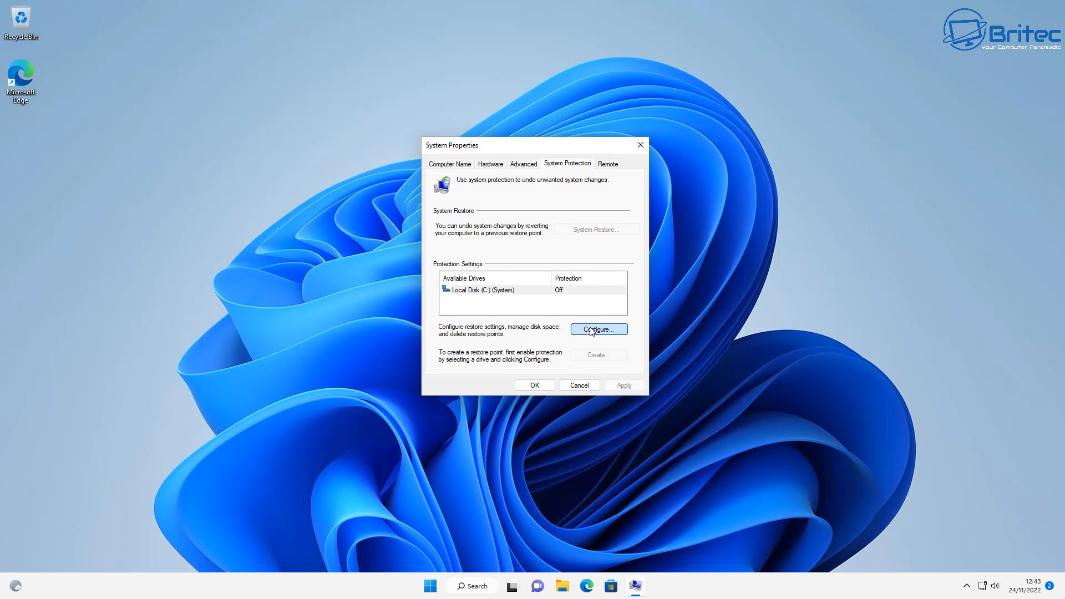
- Turn on system protection for drive C with max usage at 2% (1.19 GB)
left_click(598, 328)
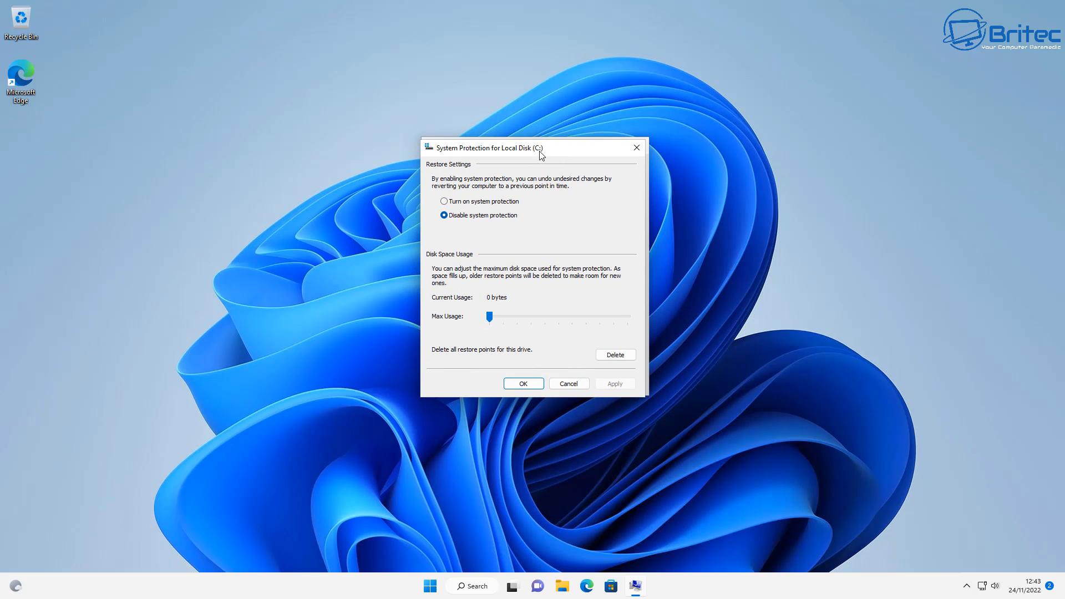
left_click(443, 200)
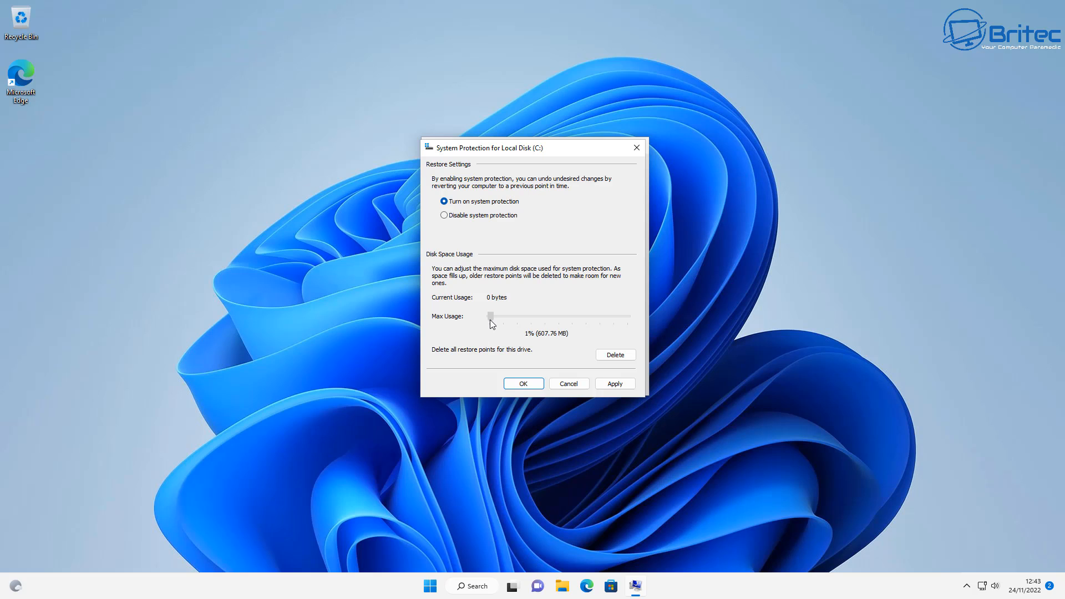
left_click_drag(489, 316, 492, 316)
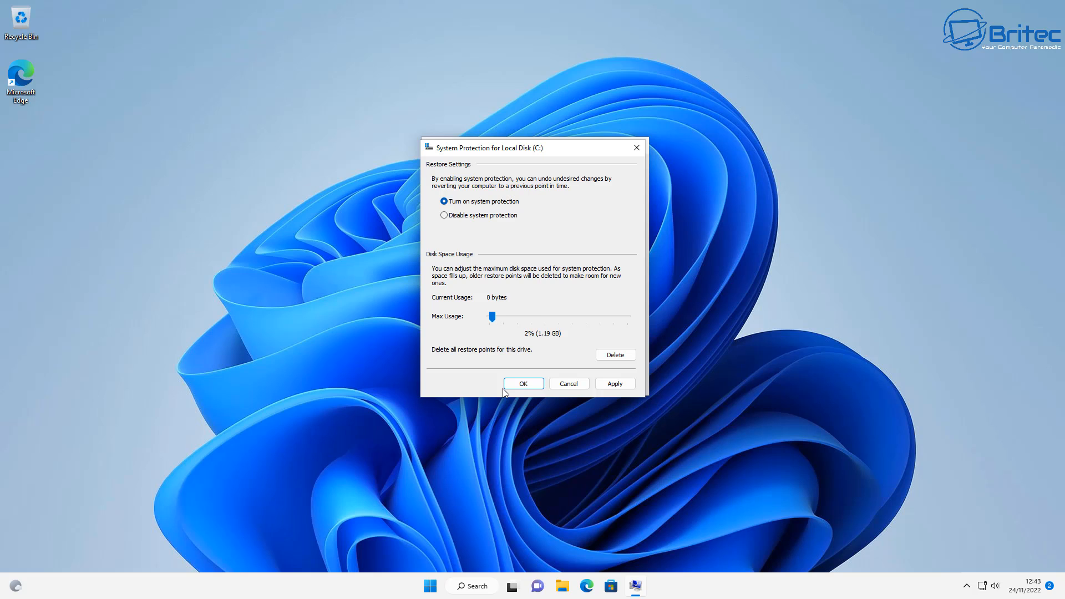
mouse_move(627, 389)
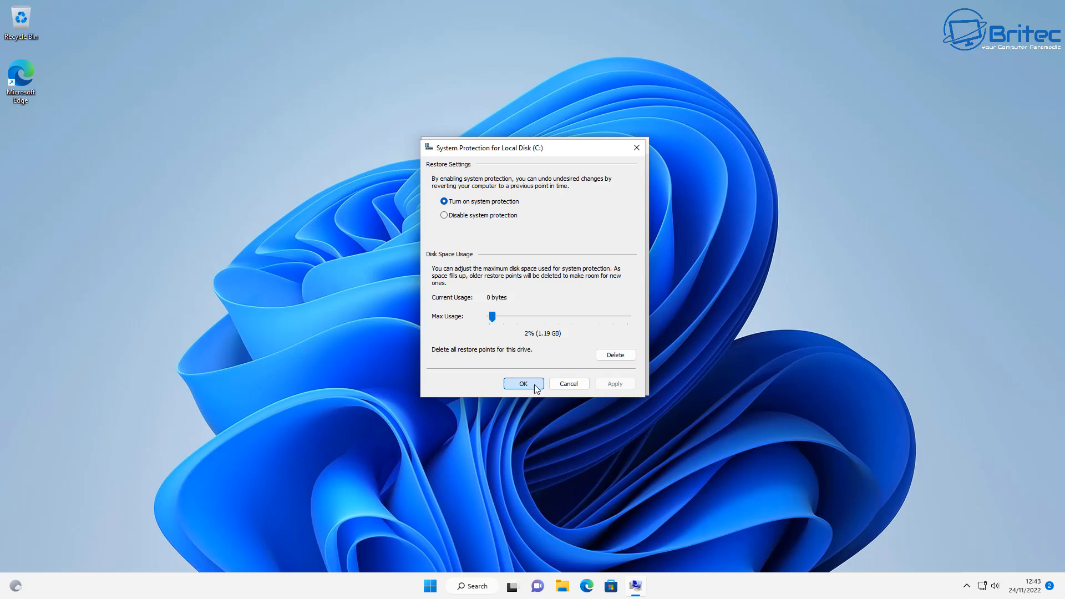
- Confirm the protection settings and create a restore point named 'install'
left_click(523, 383)
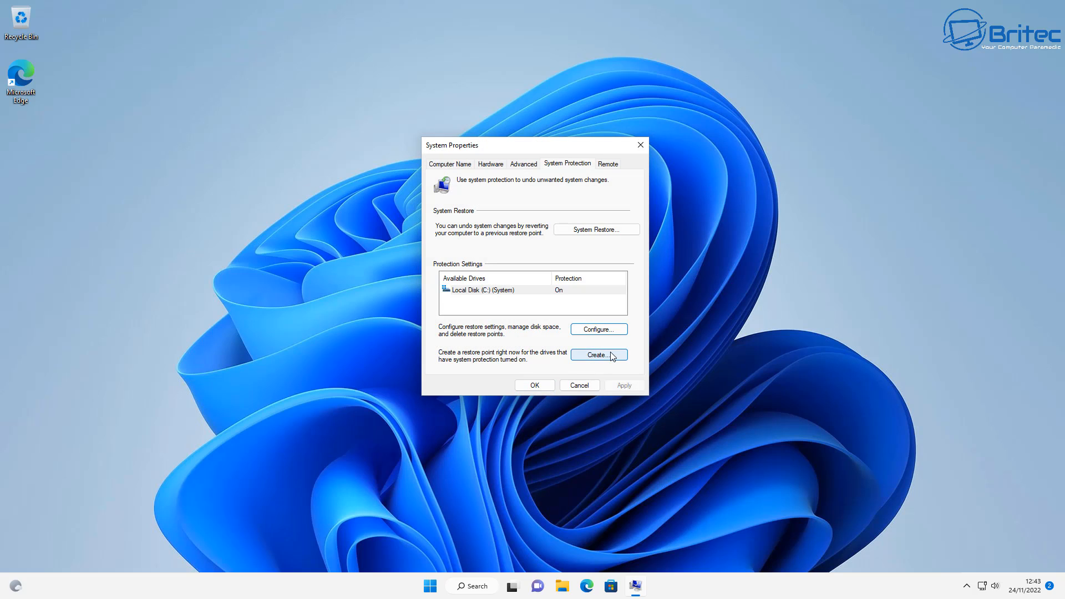
left_click(598, 355)
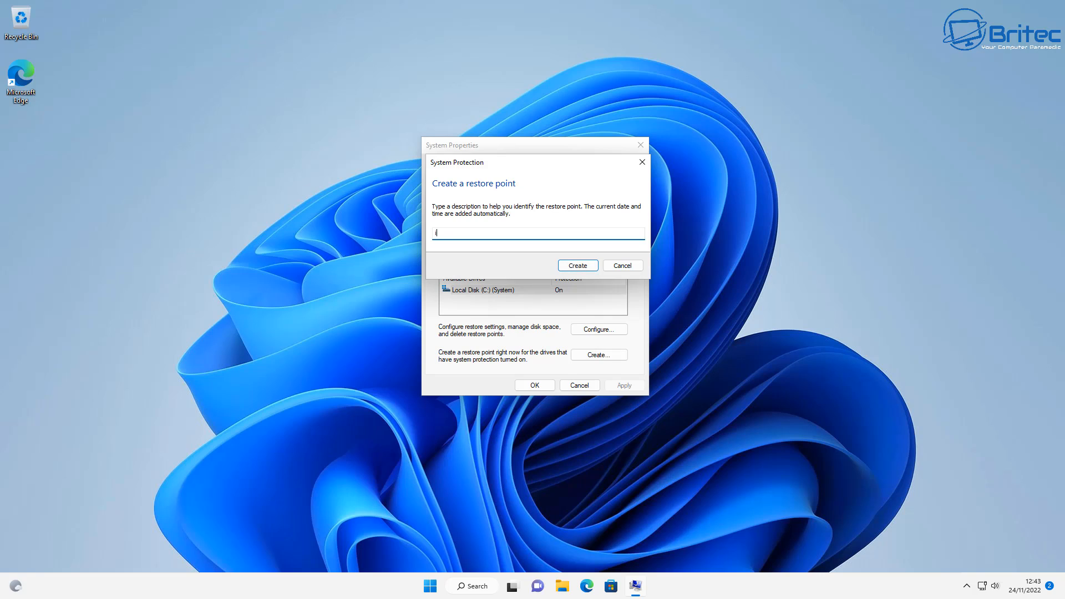
type("install")
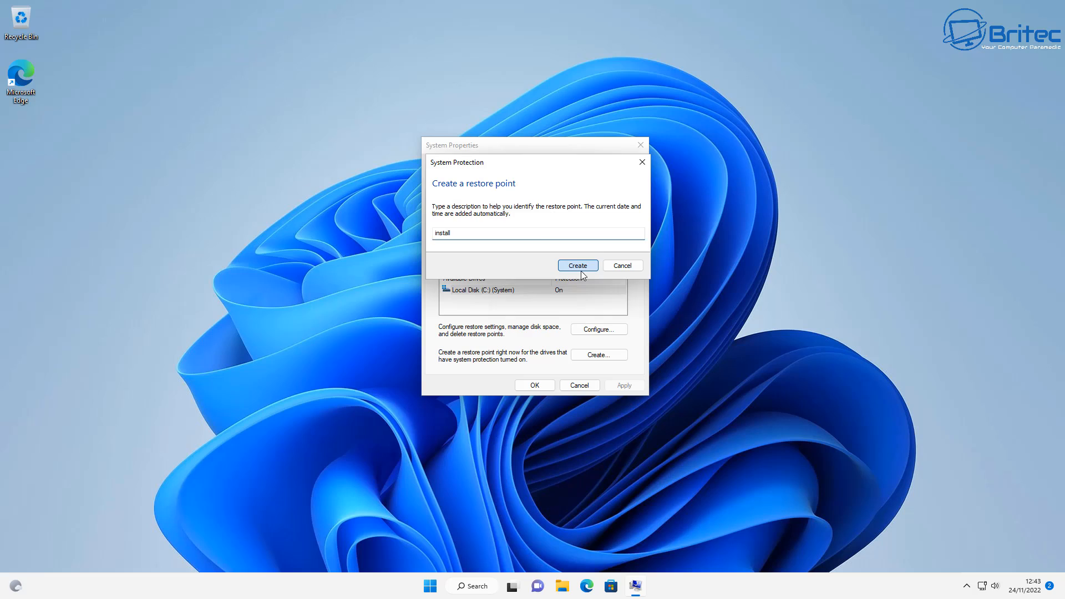
left_click(577, 266)
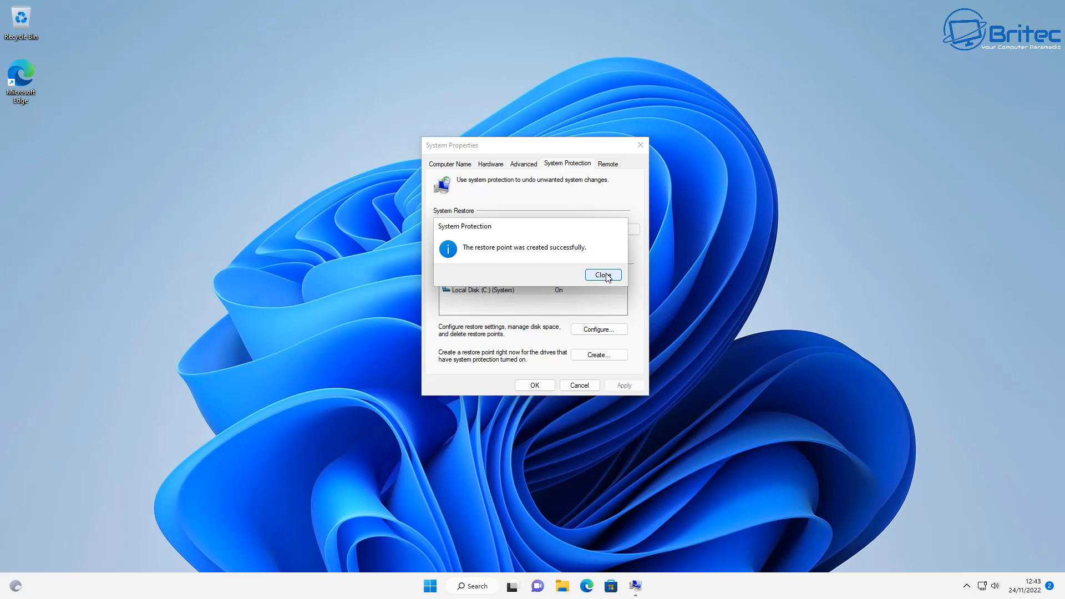
- Dismiss the success message and close System Properties
left_click(602, 276)
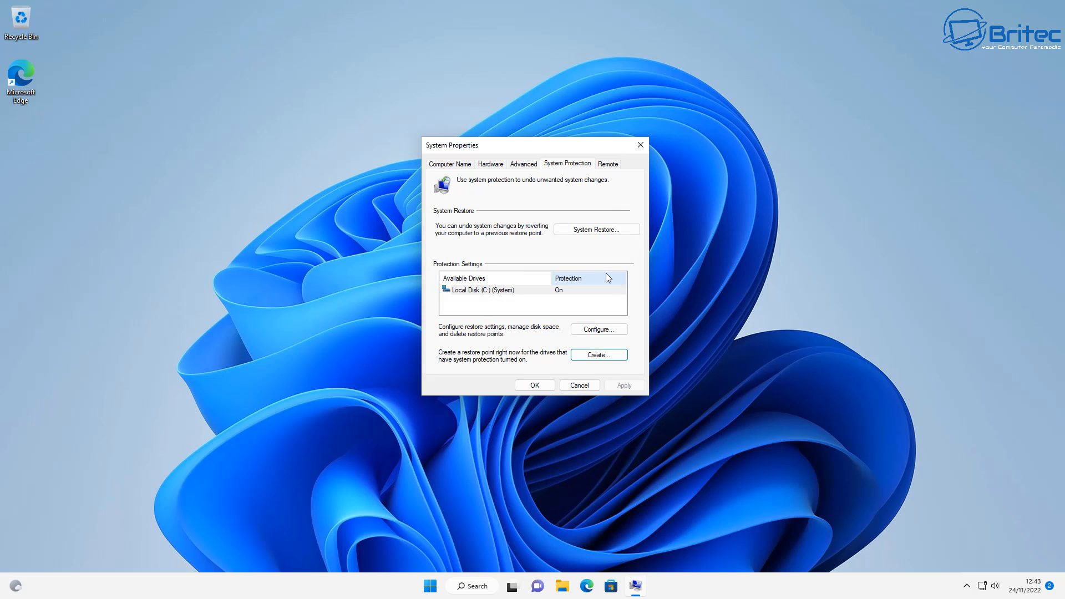
left_click(580, 385)
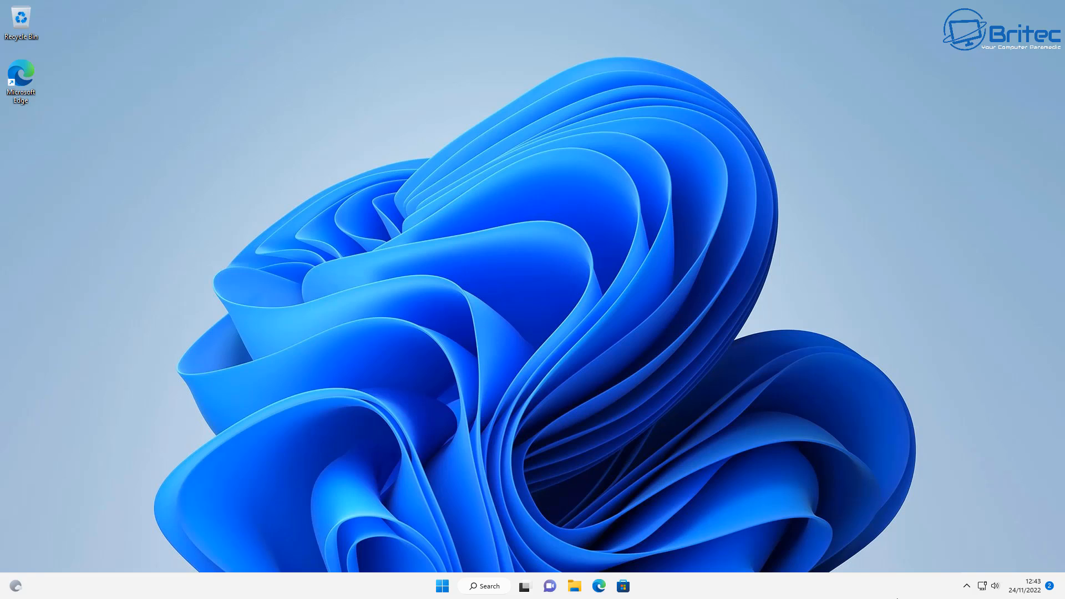
- Show the xemulat/XToolbox GitHub repository and scroll to its README screenshots
left_click(602, 586)
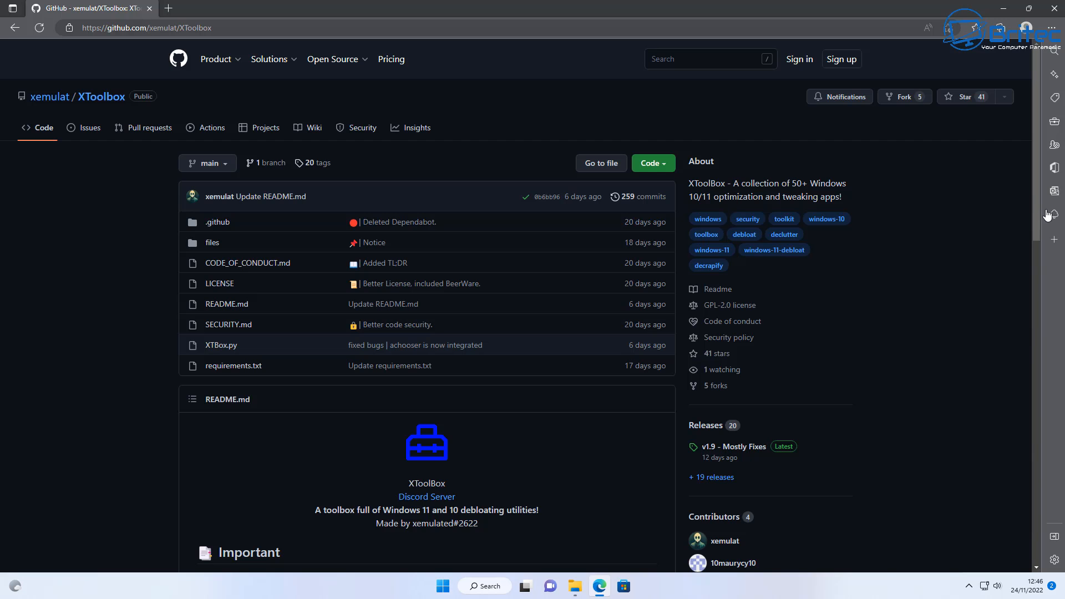
mouse_move(1039, 187)
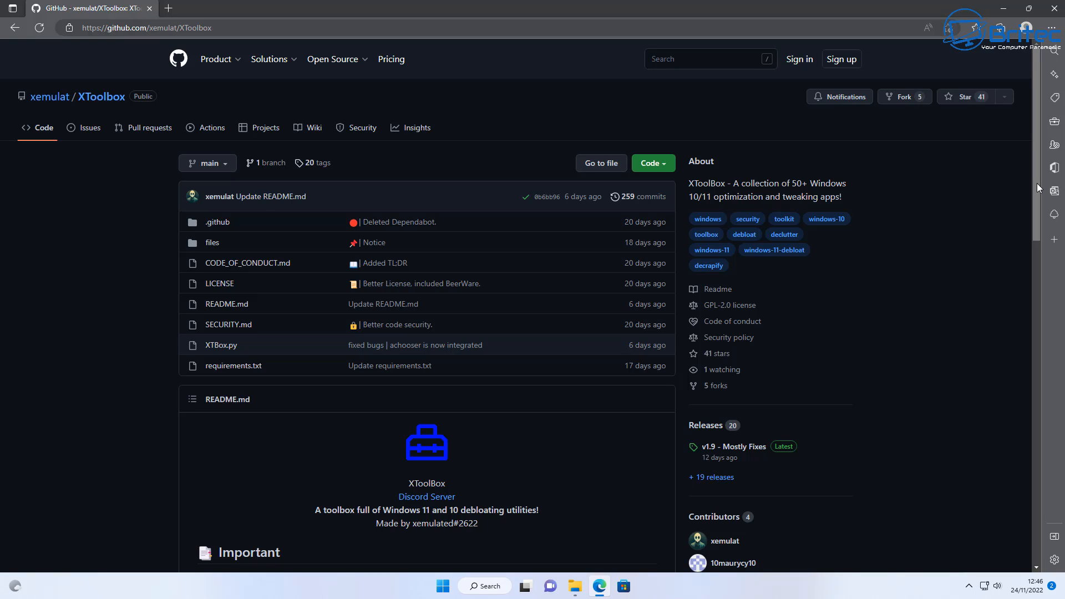
scroll("down", 3)
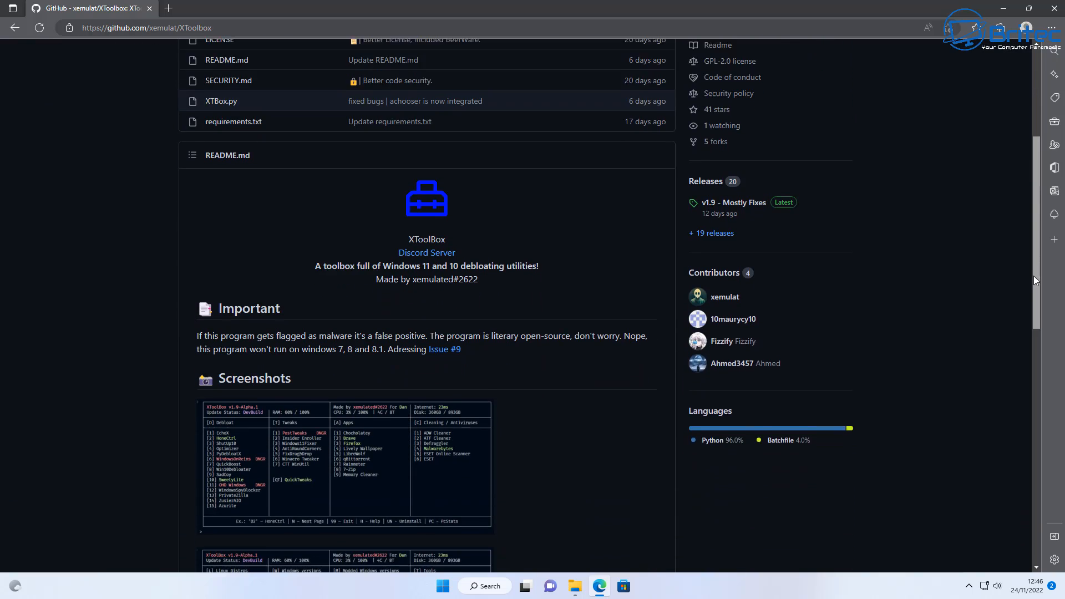
scroll("down", 3)
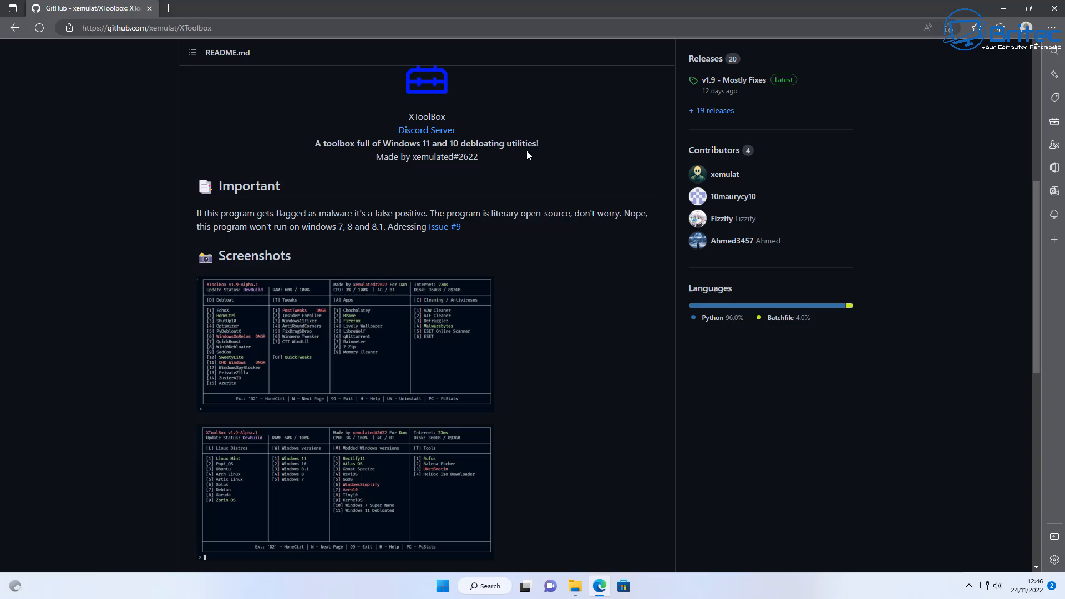
mouse_move(510, 198)
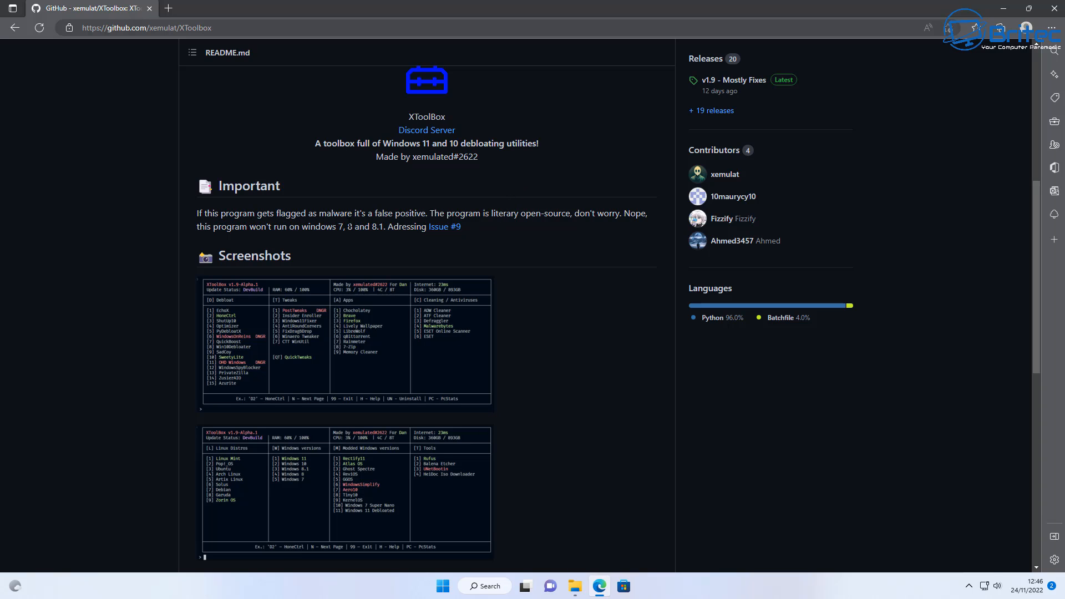
mouse_move(199, 224)
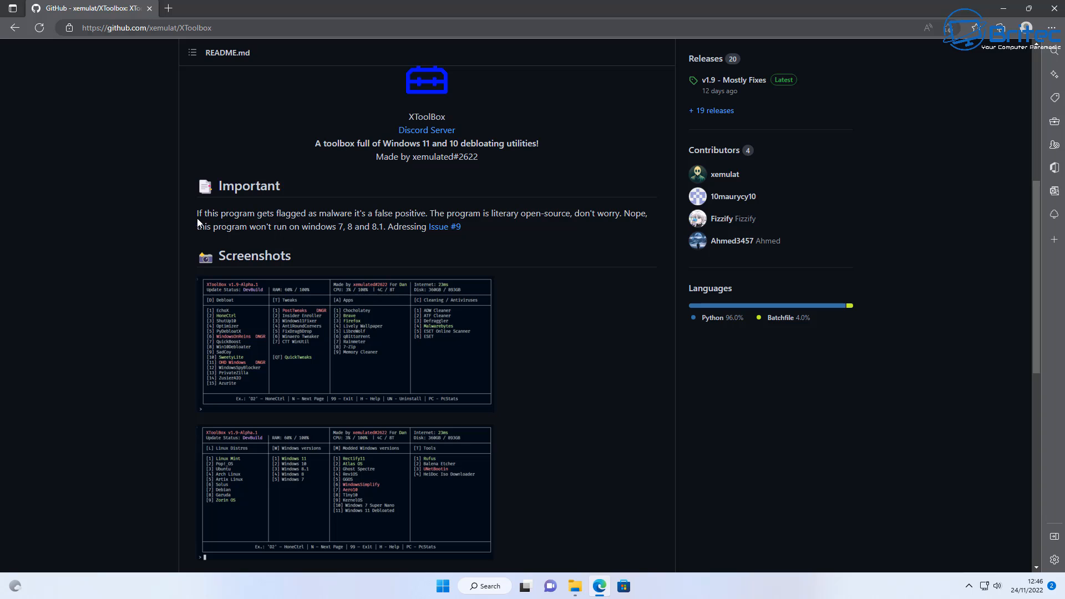
mouse_move(545, 243)
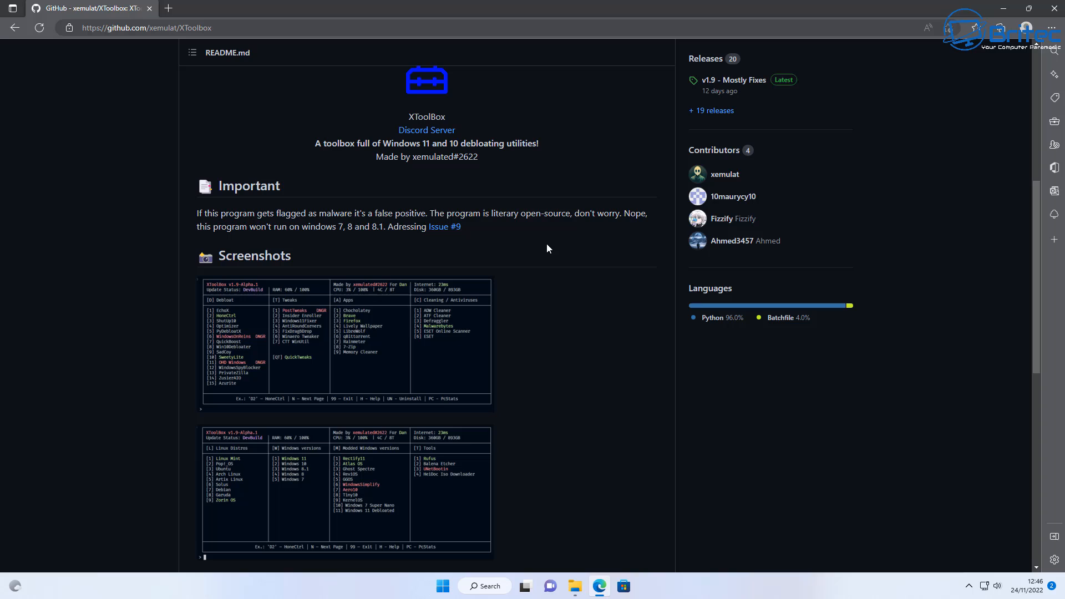
mouse_move(777, 100)
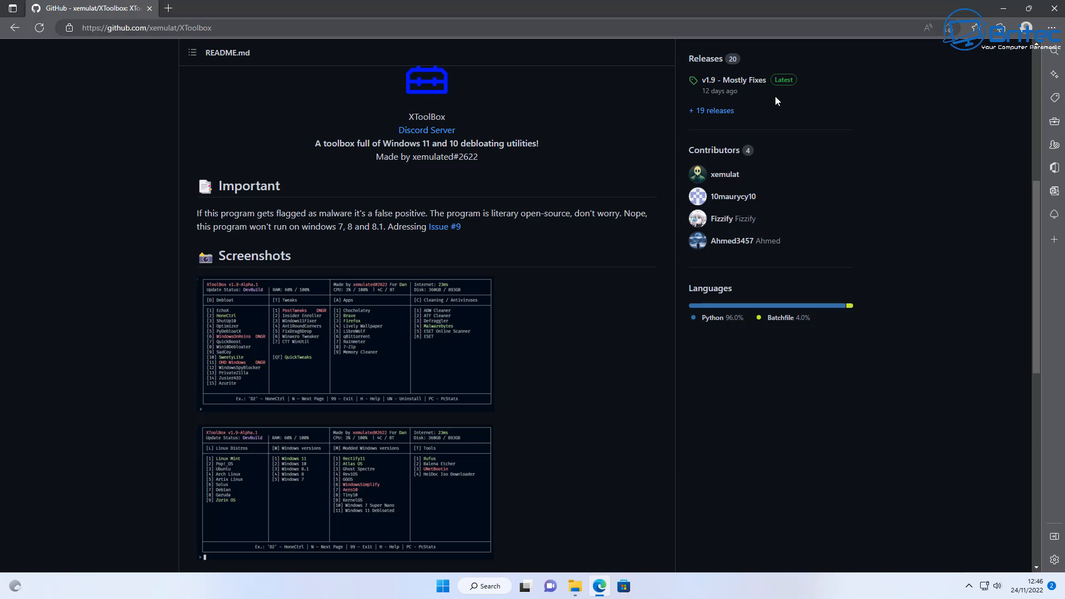
mouse_move(784, 80)
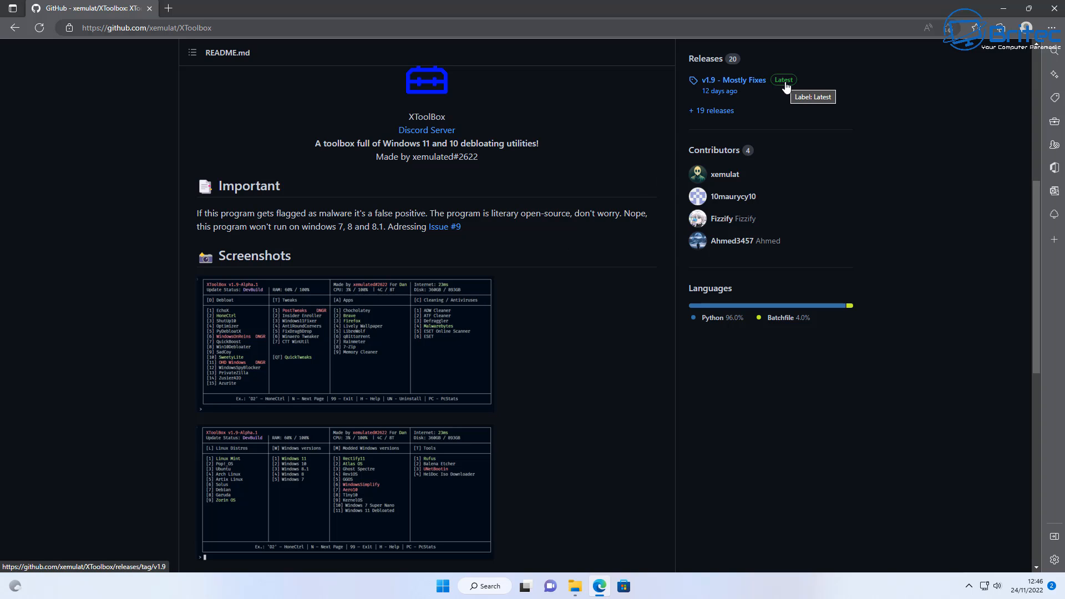
- Download XTBox.exe from the v1.9 release page
left_click(734, 80)
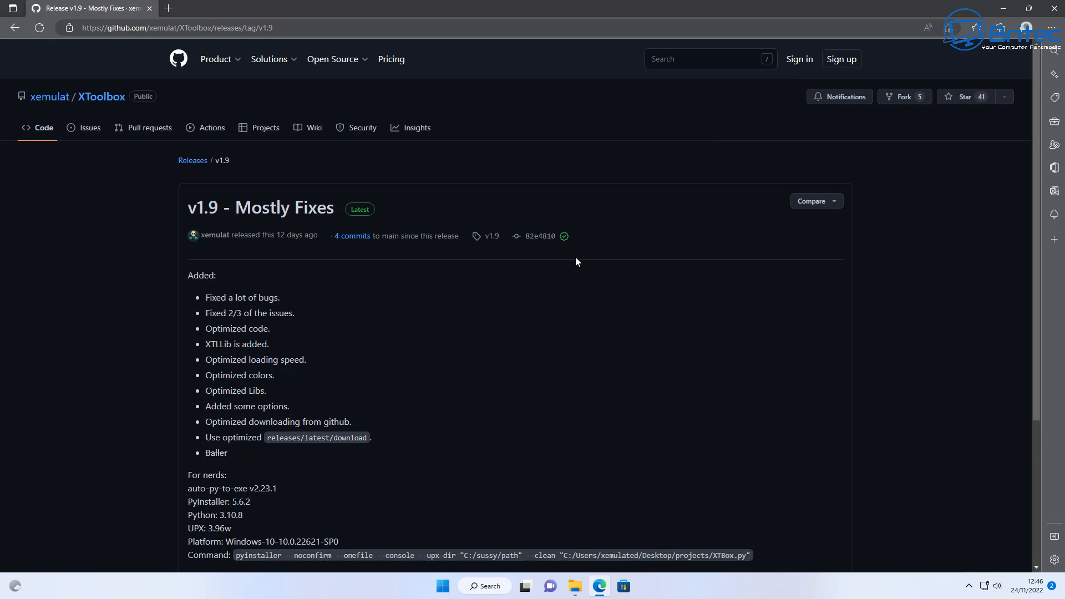
mouse_move(512, 336)
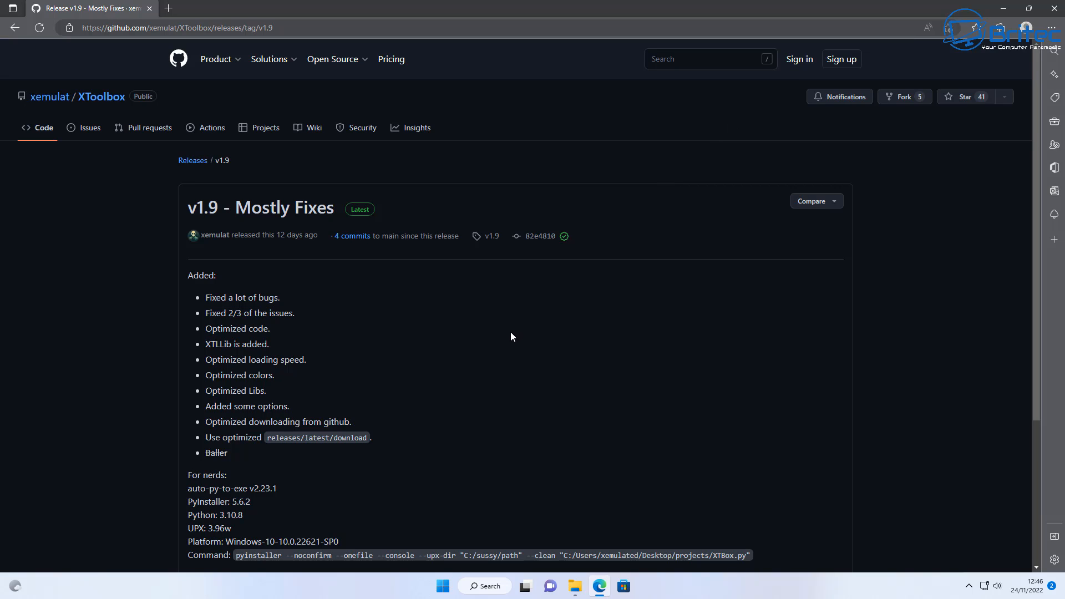
mouse_move(506, 350)
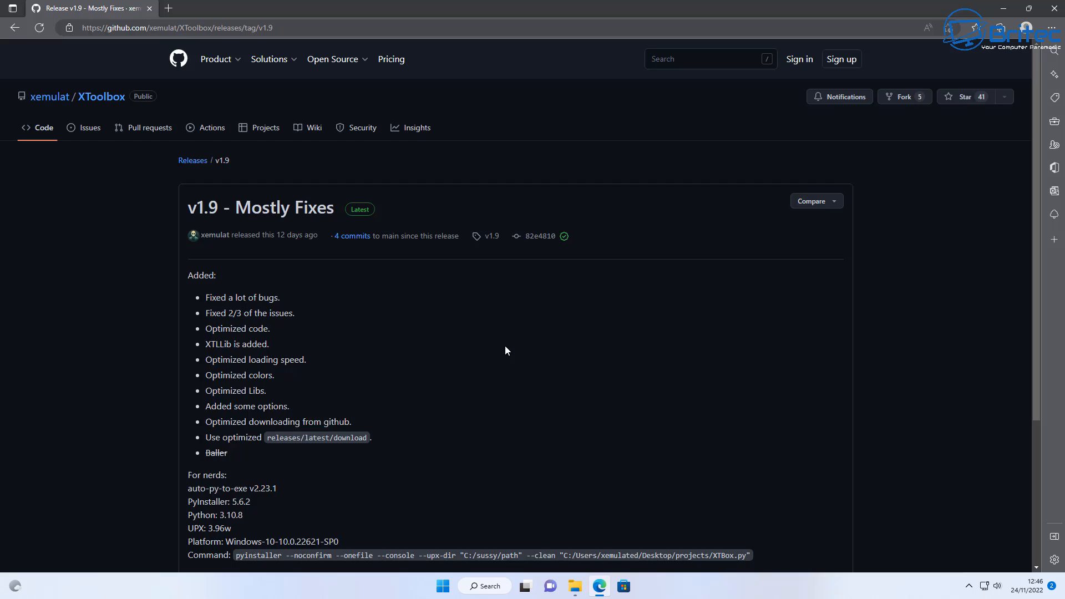
scroll("down", 3)
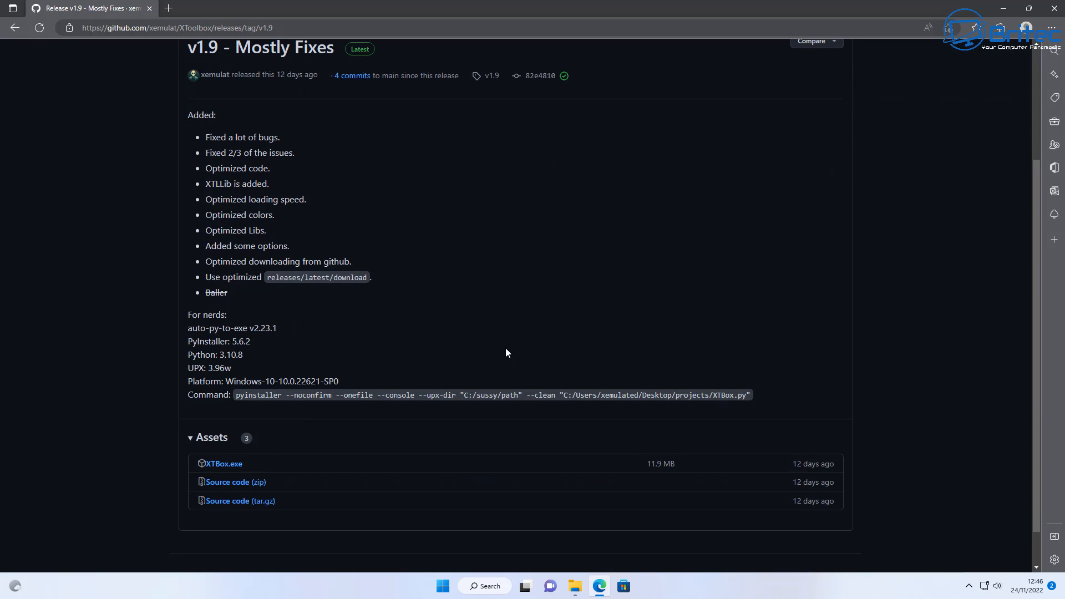
mouse_move(228, 467)
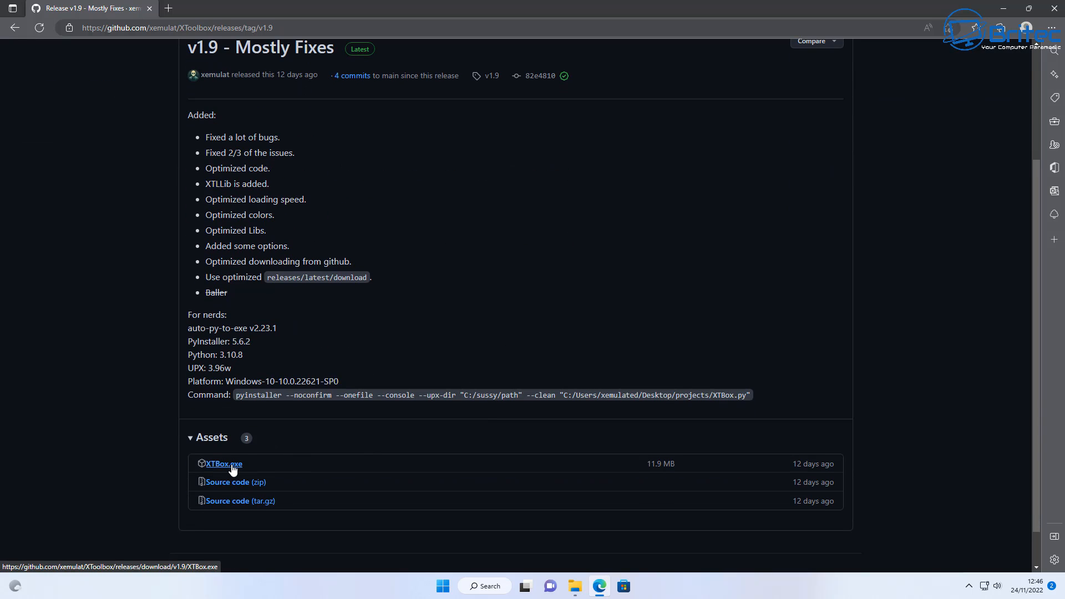
left_click(223, 464)
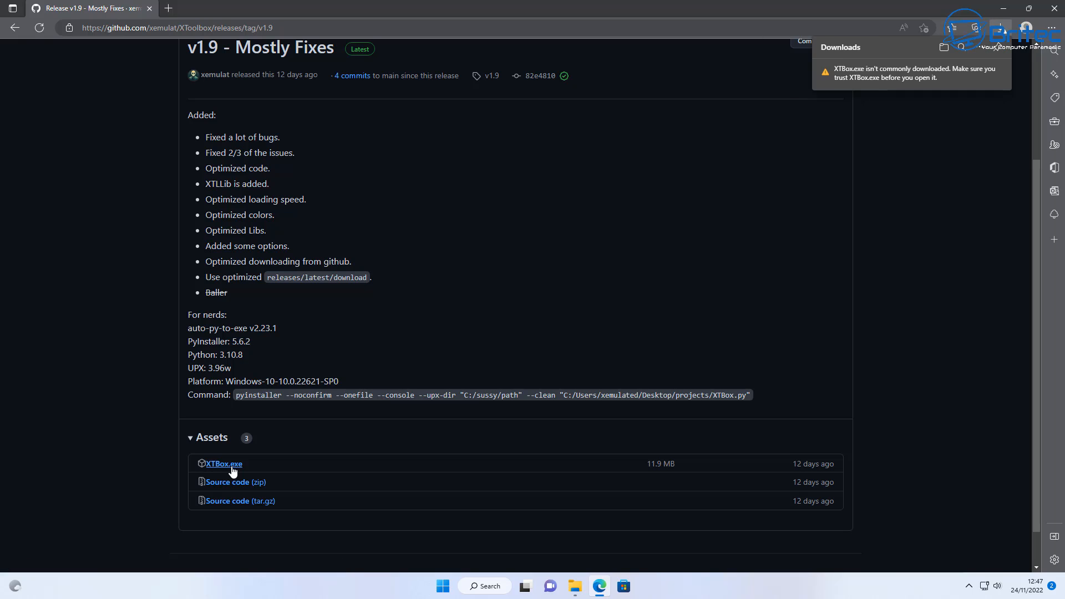
mouse_move(983, 50)
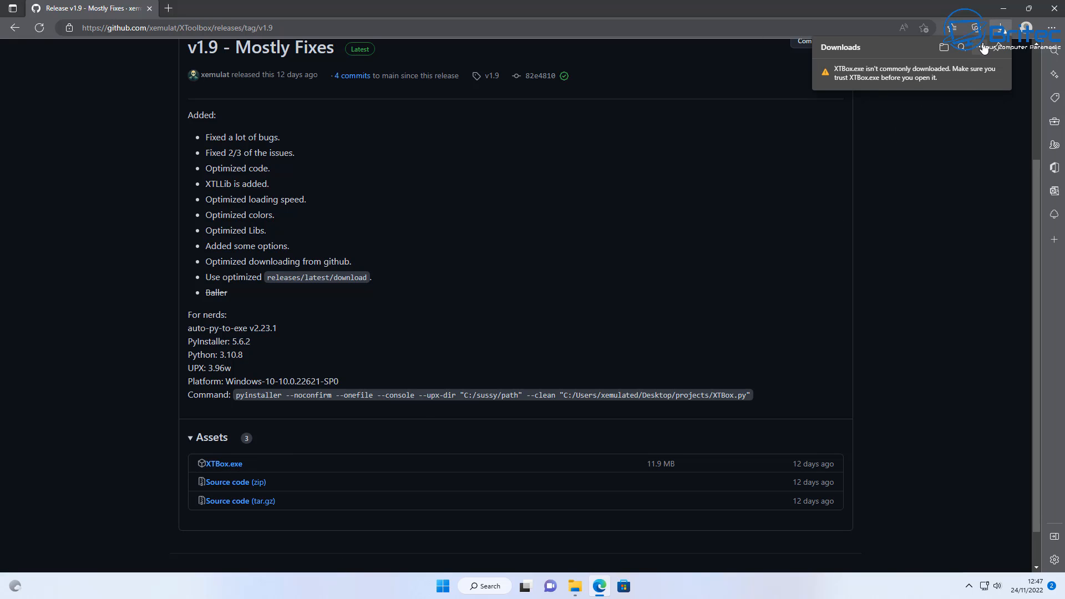
mouse_move(981, 46)
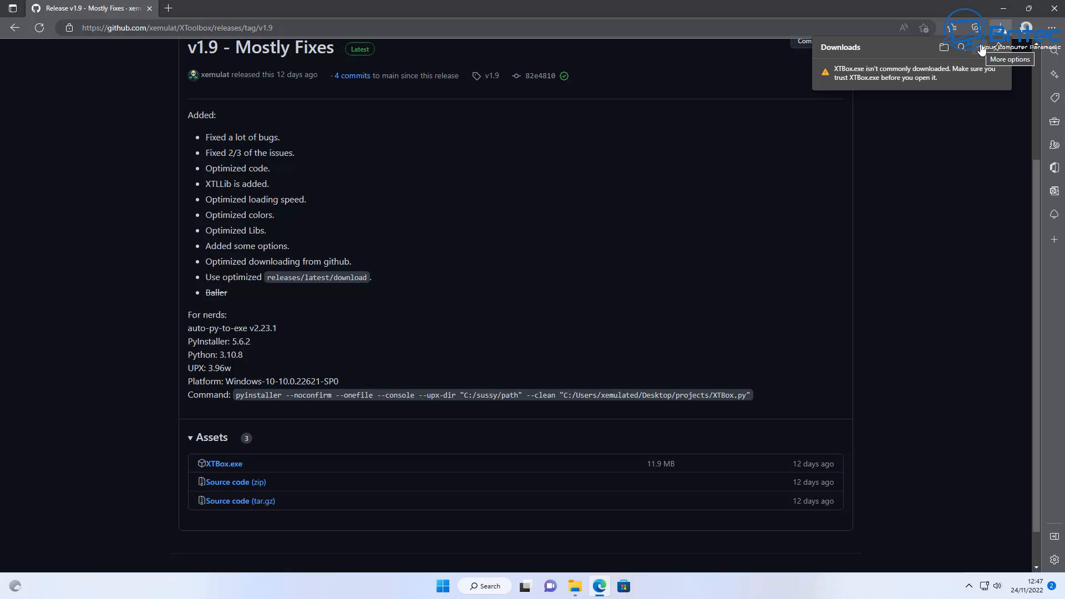
- Keep the SmartScreen-flagged XTBox.exe download anyway so it finishes
left_click(1036, 46)
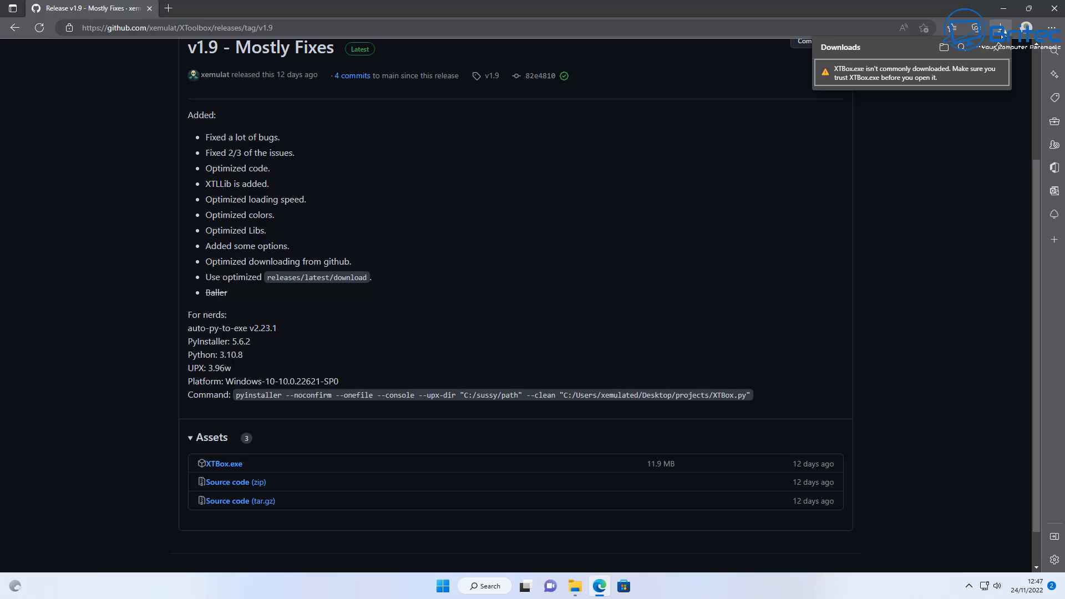
left_click(989, 71)
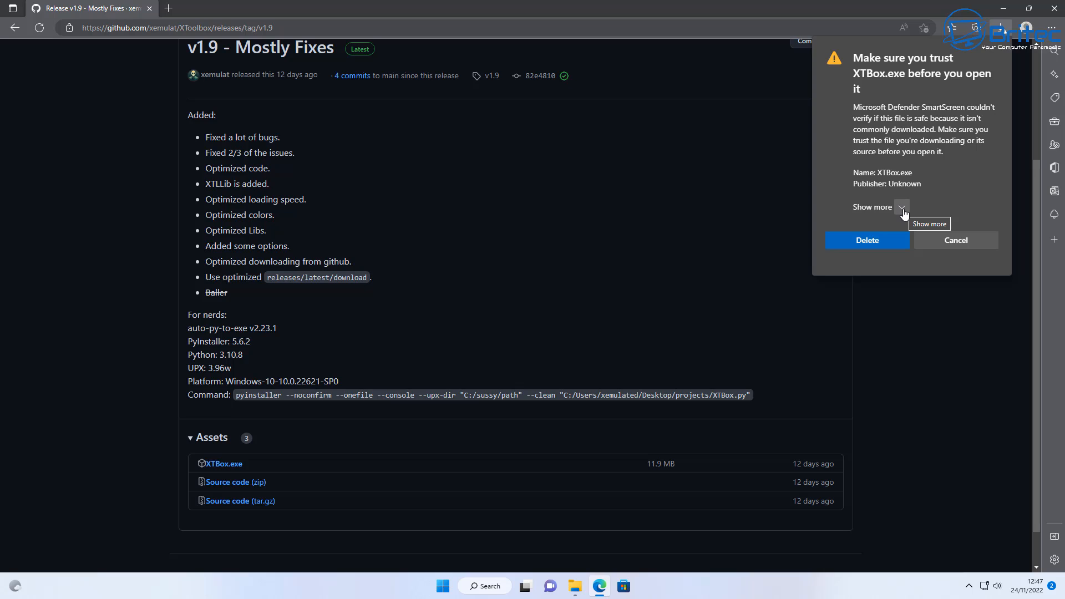
left_click(901, 206)
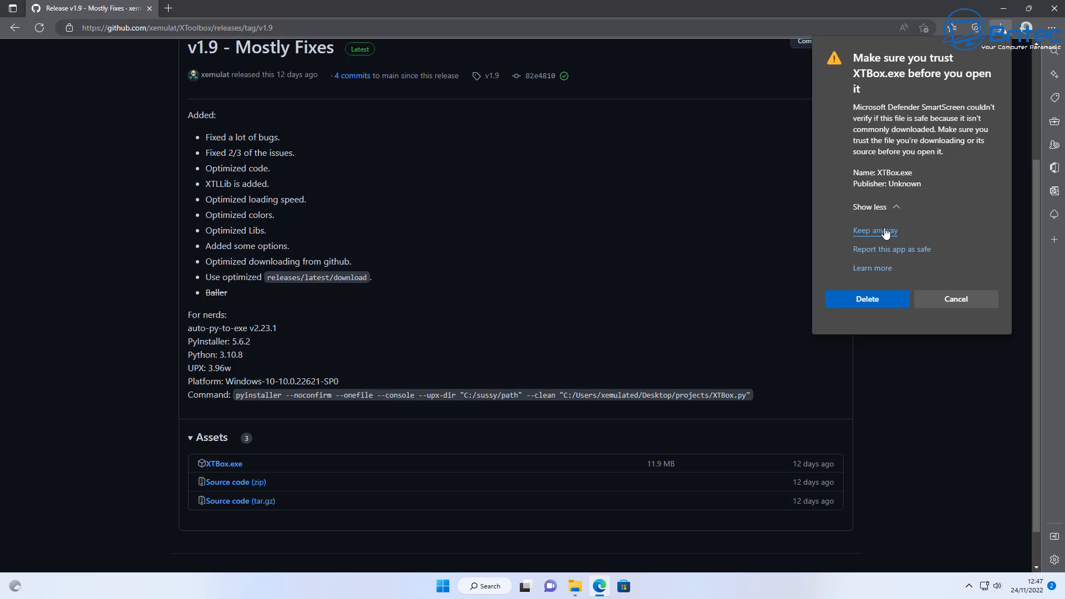
left_click(874, 230)
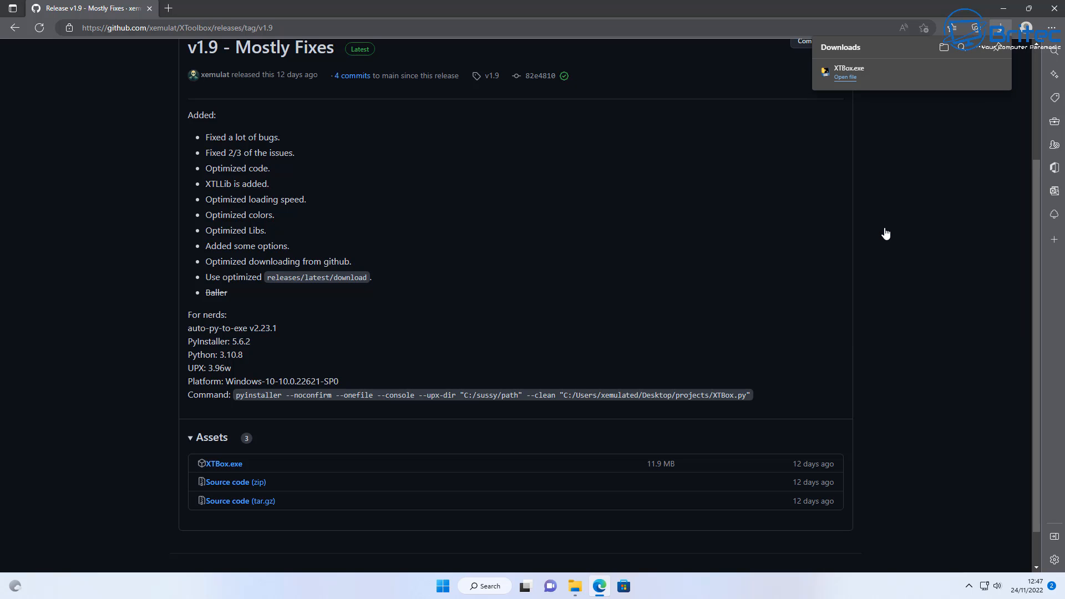
mouse_move(1005, 22)
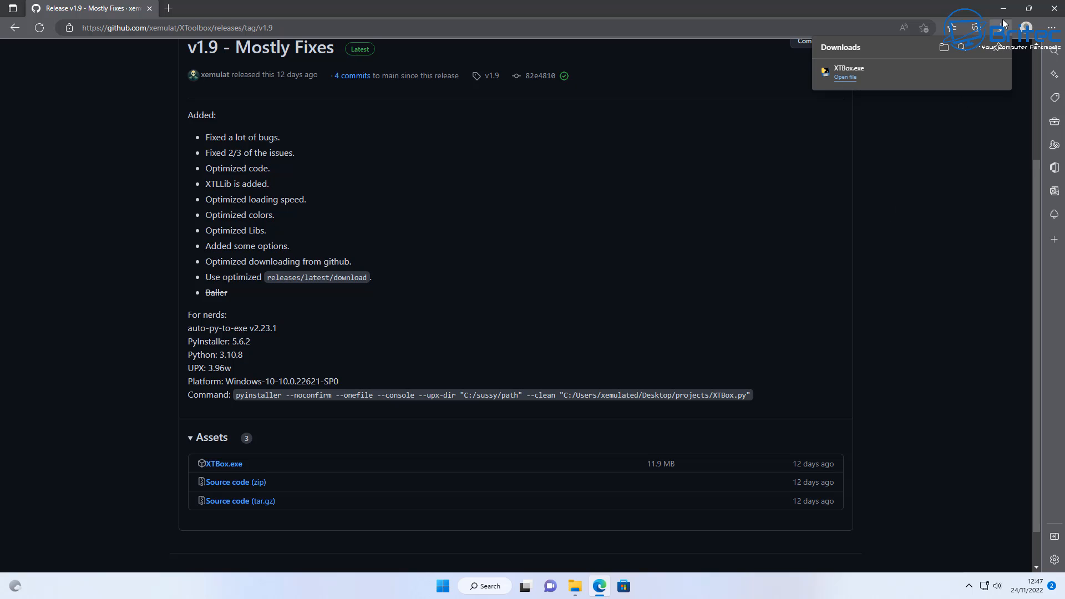
- Minimize Edge and bring it back up showing the VirusTotal file upload page
left_click(1050, 7)
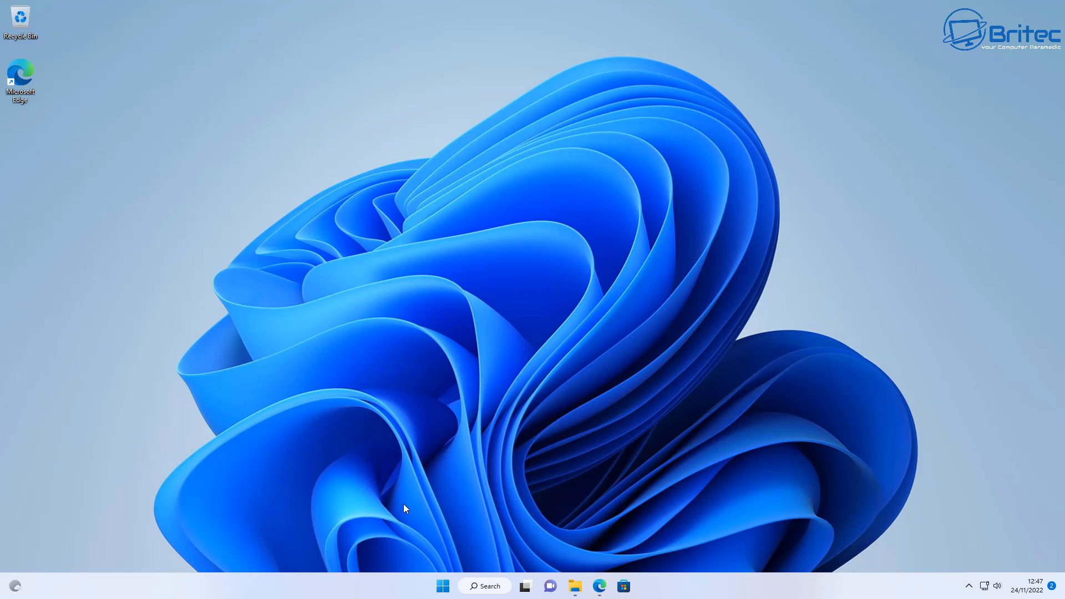
left_click(575, 586)
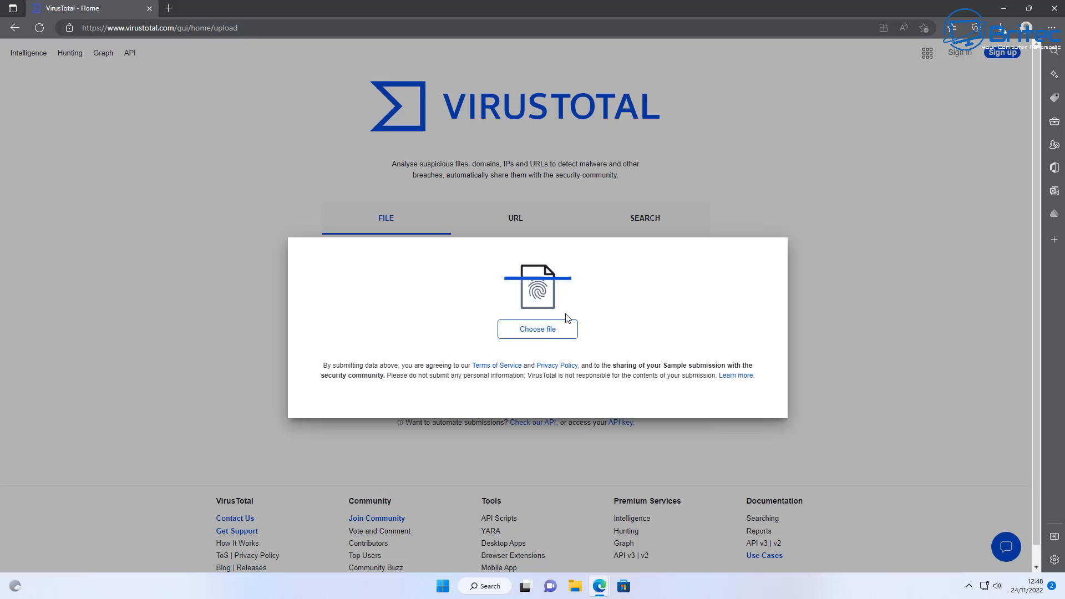
mouse_move(552, 333)
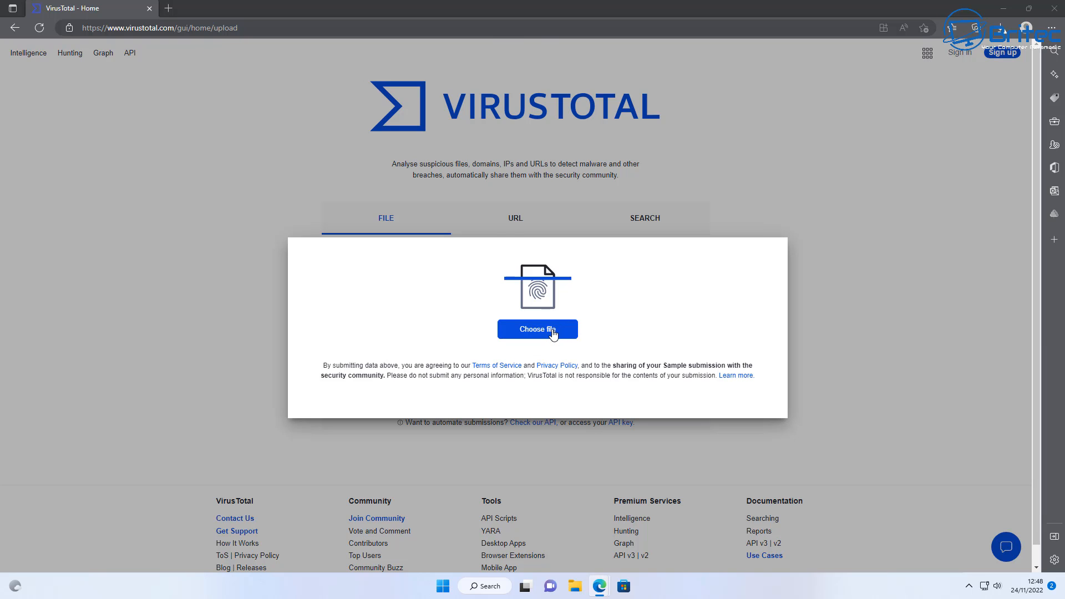
- Upload XTBox.exe from the Desktop to VirusTotal and review its detection results
left_click(538, 328)
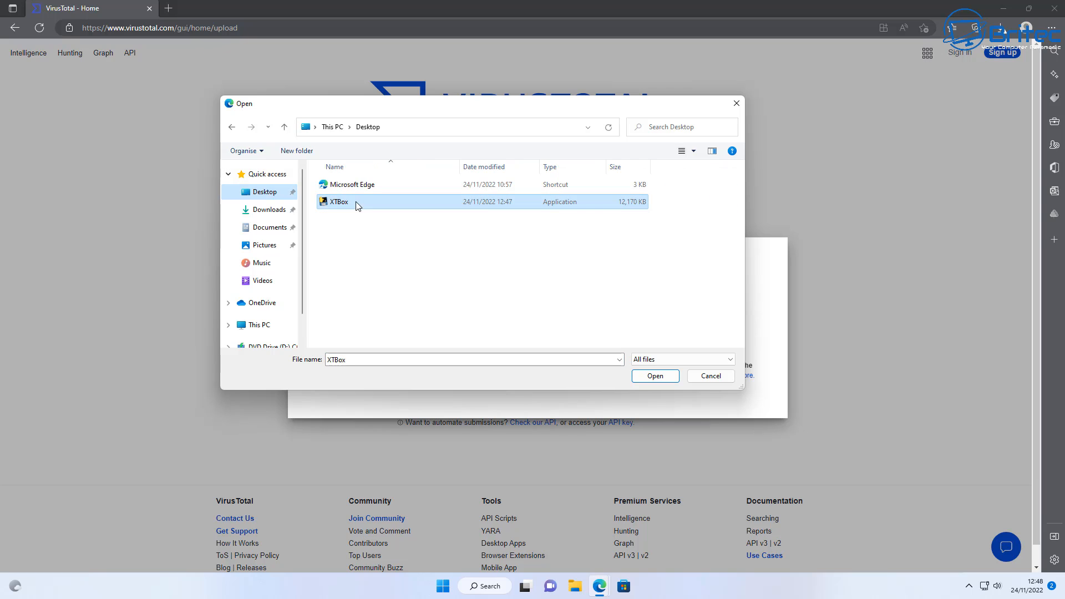
left_click(655, 375)
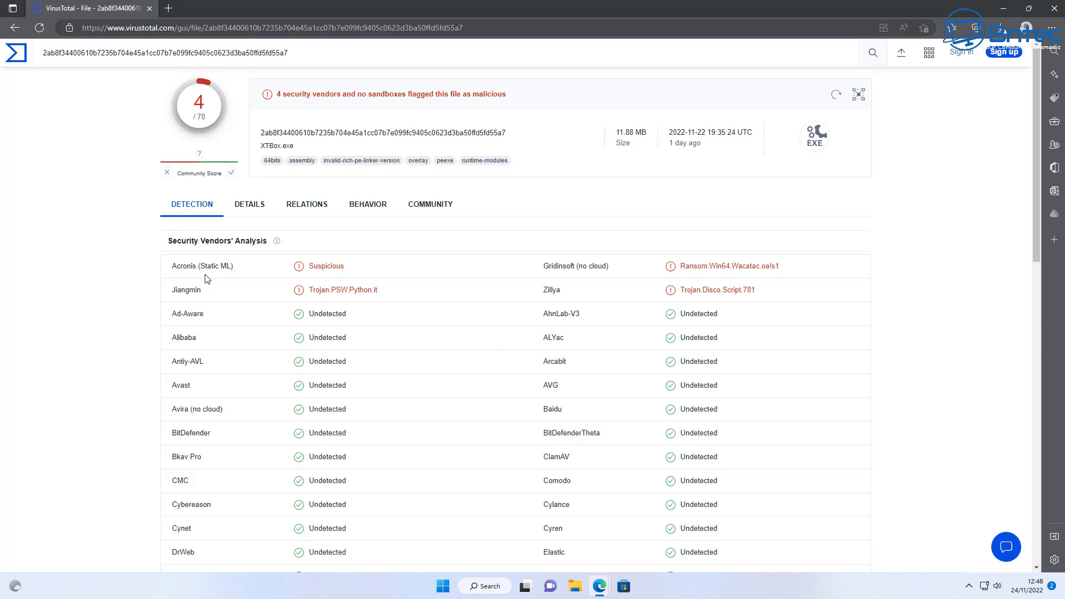
mouse_move(327, 273)
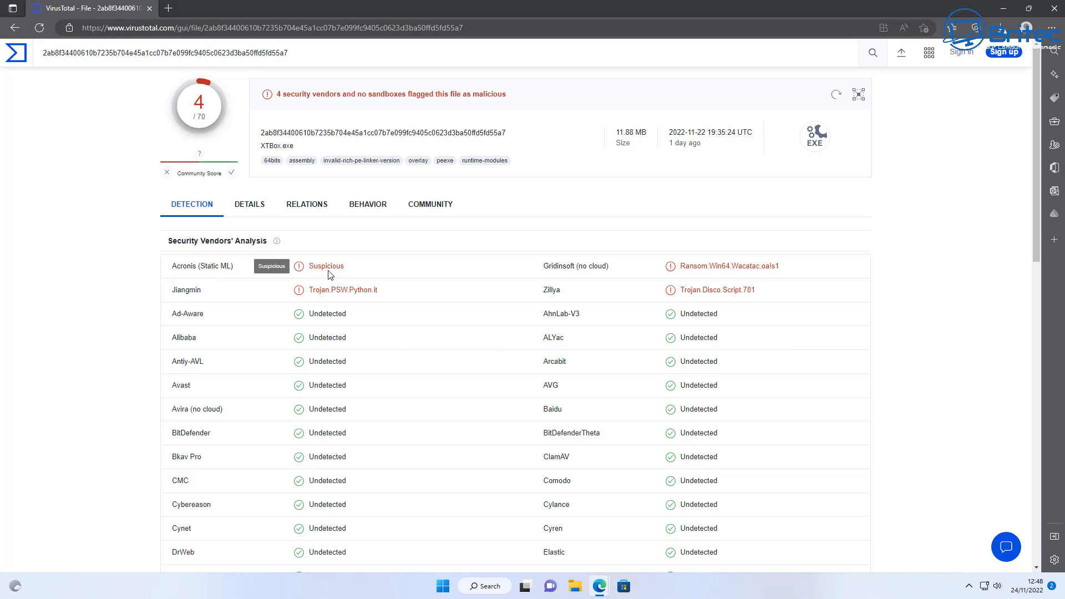
mouse_move(785, 275)
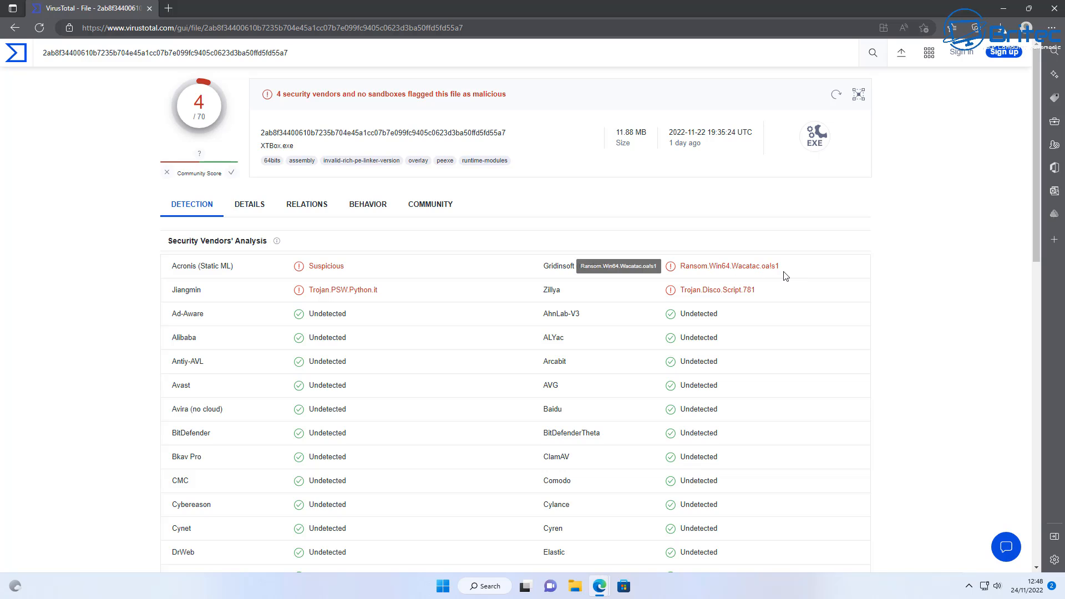
mouse_move(781, 289)
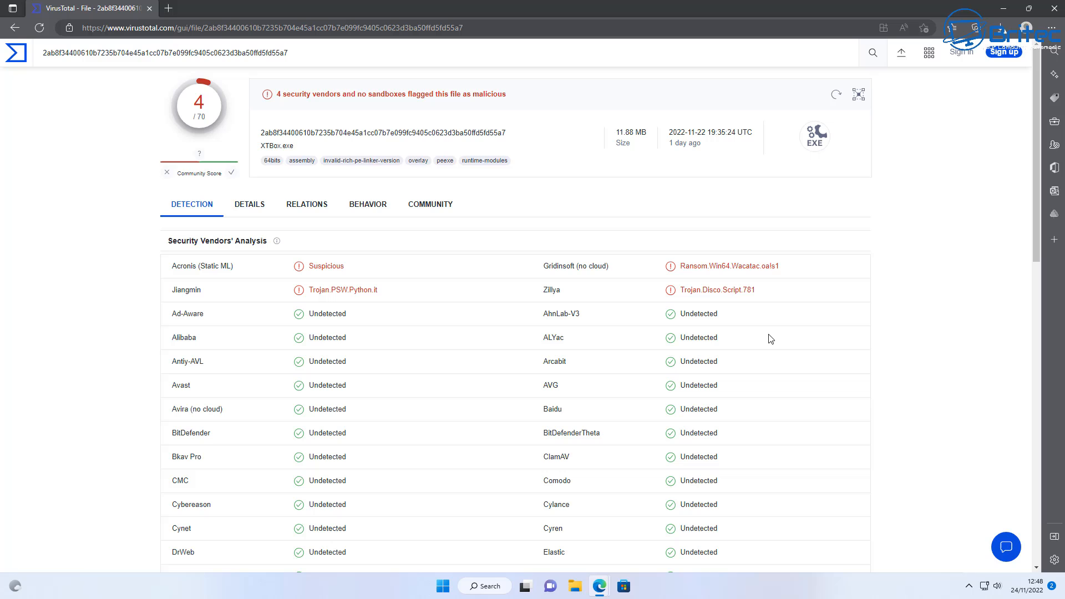
scroll("down", 3)
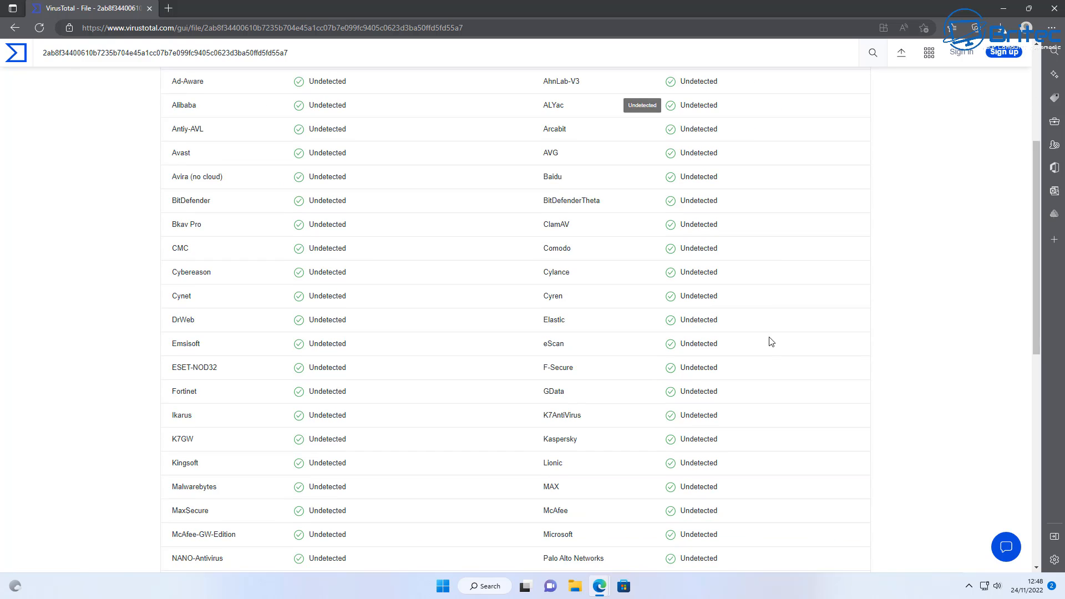
scroll("down", 3)
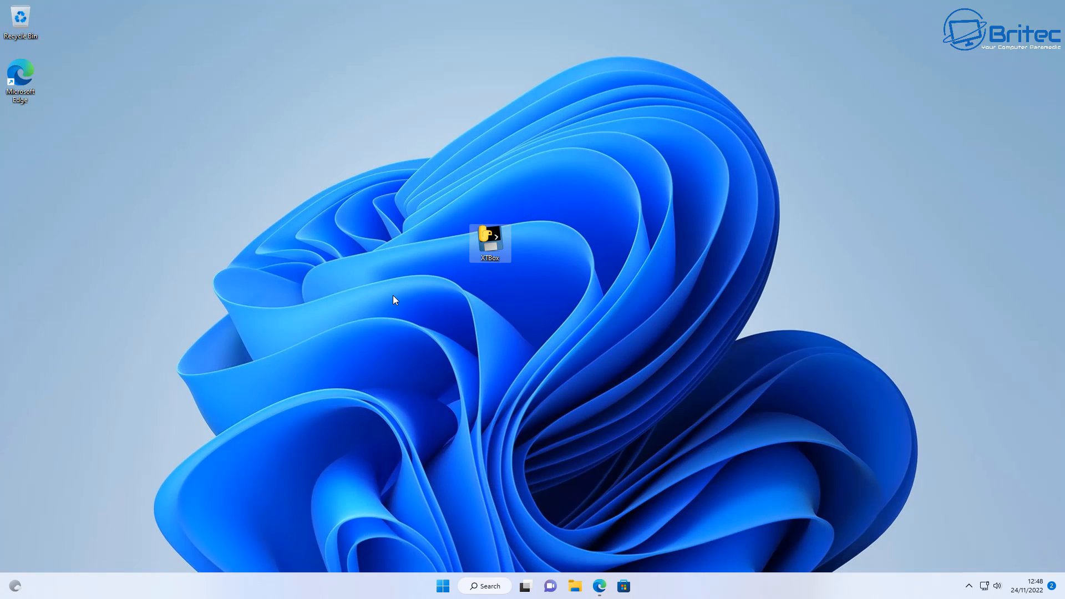
mouse_move(493, 239)
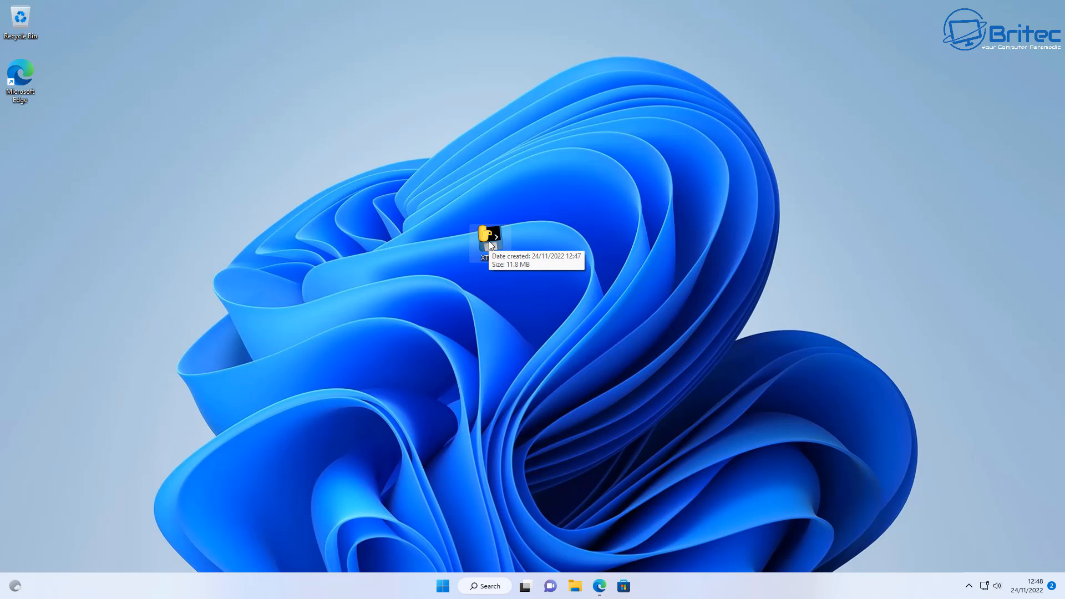
- Run XTBox.exe as administrator and allow it through User Account Control
right_click(490, 239)
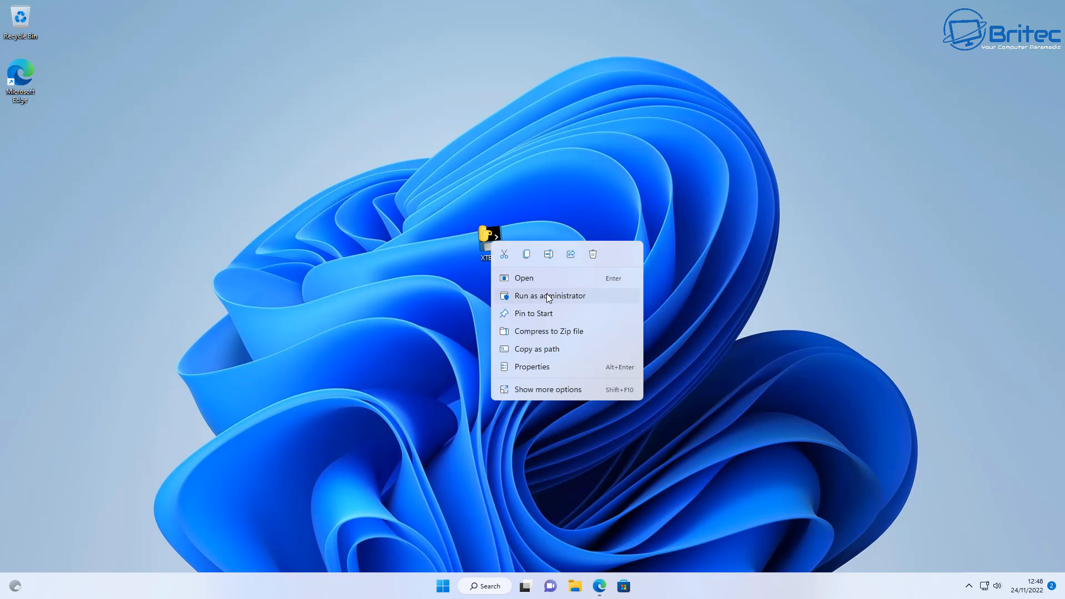
left_click(549, 296)
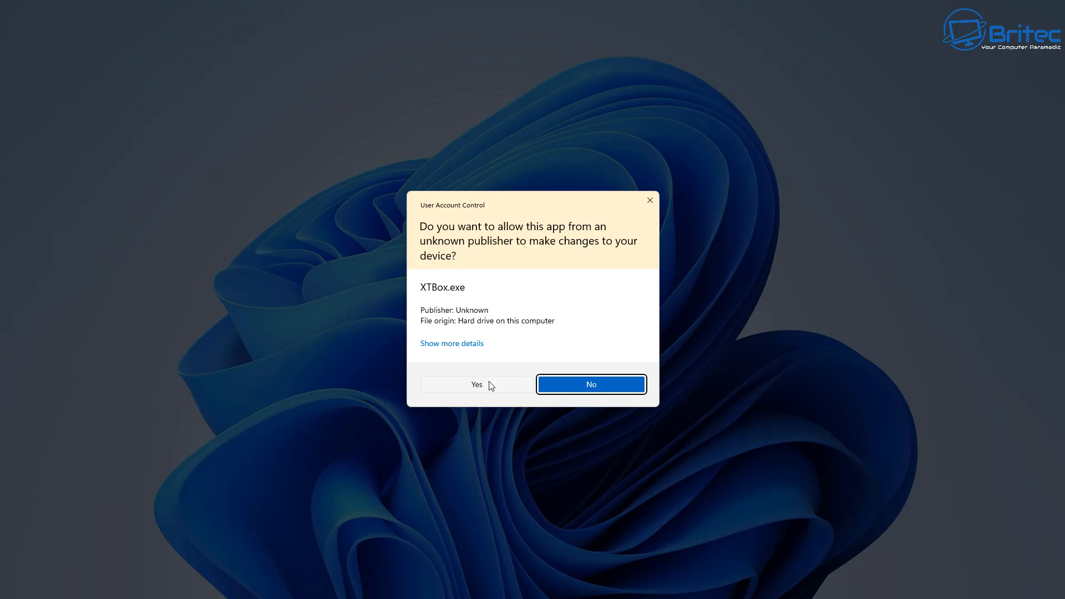
left_click(477, 384)
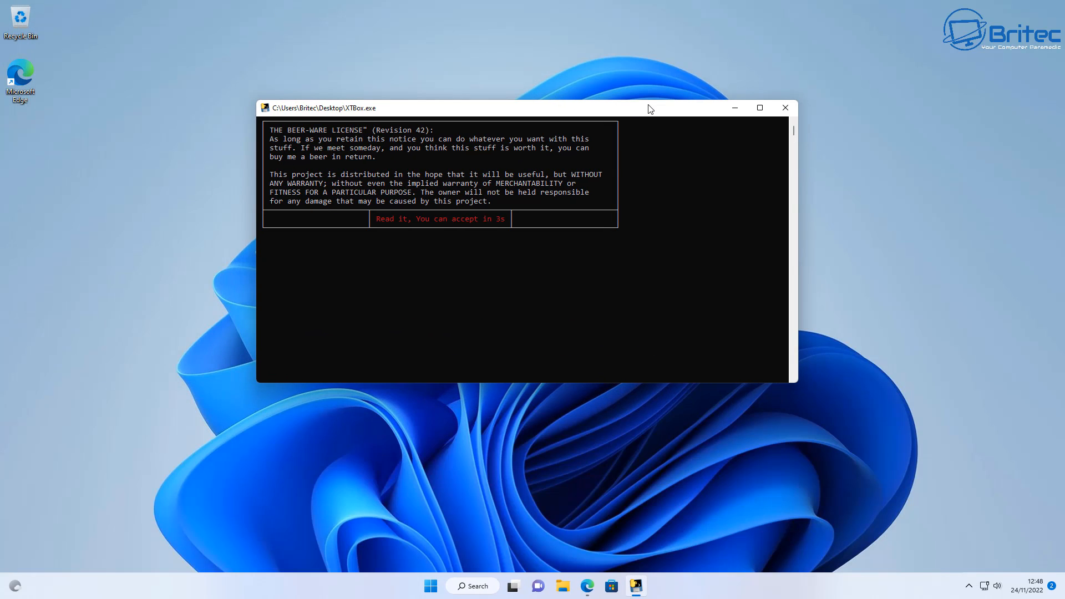
- Answer y at the XTBox 'Do you agree?' prompt to accept the Beer-Ware licence
left_click(760, 107)
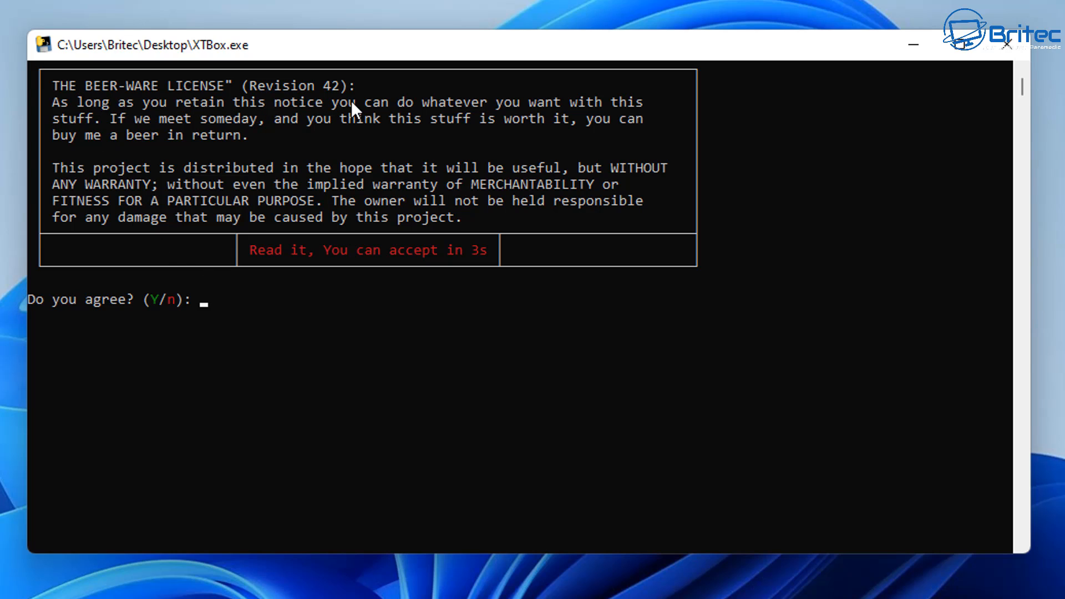
mouse_move(333, 150)
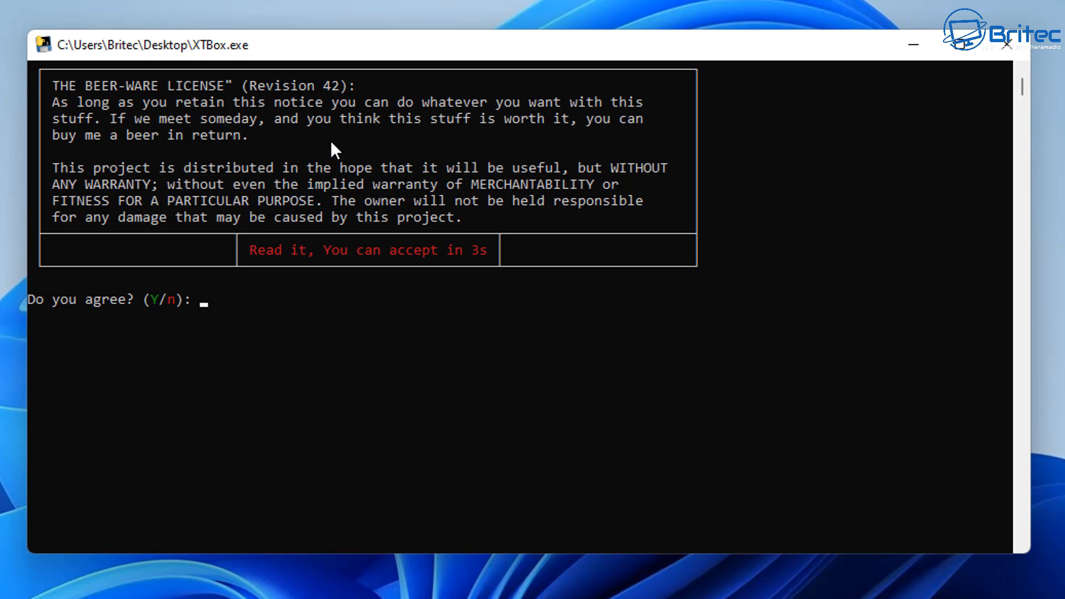
mouse_move(621, 139)
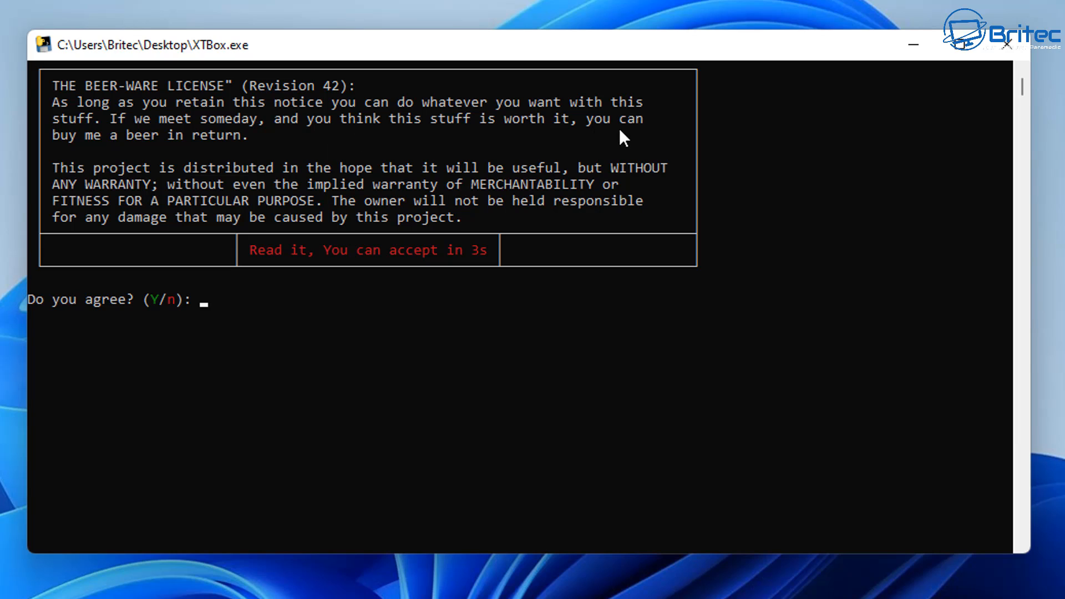
mouse_move(569, 299)
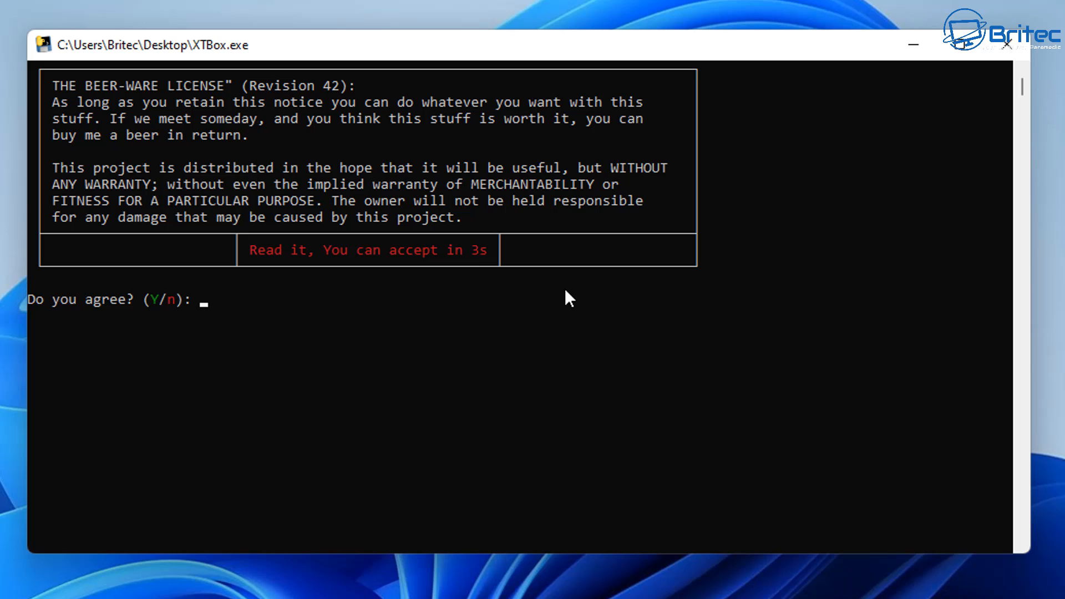
type("y")
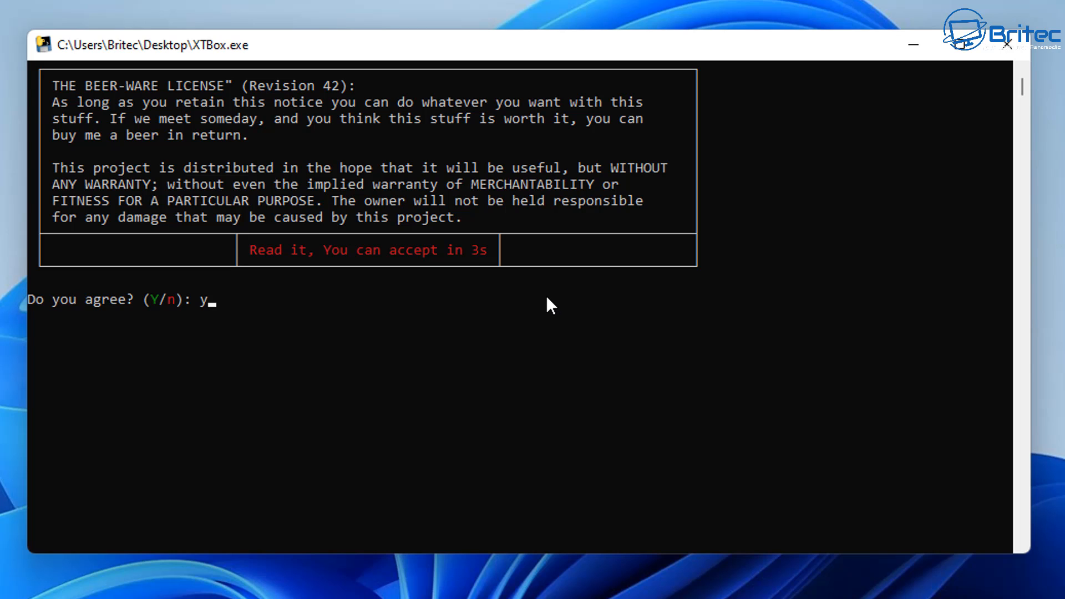
key("Enter")
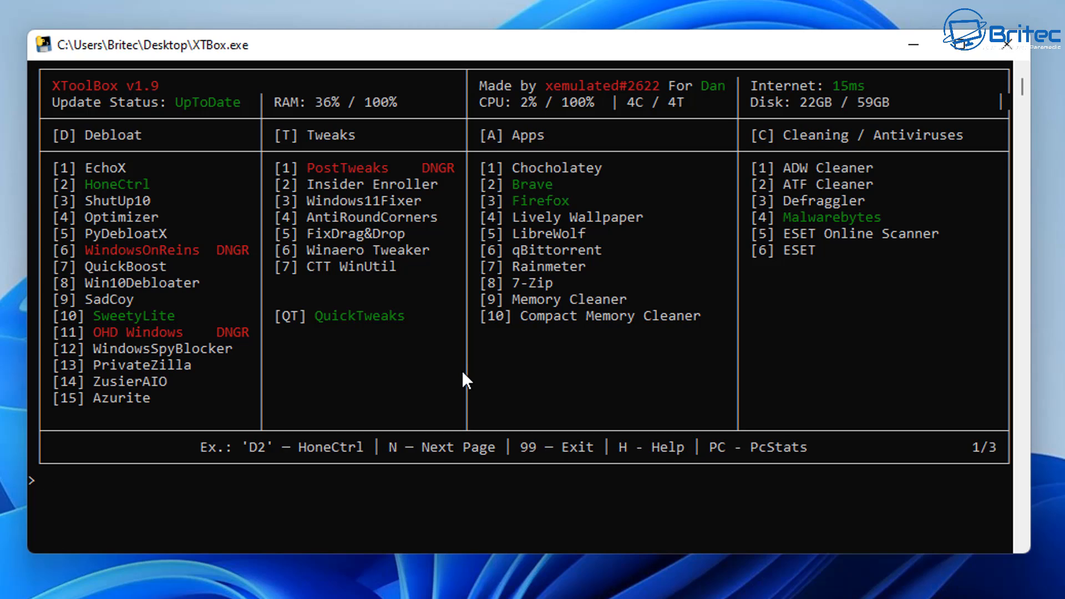
mouse_move(375, 388)
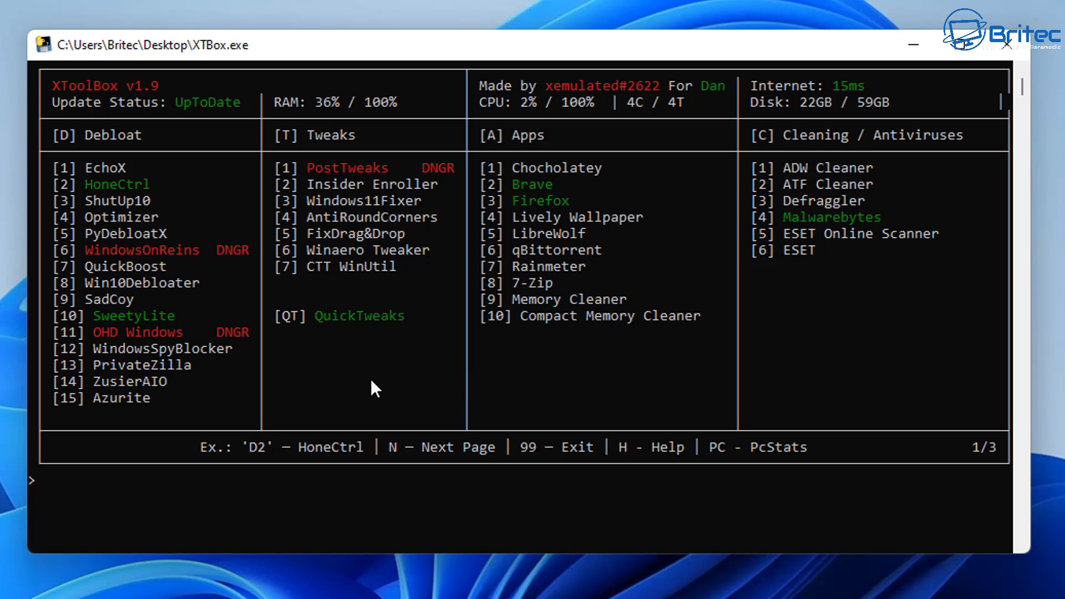
mouse_move(203, 333)
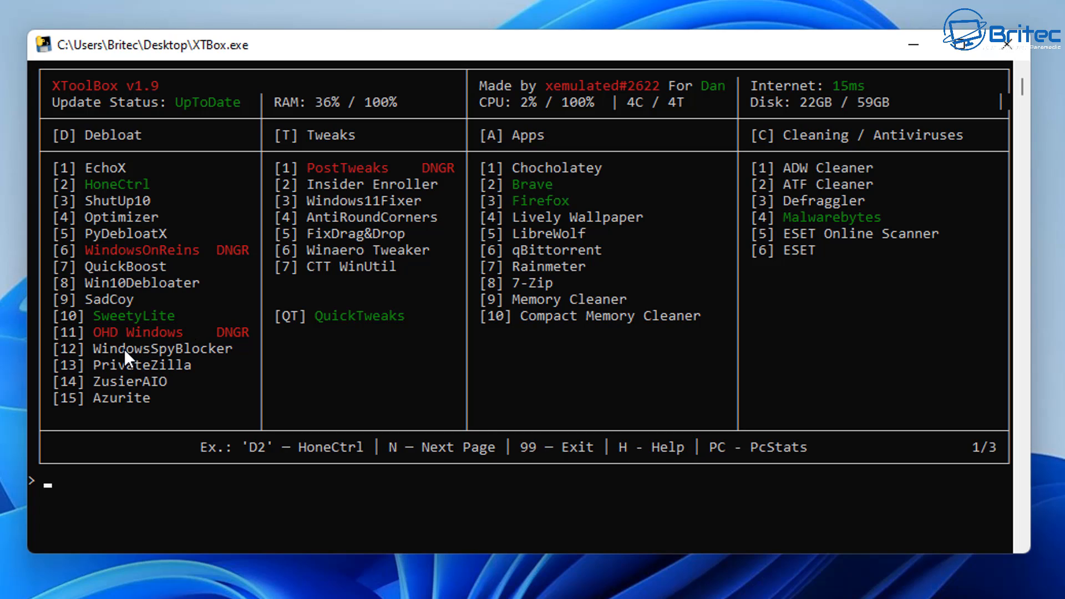
mouse_move(54, 327)
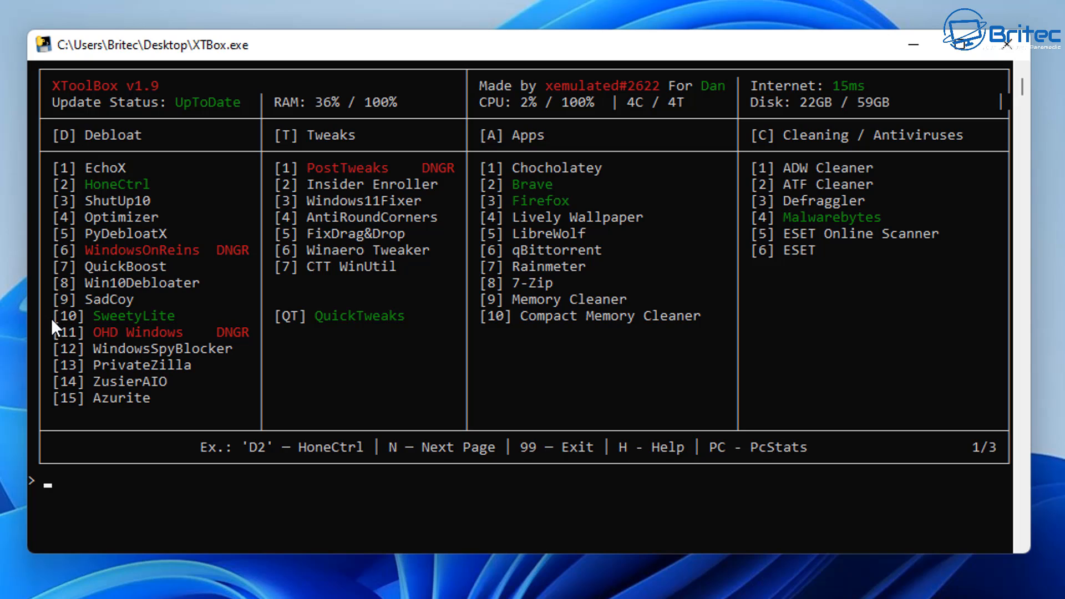
mouse_move(220, 280)
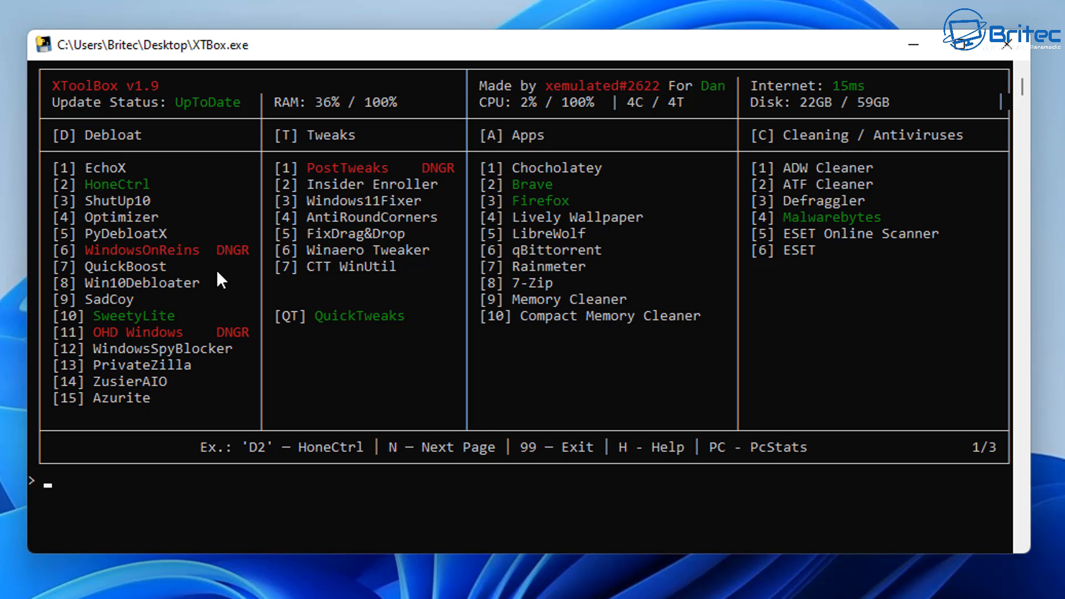
mouse_move(238, 310)
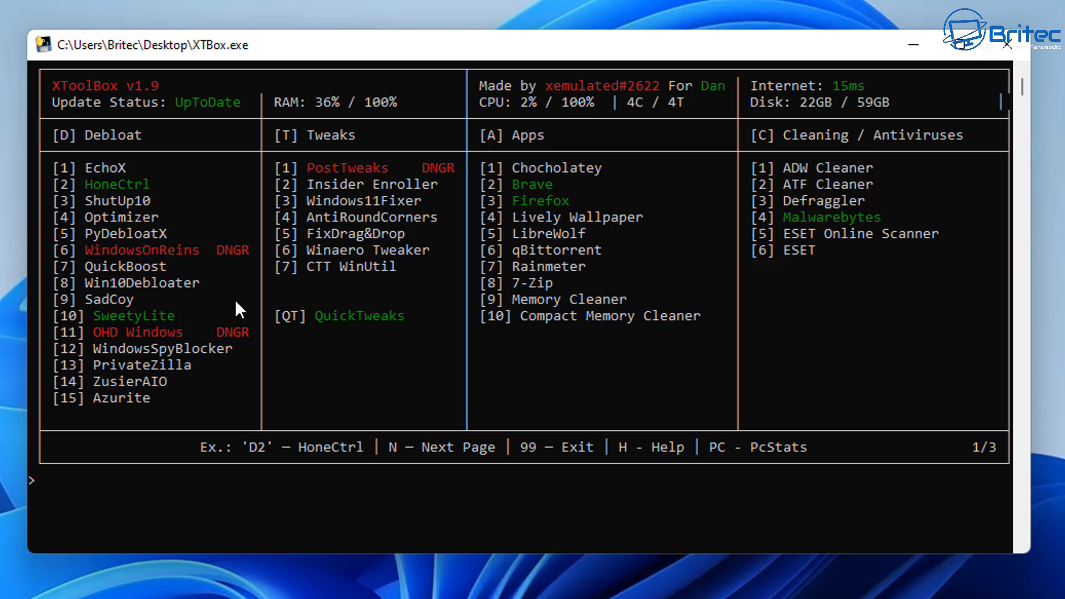
mouse_move(322, 241)
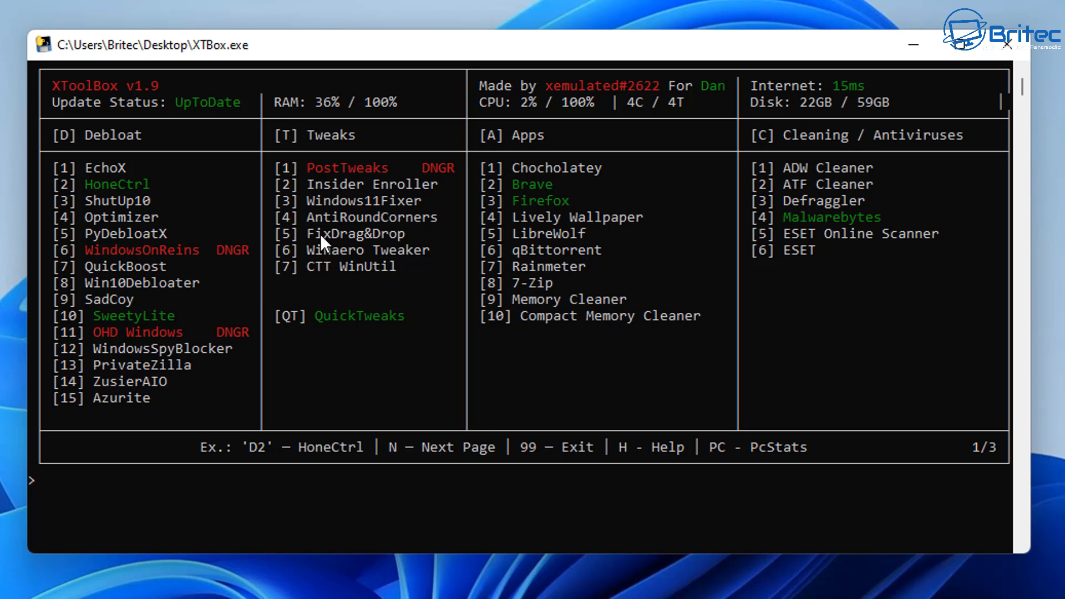
mouse_move(560, 242)
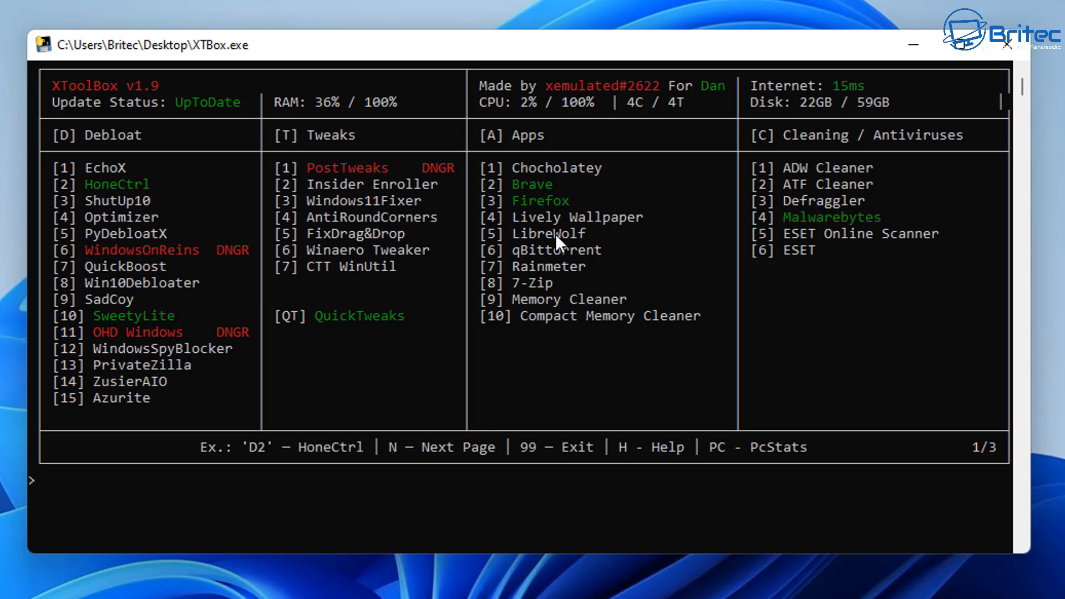
mouse_move(801, 253)
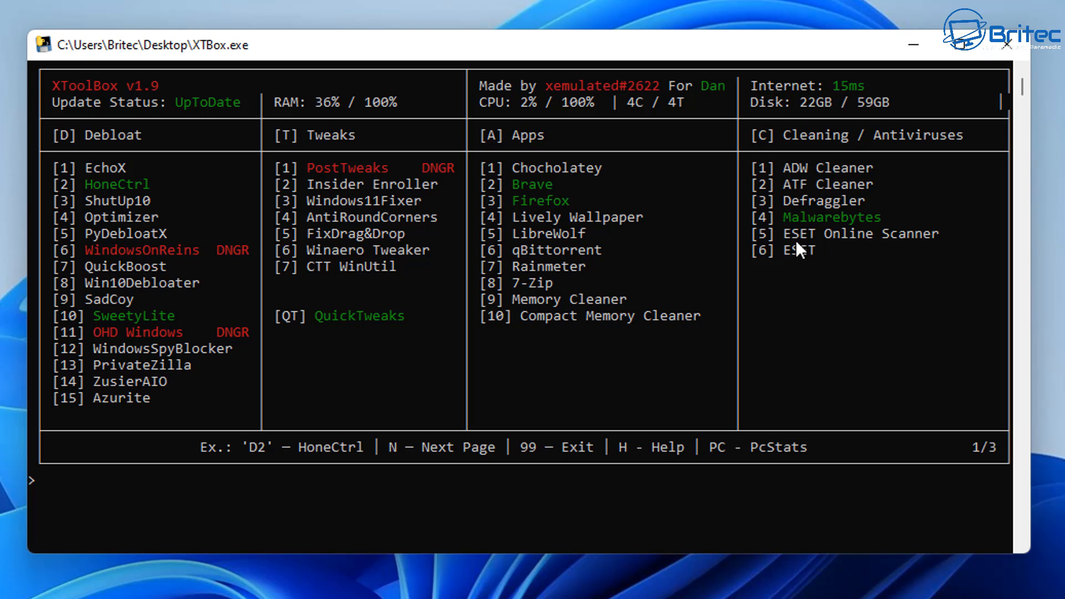
mouse_move(169, 225)
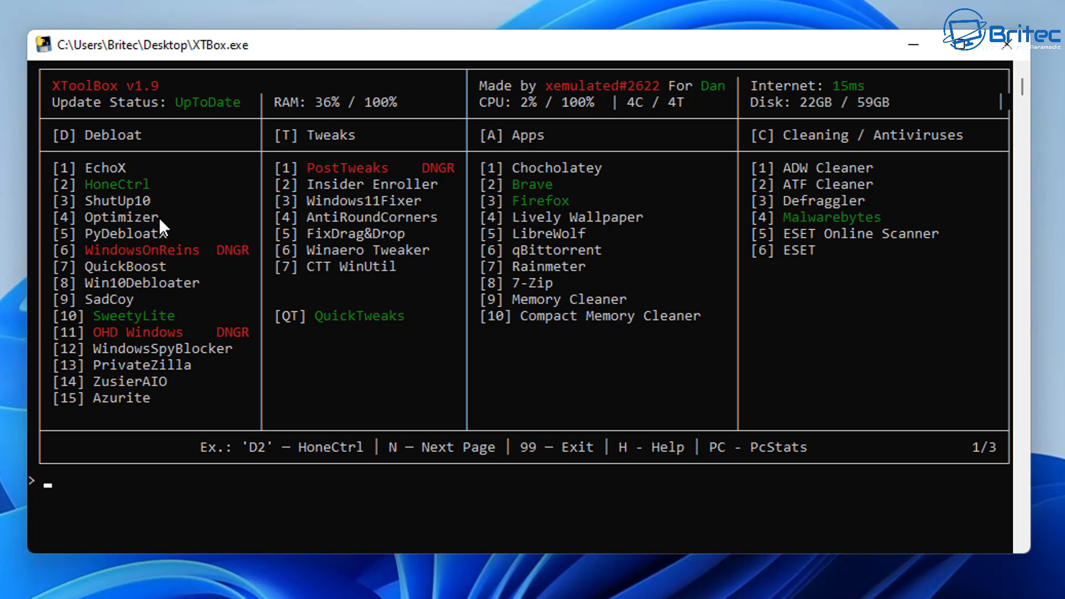
mouse_move(117, 448)
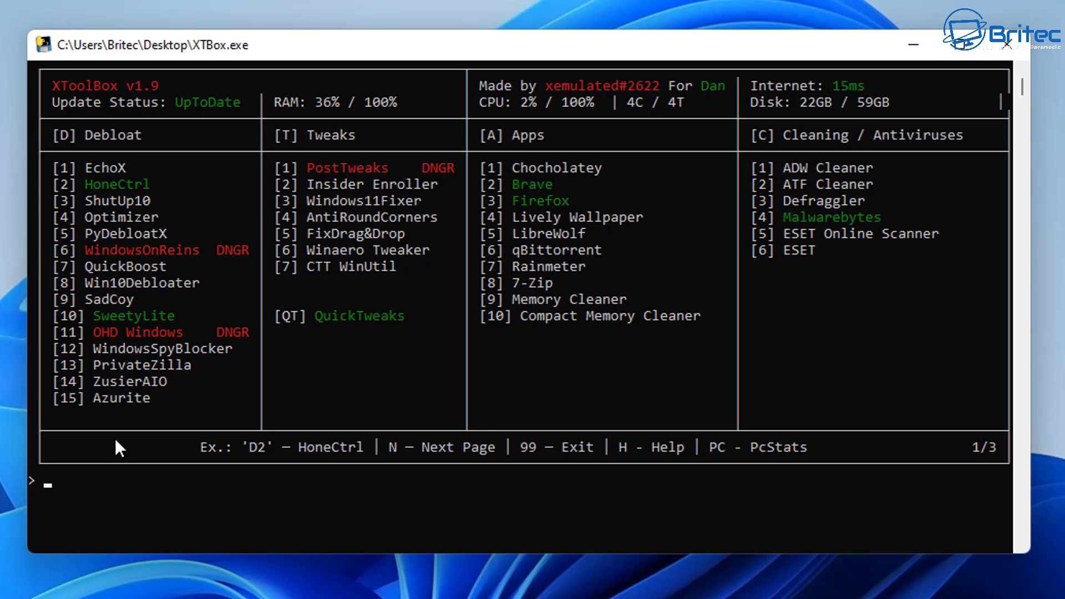
mouse_move(128, 506)
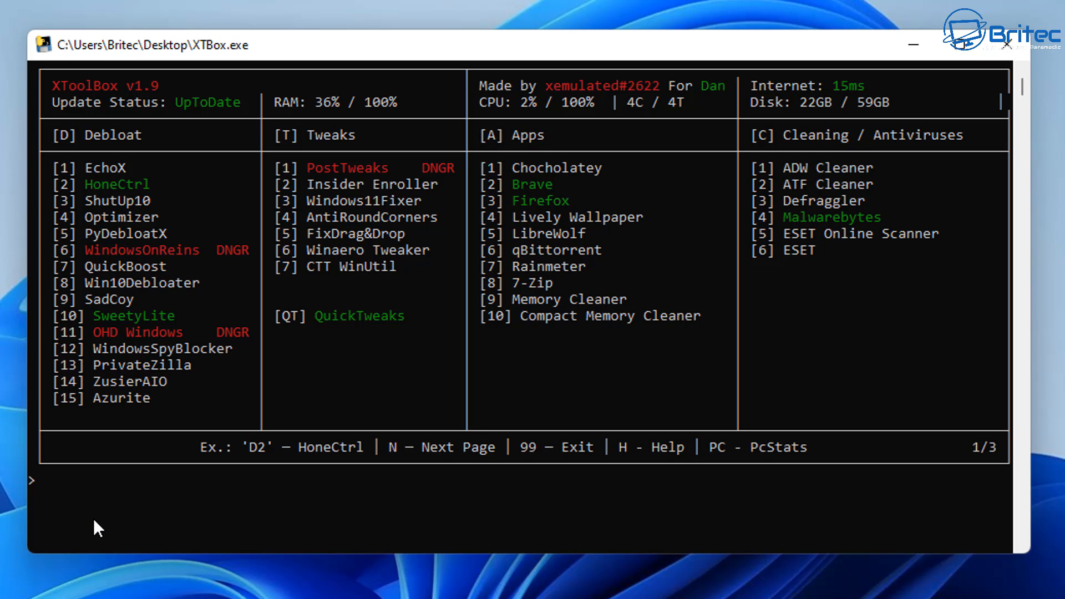
- Enter option D3 at the XToolBox prompt to start O&O ShutUp10++
type("D")
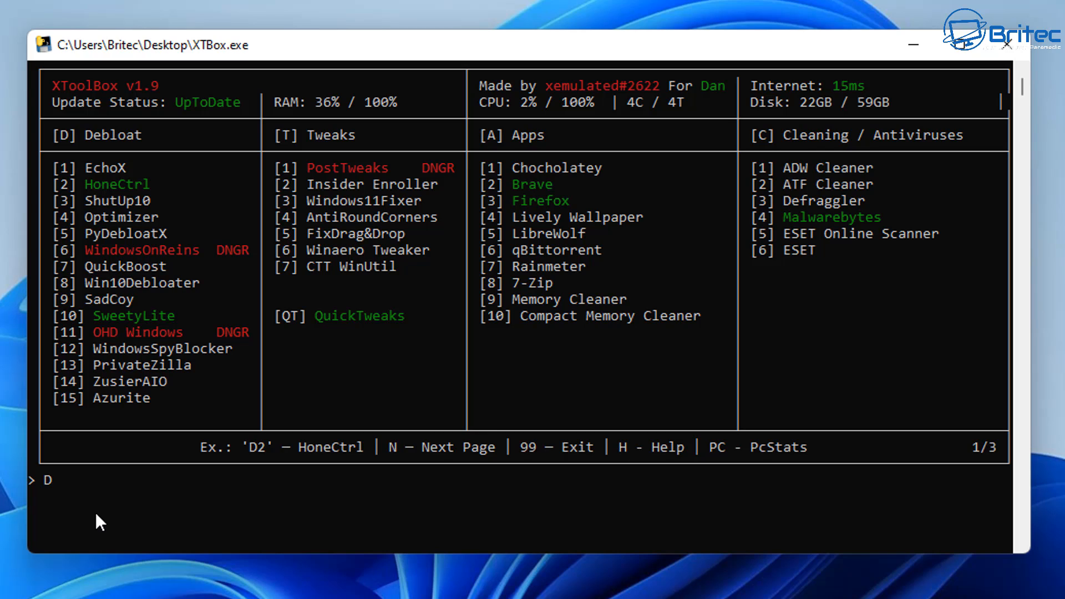
type("3")
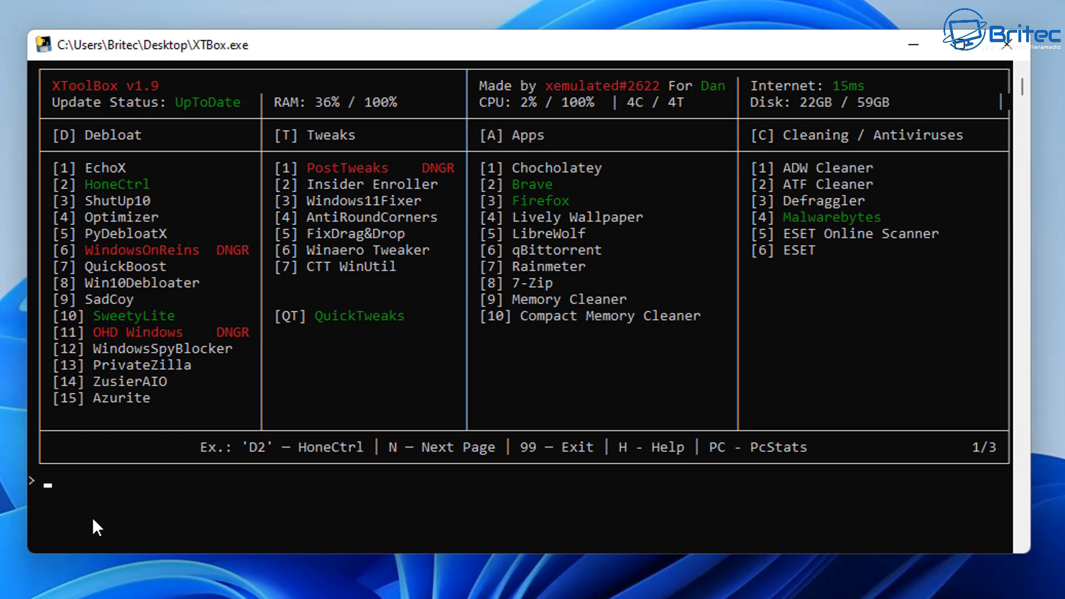
mouse_move(113, 145)
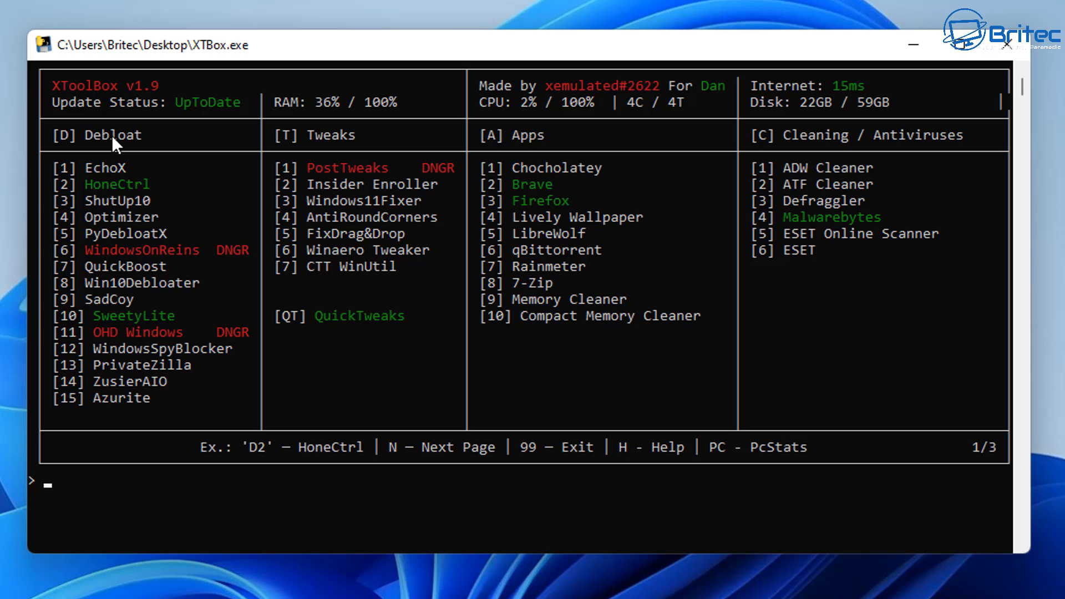
mouse_move(123, 317)
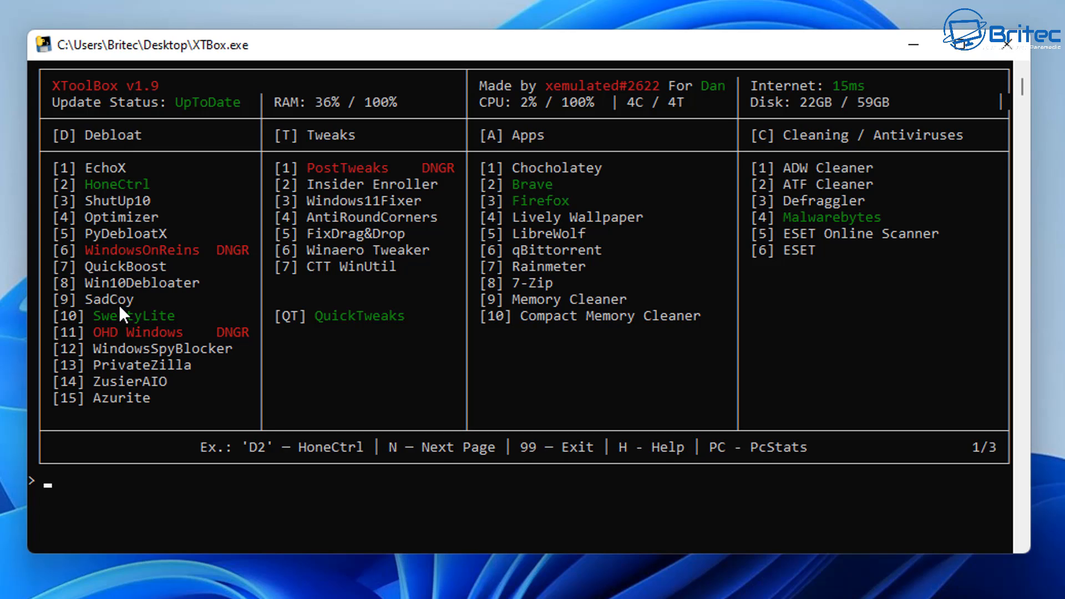
type("d")
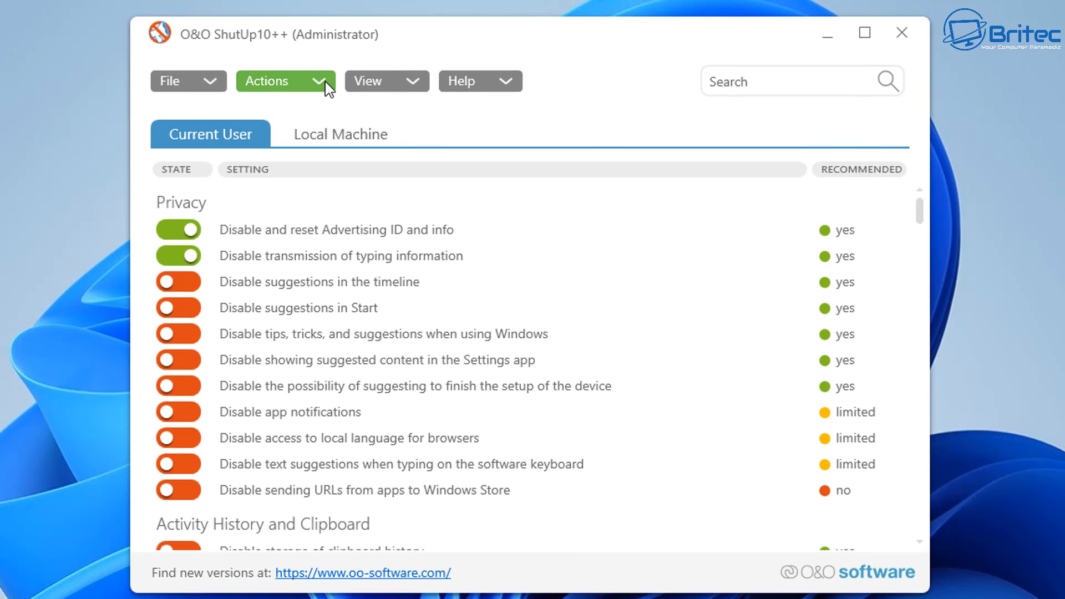
- Apply only the recommended ShutUp10++ settings, creating a restore point first
left_click(284, 81)
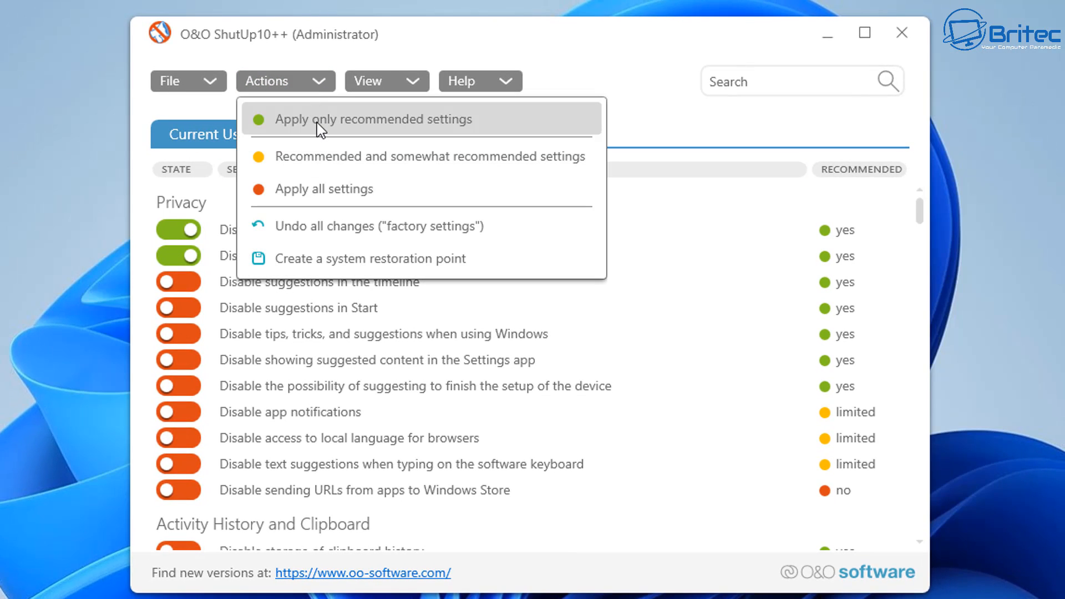
left_click(375, 119)
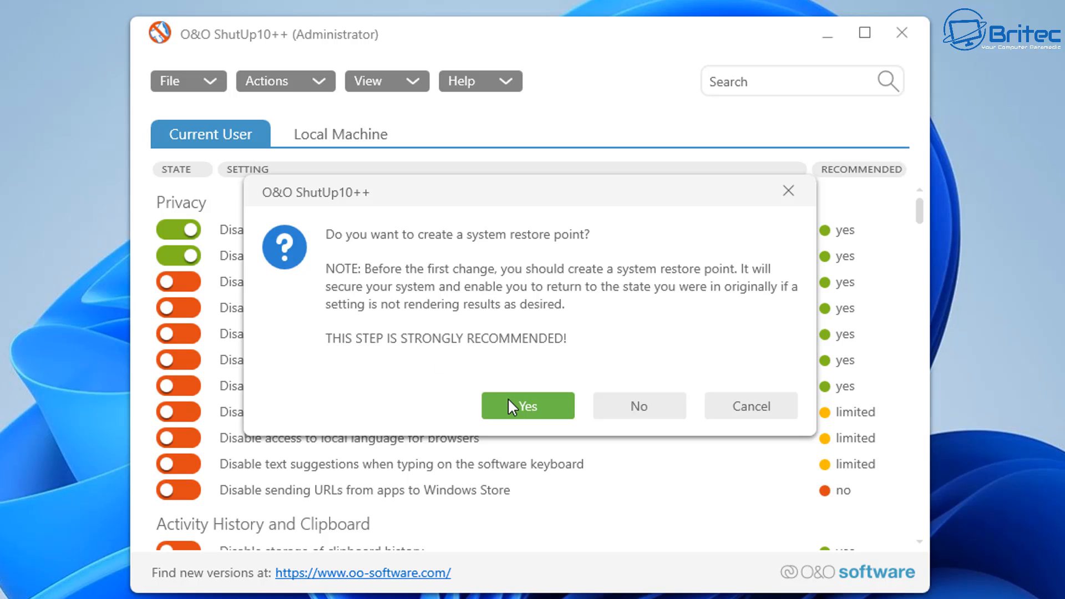
left_click(528, 406)
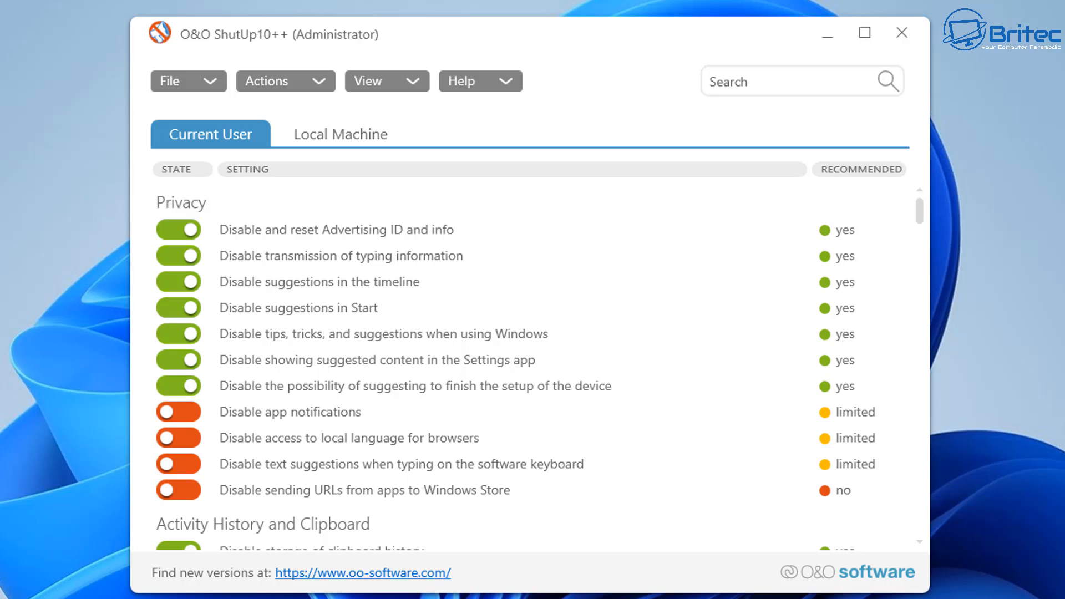
mouse_move(851, 435)
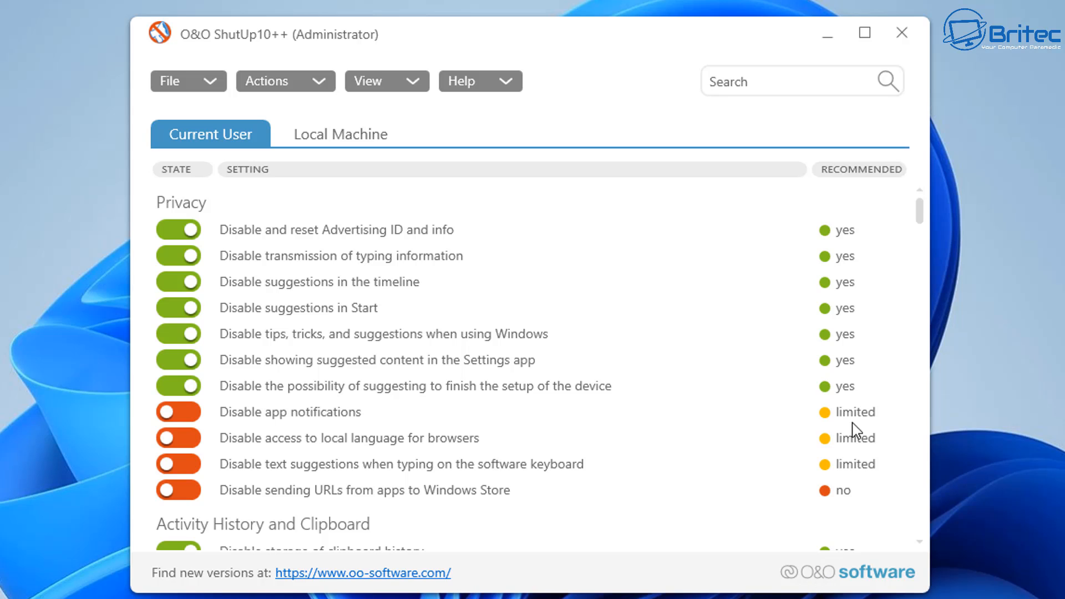
mouse_move(333, 100)
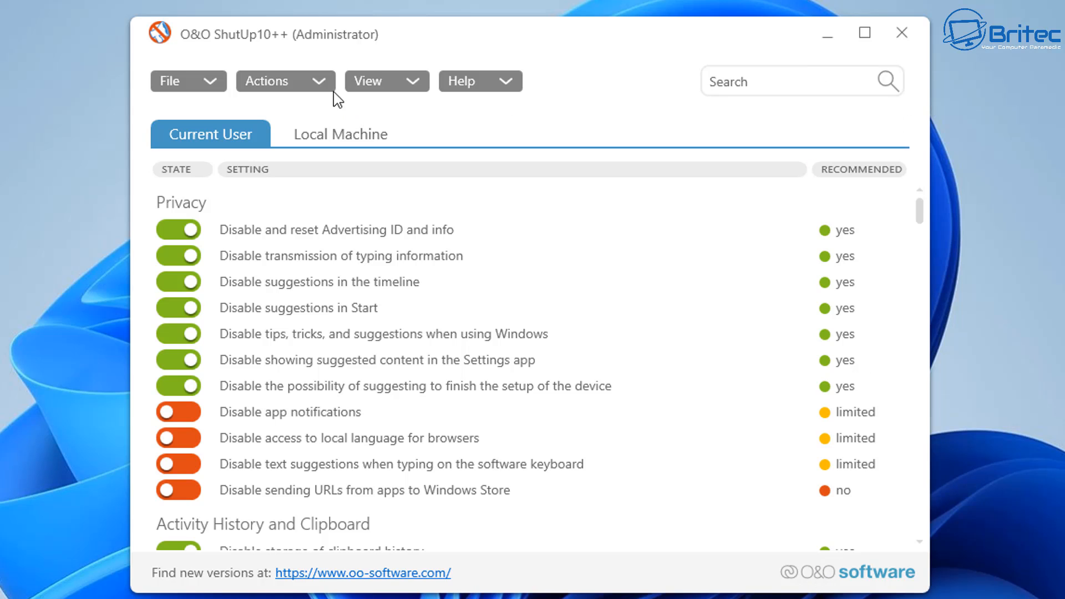
left_click(284, 81)
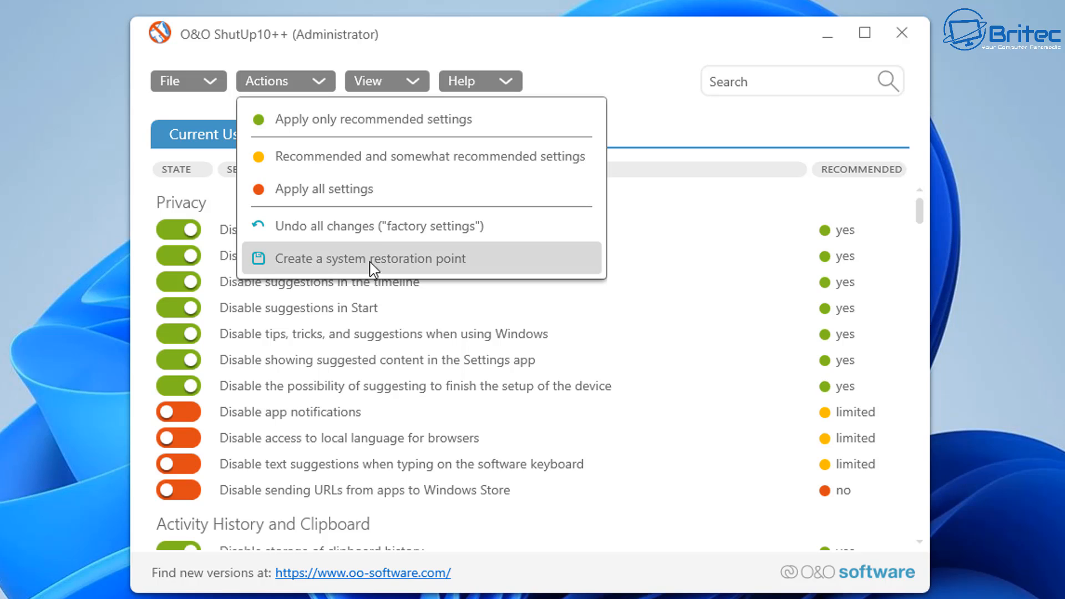
mouse_move(420, 233)
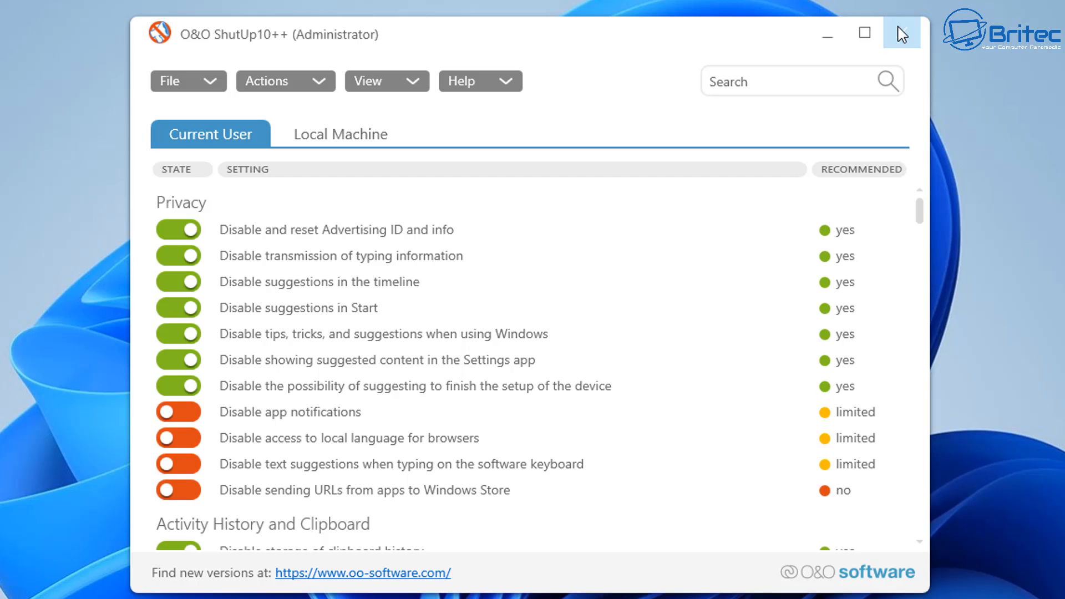
- Close O&O ShutUp10++ and dismiss its closing message
left_click(901, 32)
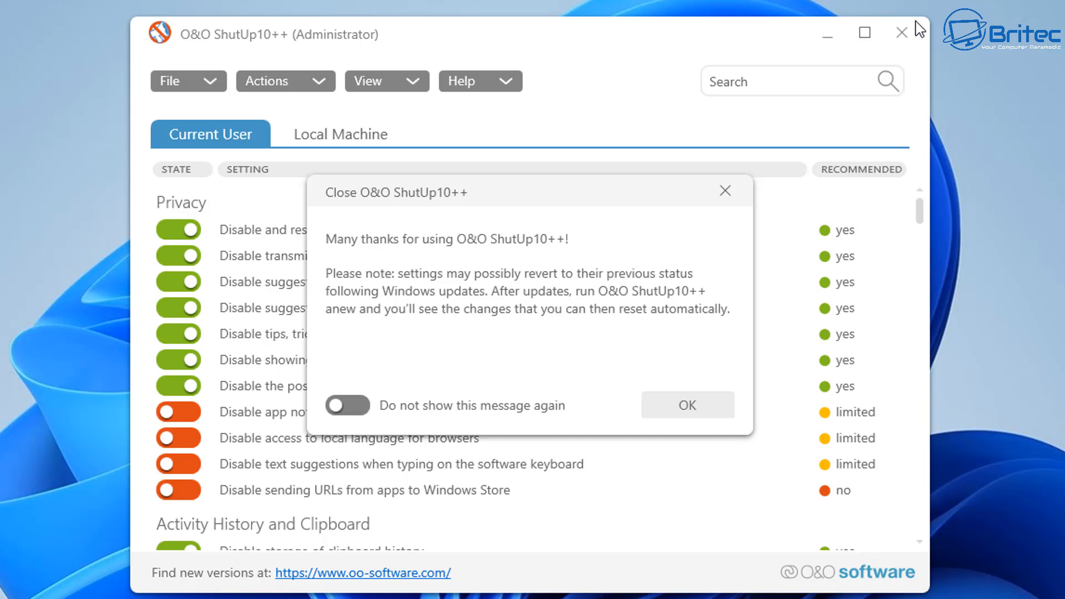
left_click(687, 405)
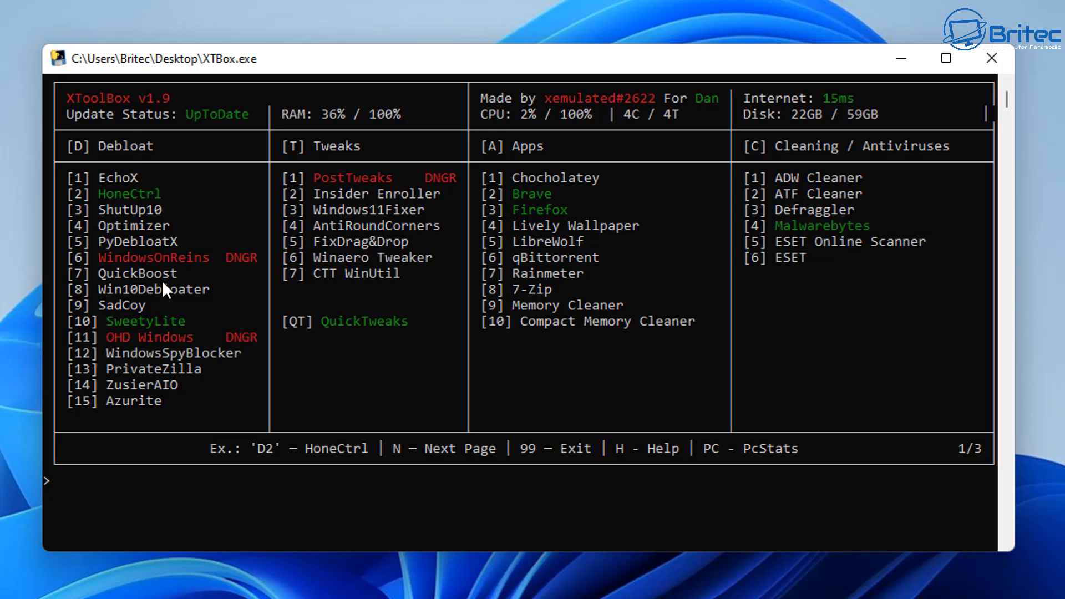
mouse_move(142, 393)
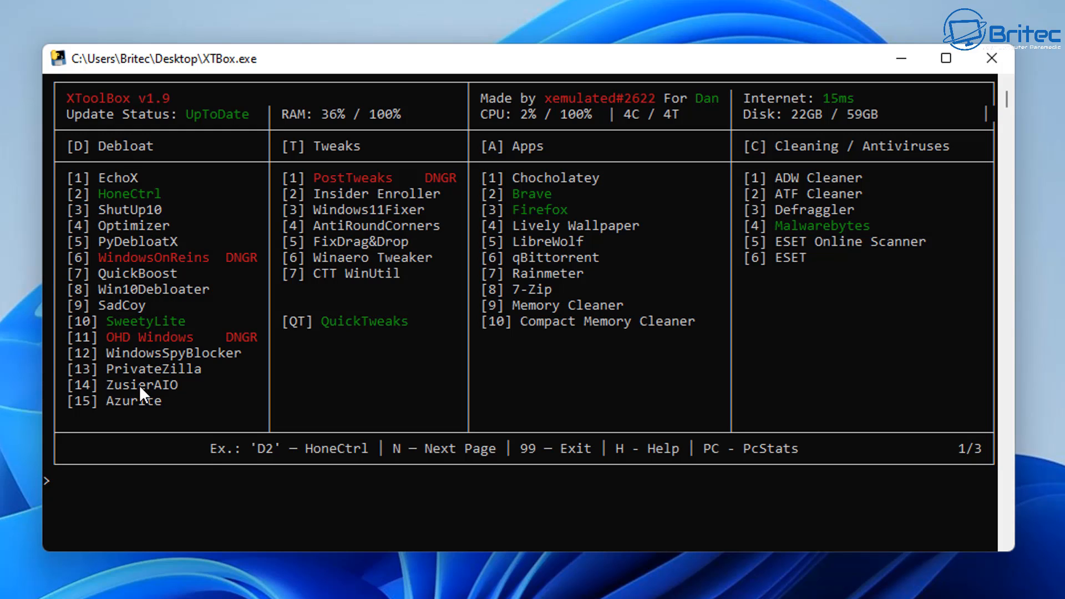
mouse_move(177, 297)
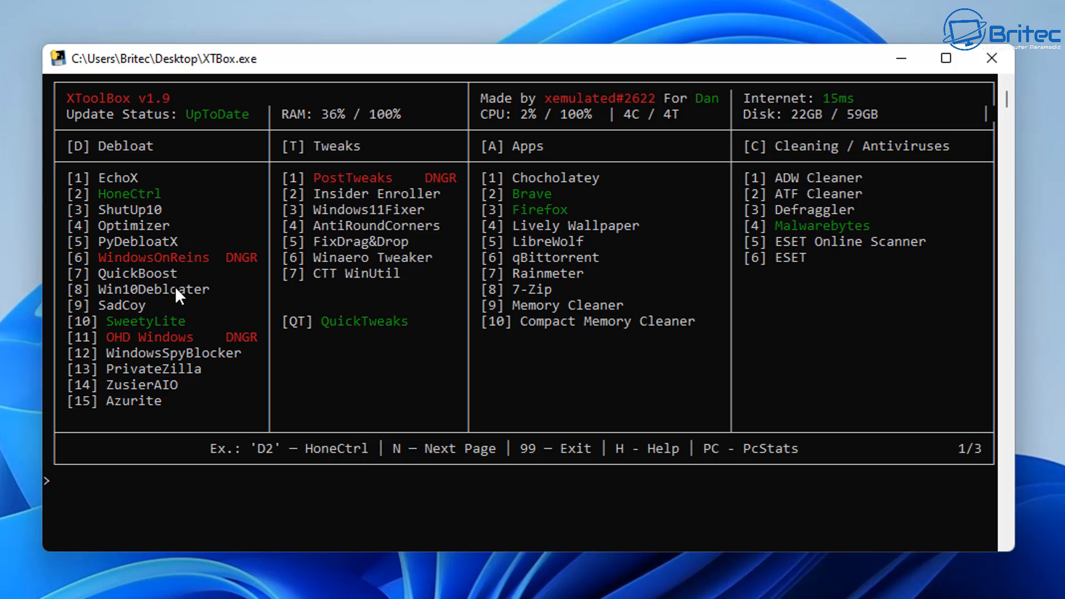
mouse_move(162, 404)
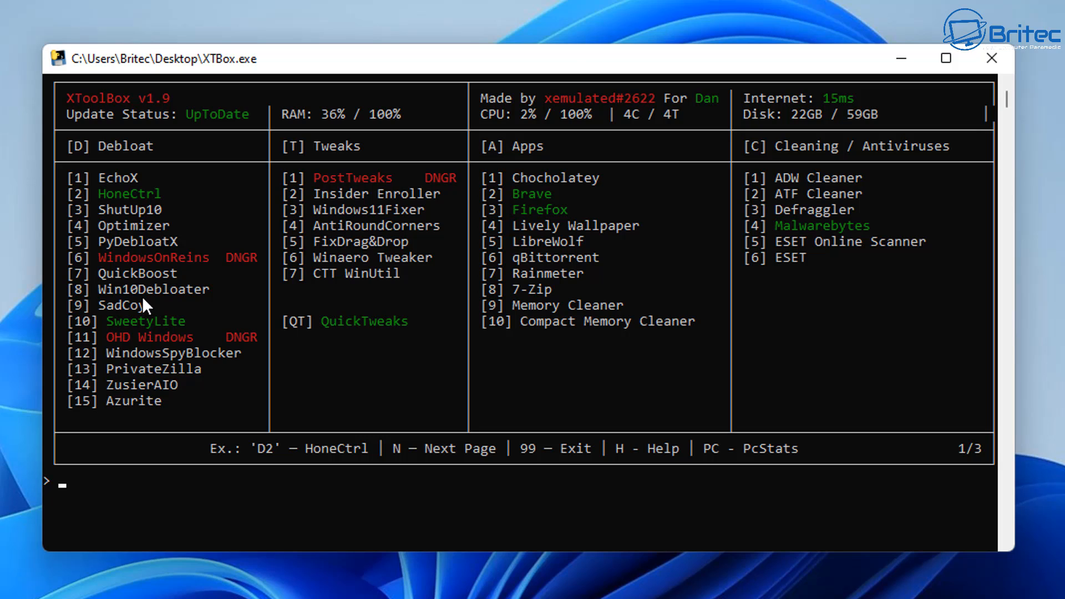
- Enter option d4 at the XToolBox prompt to start Optimizer
type("d")
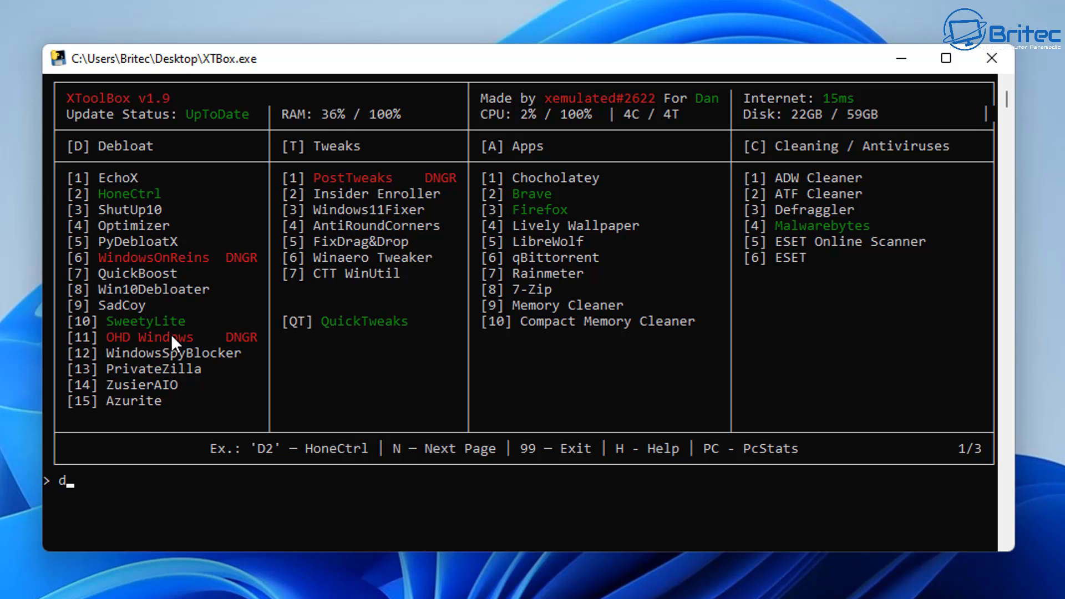
type("4")
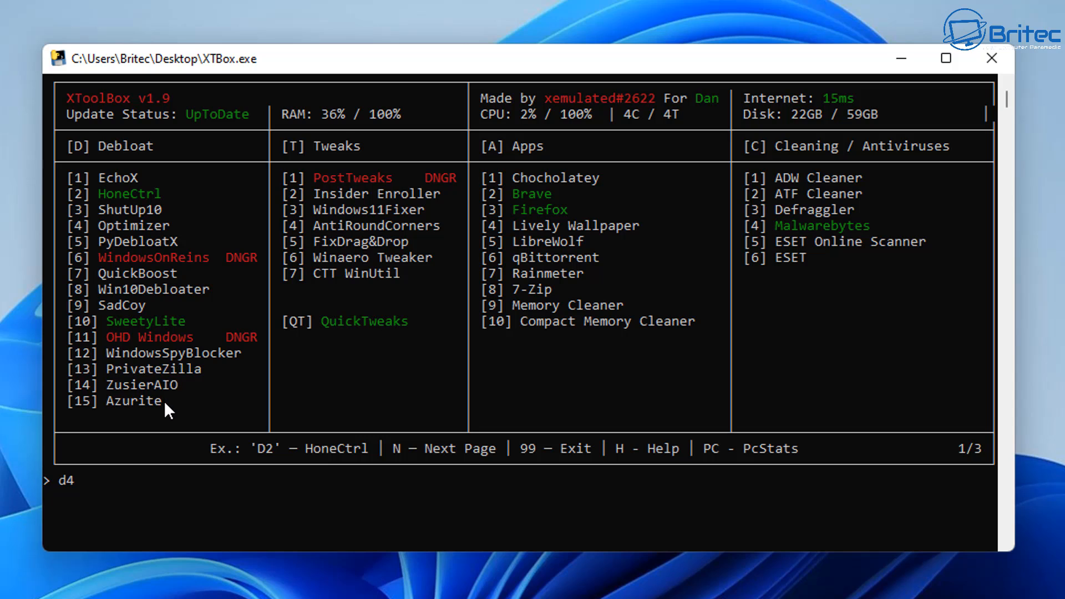
key("Enter")
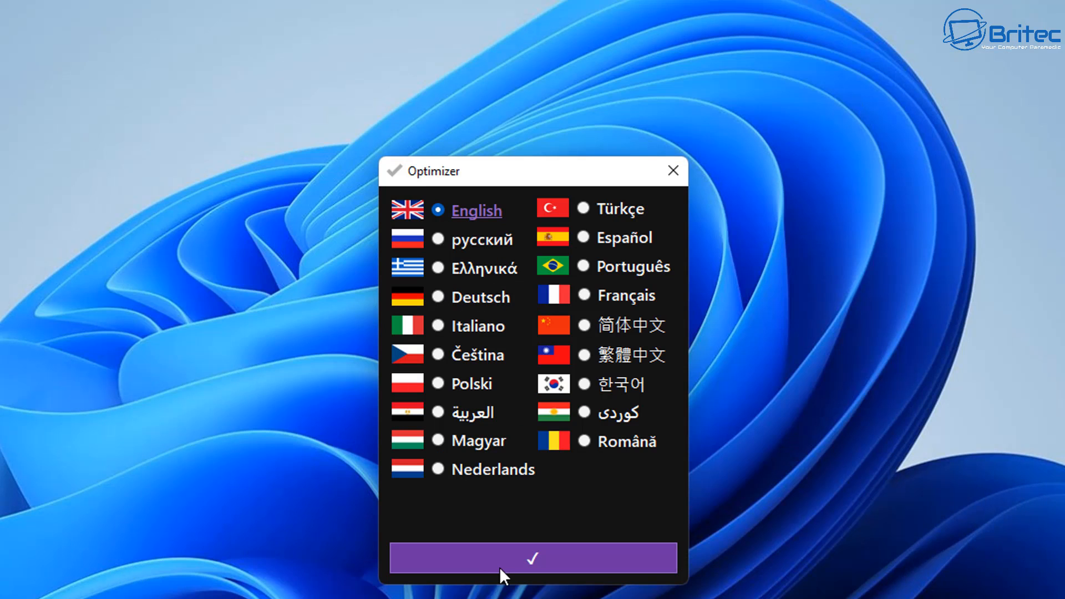
- Confirm English, browse the Windows 11, UWP Apps and Startup sections, then return to General
left_click(532, 558)
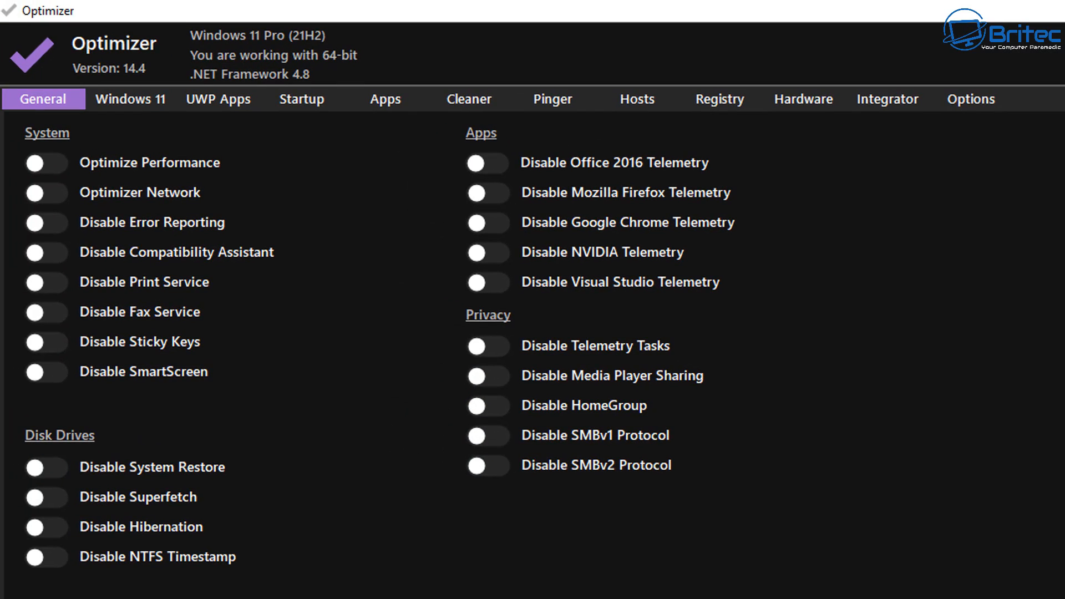
mouse_move(493, 543)
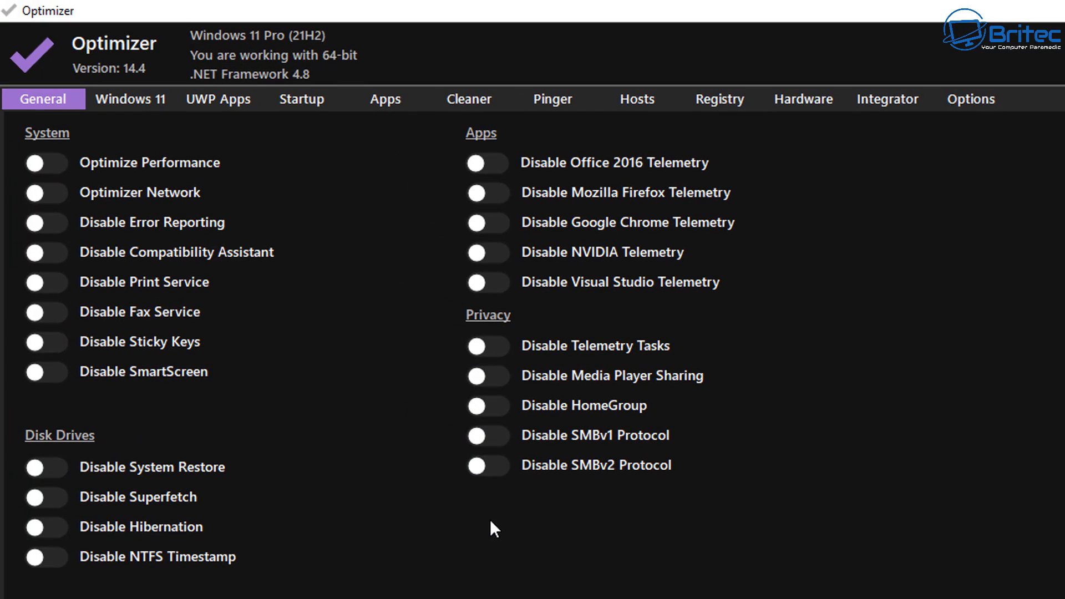
mouse_move(446, 488)
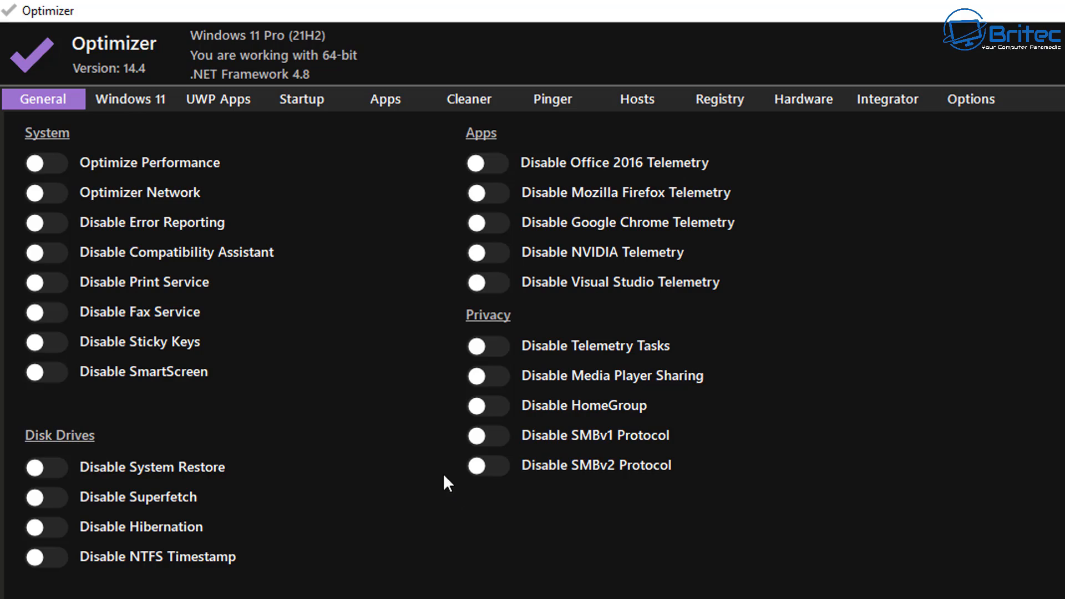
mouse_move(204, 107)
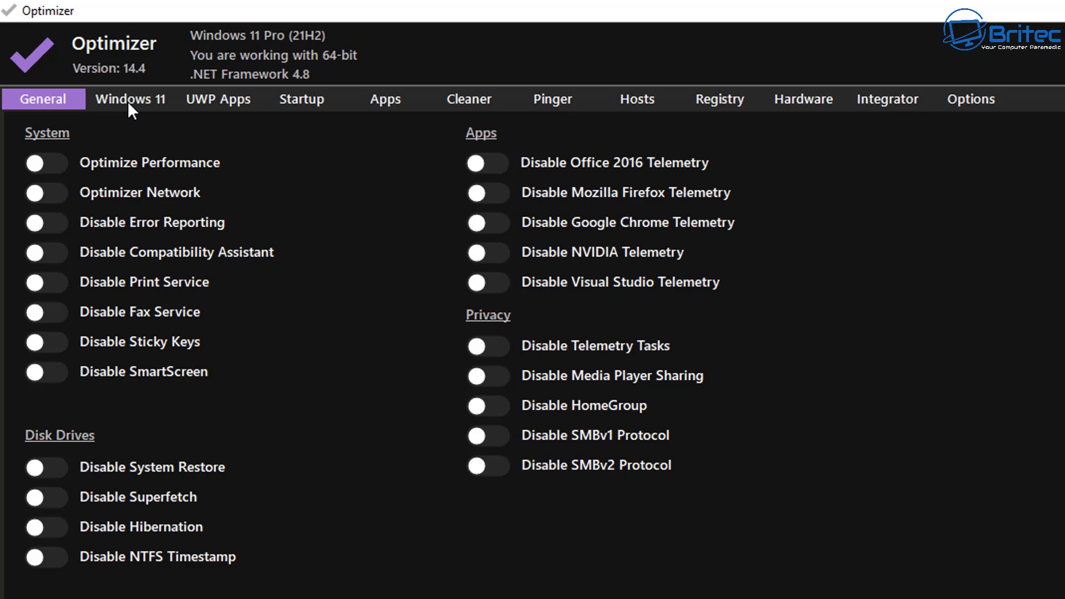
mouse_move(271, 239)
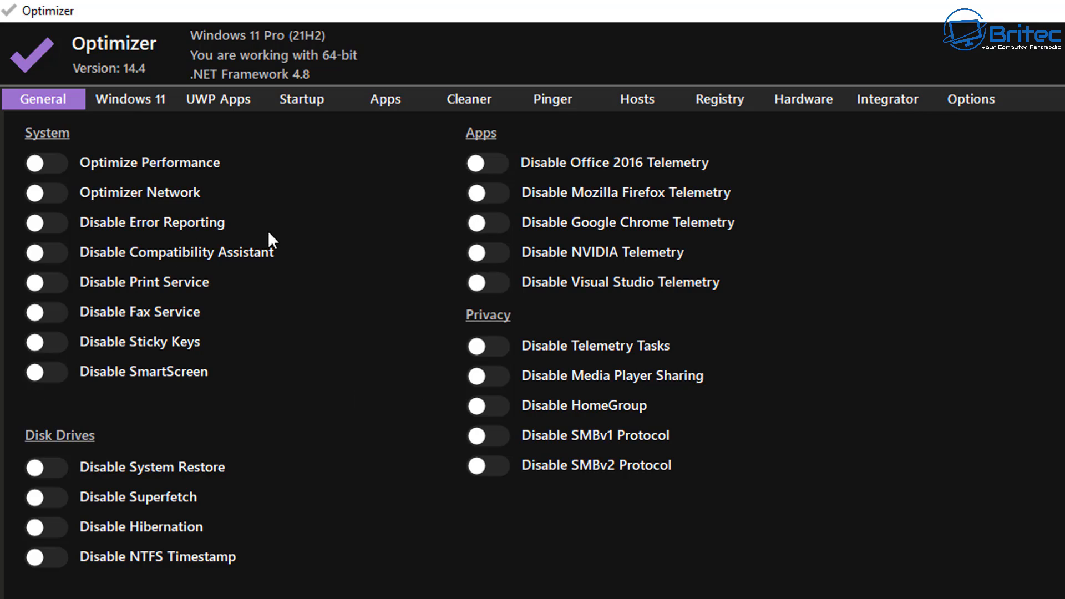
left_click(131, 100)
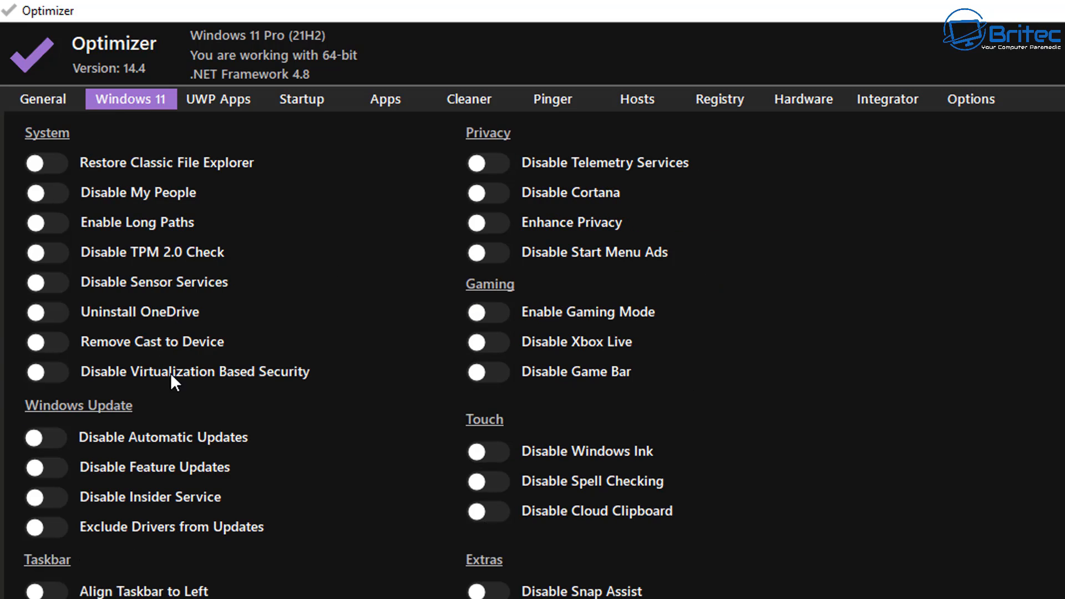
mouse_move(214, 123)
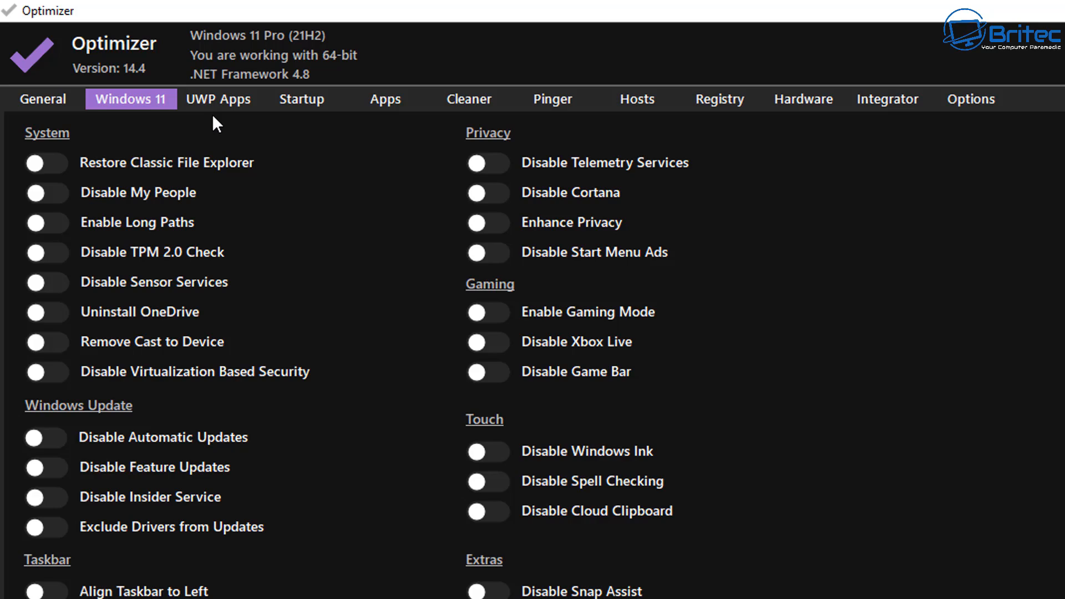
left_click(218, 100)
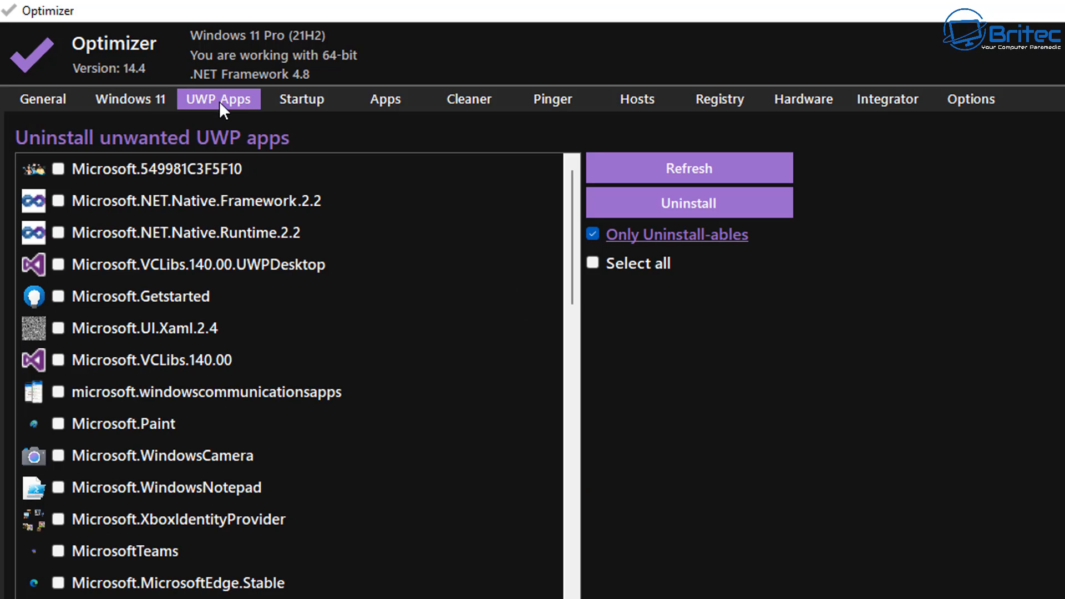
left_click(301, 99)
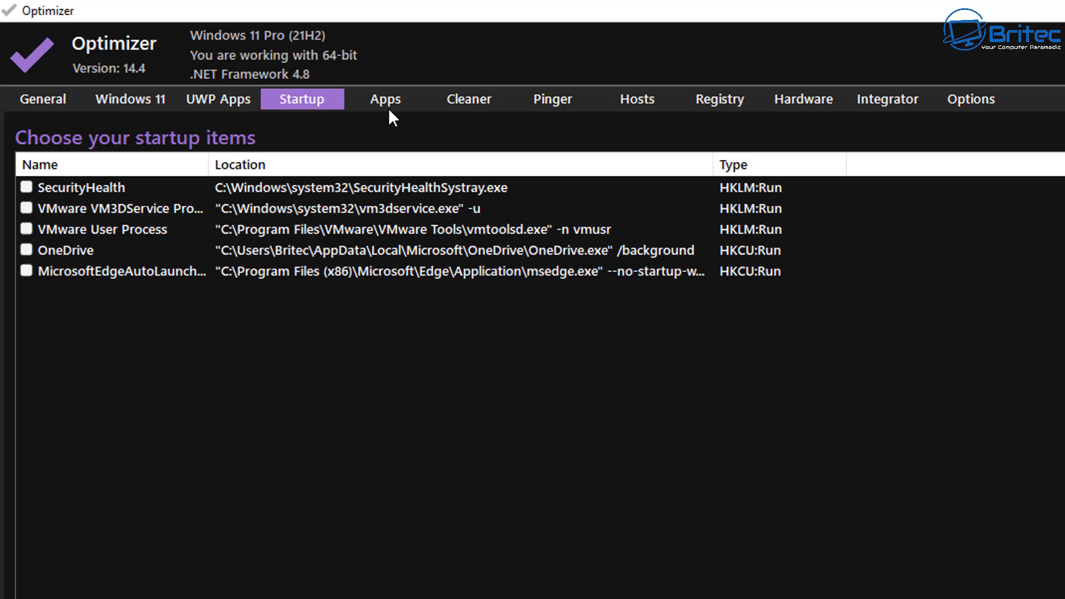
left_click(43, 99)
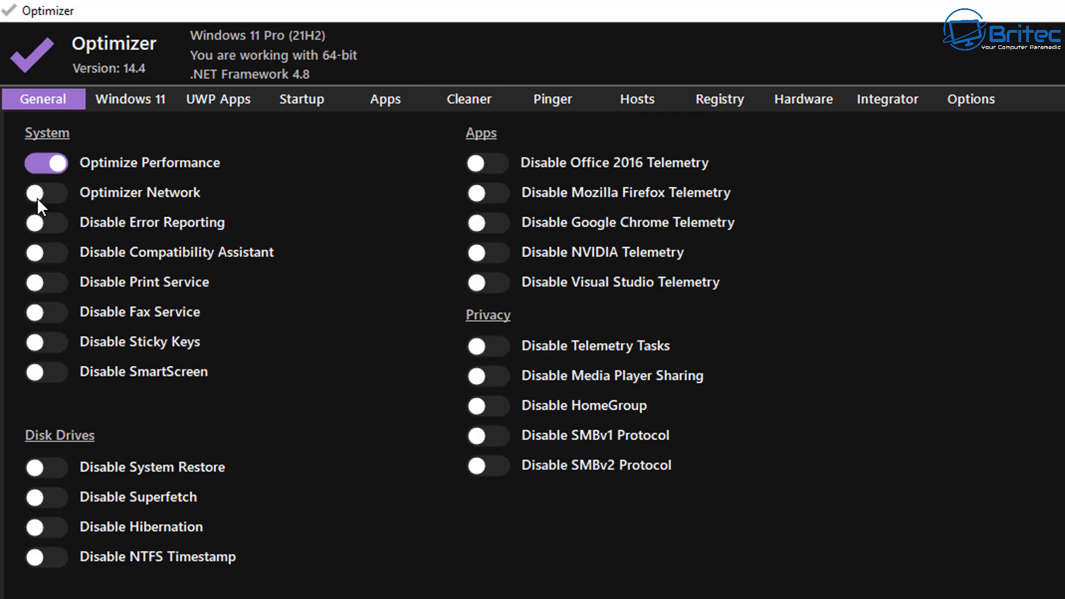
- Switch on network optimization and the following General tweaks such as telemetry disabling
left_click(44, 193)
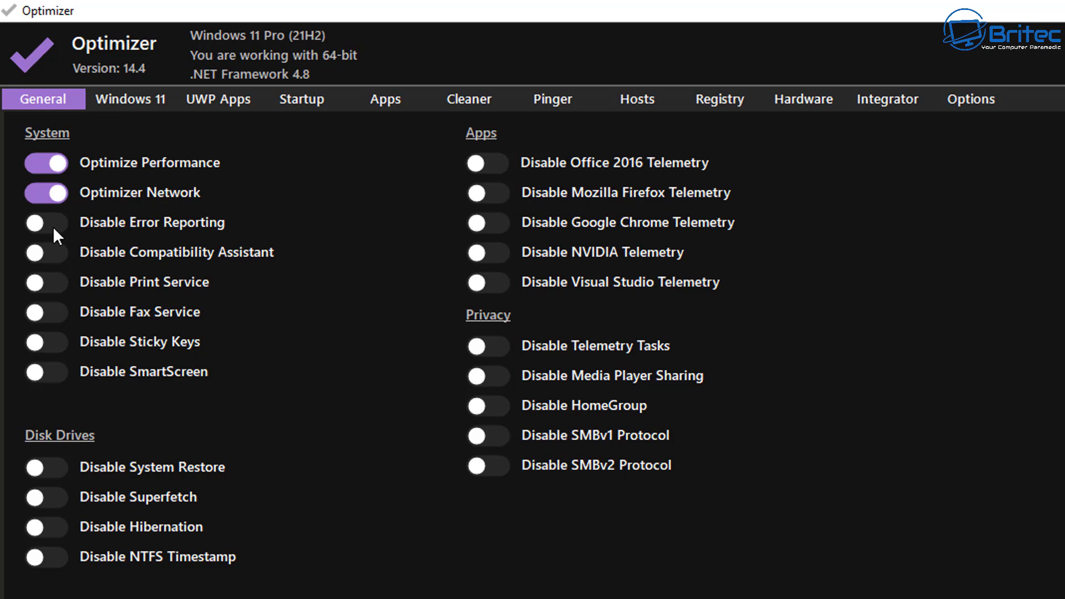
left_click(47, 222)
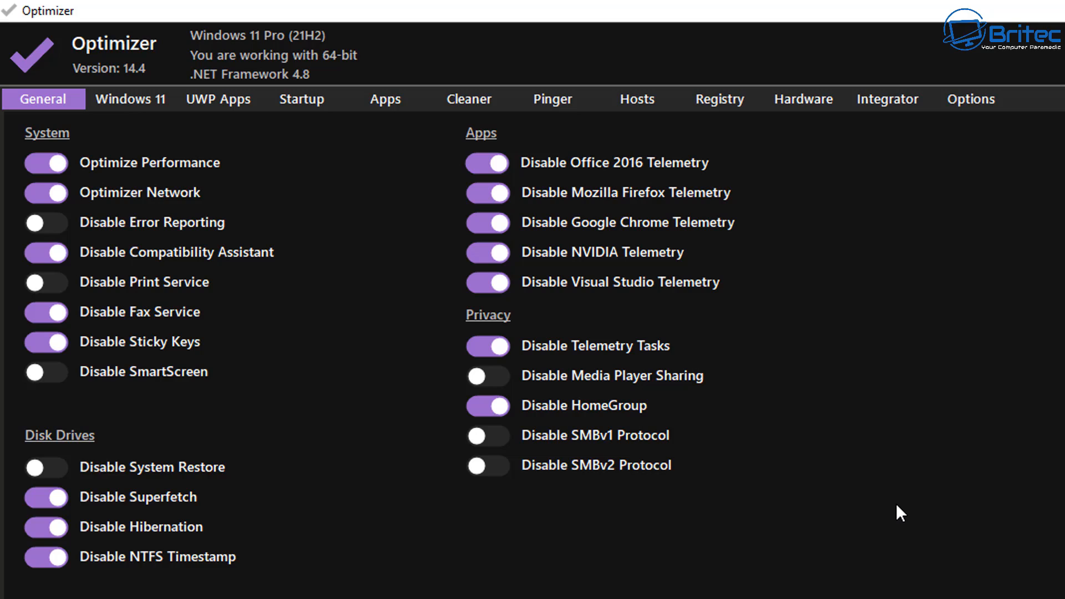
mouse_move(137, 120)
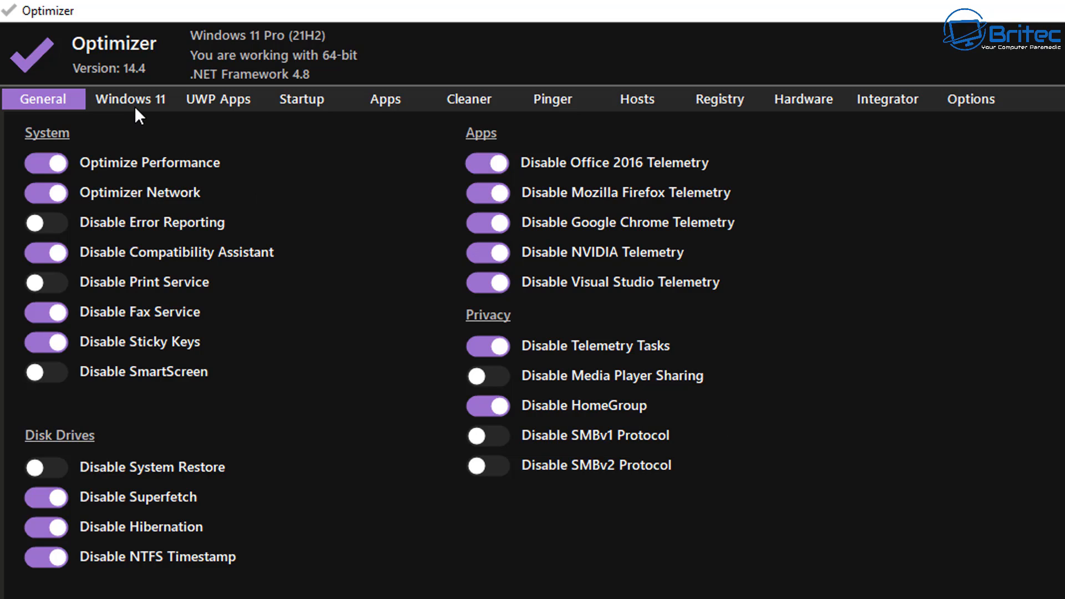
- On the Windows 11 tweaks, disable My People and the TPM 2.0 check
left_click(131, 99)
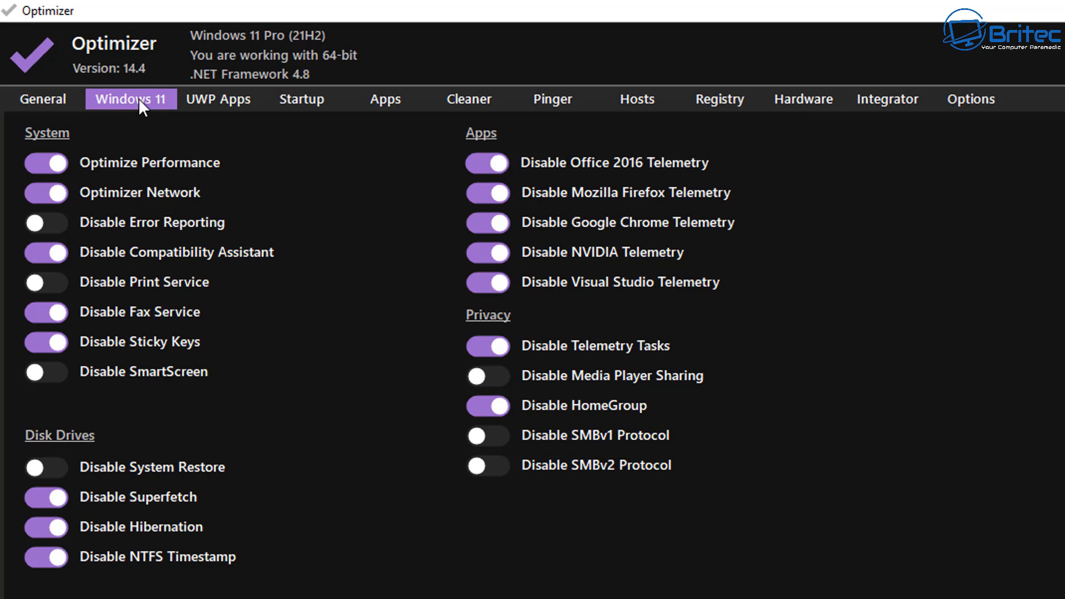
left_click(40, 93)
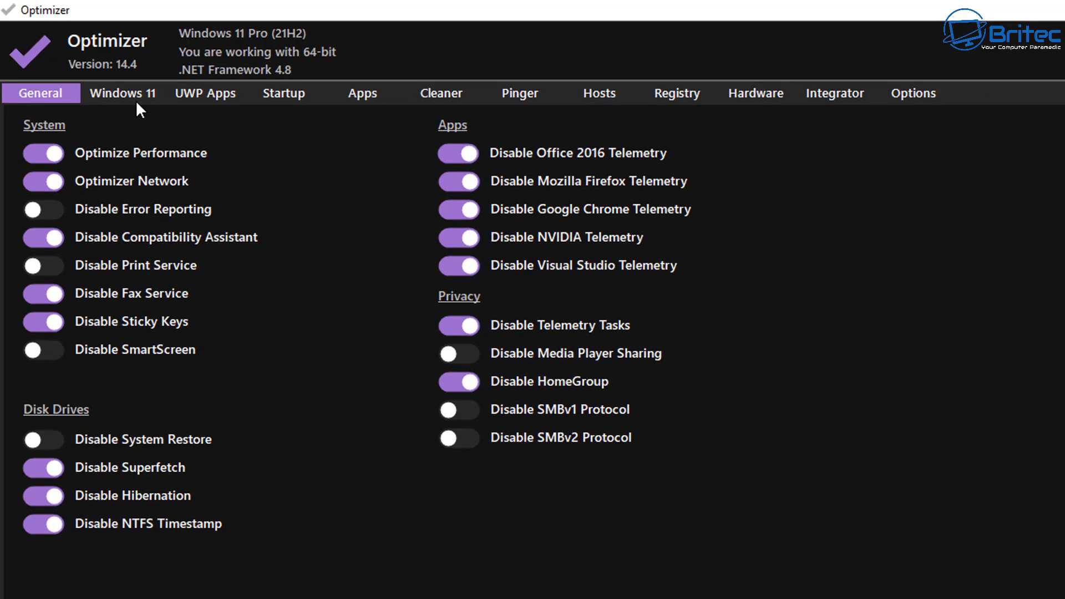
left_click(123, 93)
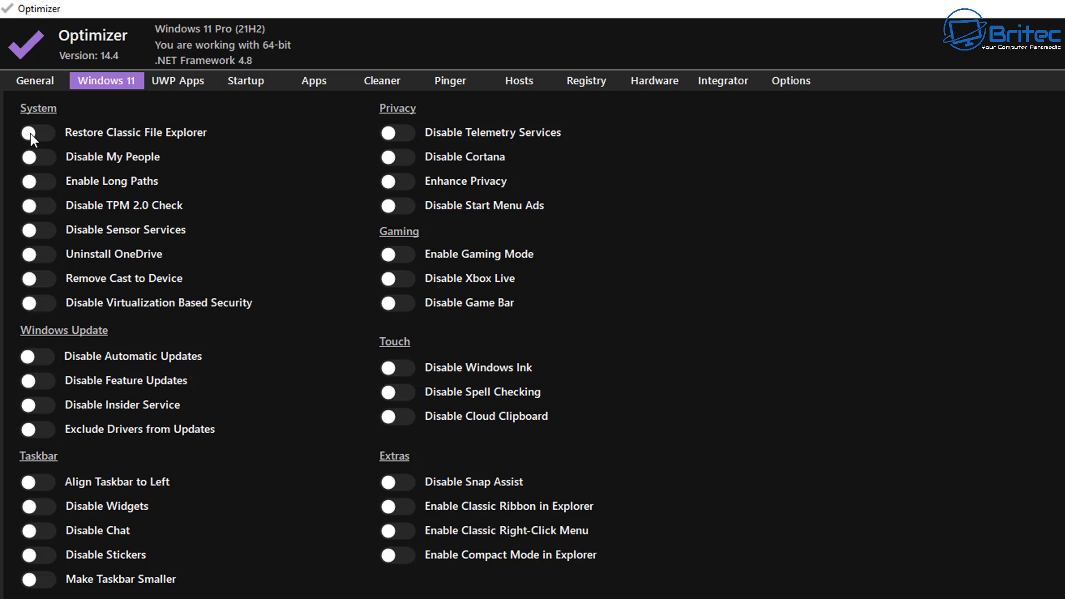
mouse_move(34, 153)
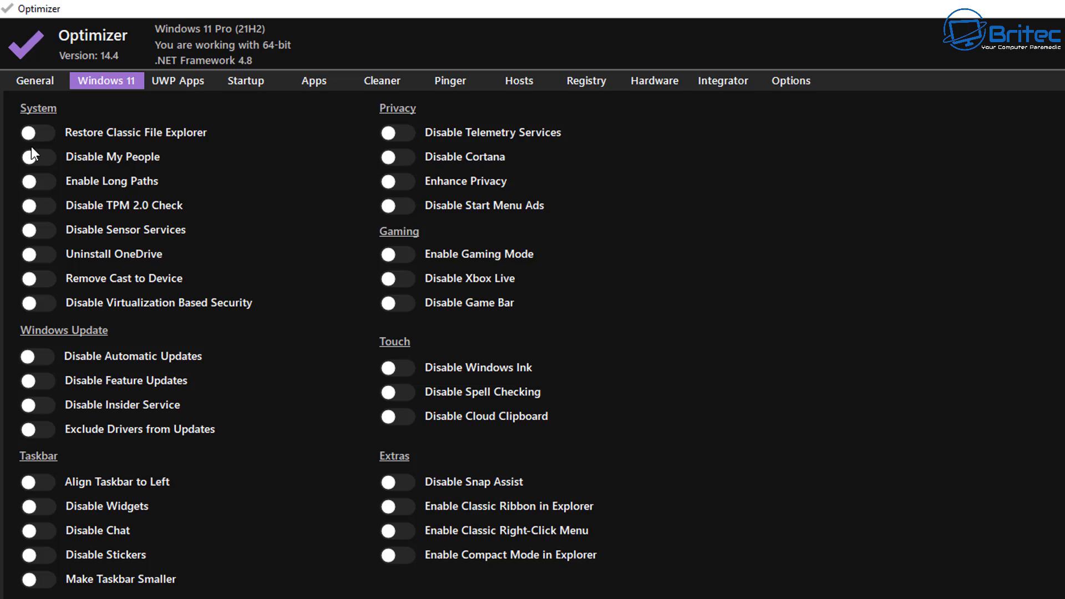
left_click(34, 157)
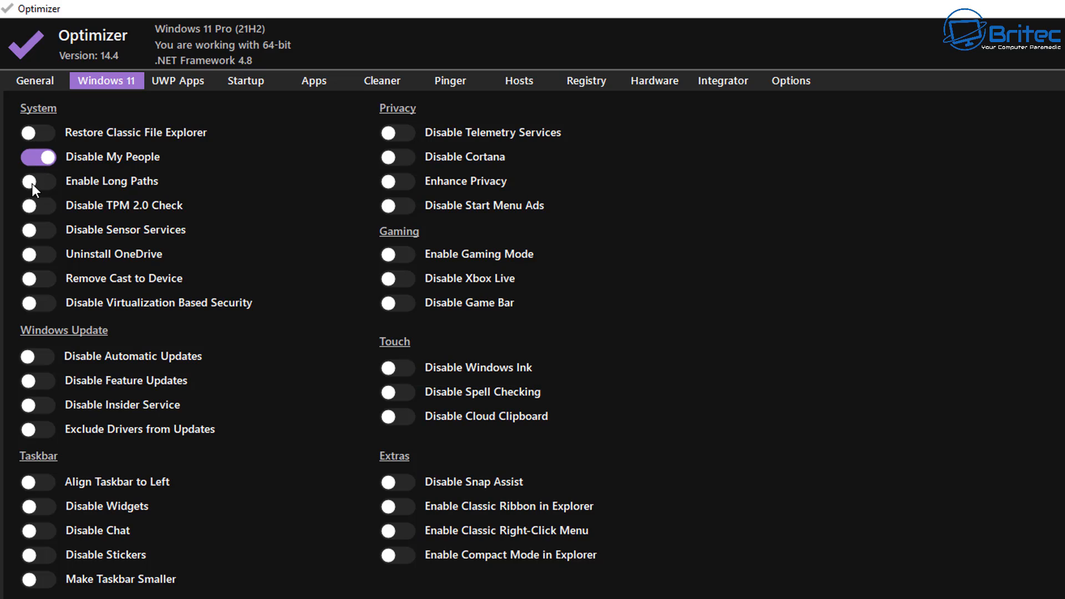
mouse_move(47, 211)
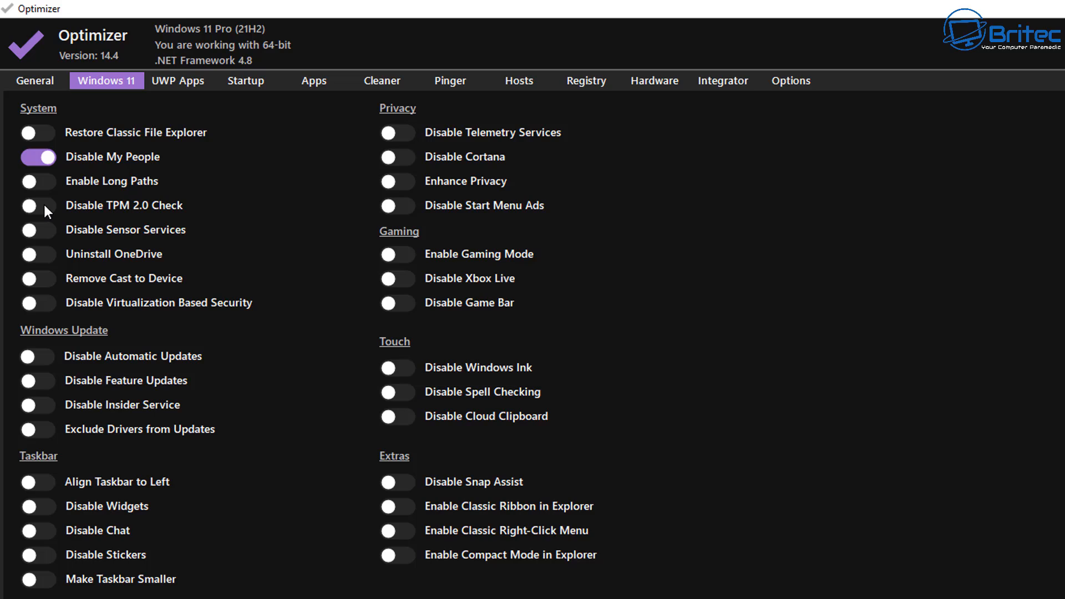
left_click(37, 205)
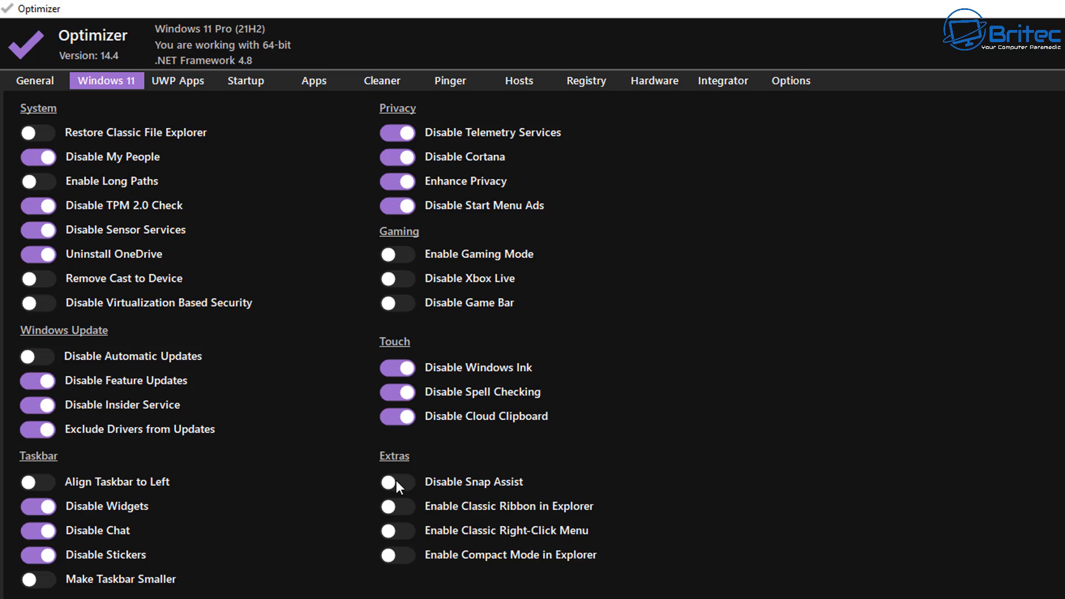
- Disable Snap Assist and restore the classic right-click menu, leaving Compact Mode off
left_click(397, 481)
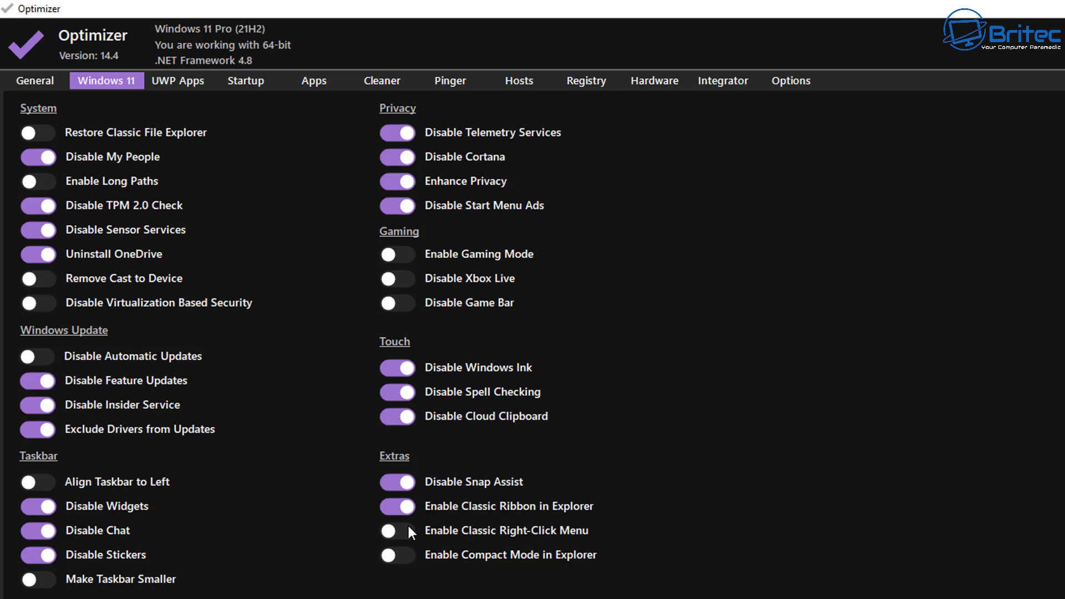
mouse_move(411, 553)
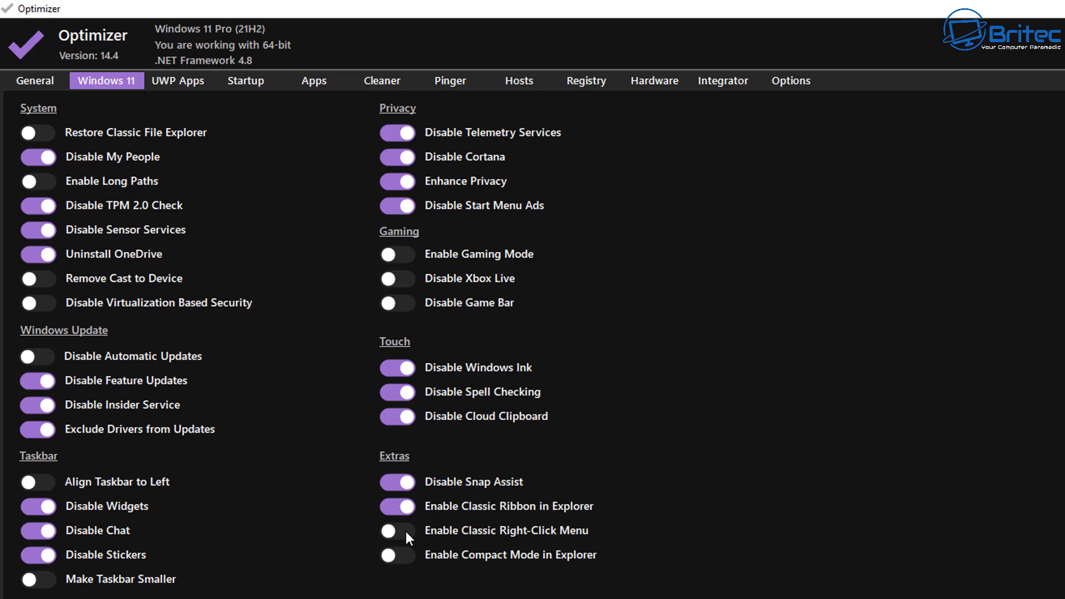
left_click(397, 531)
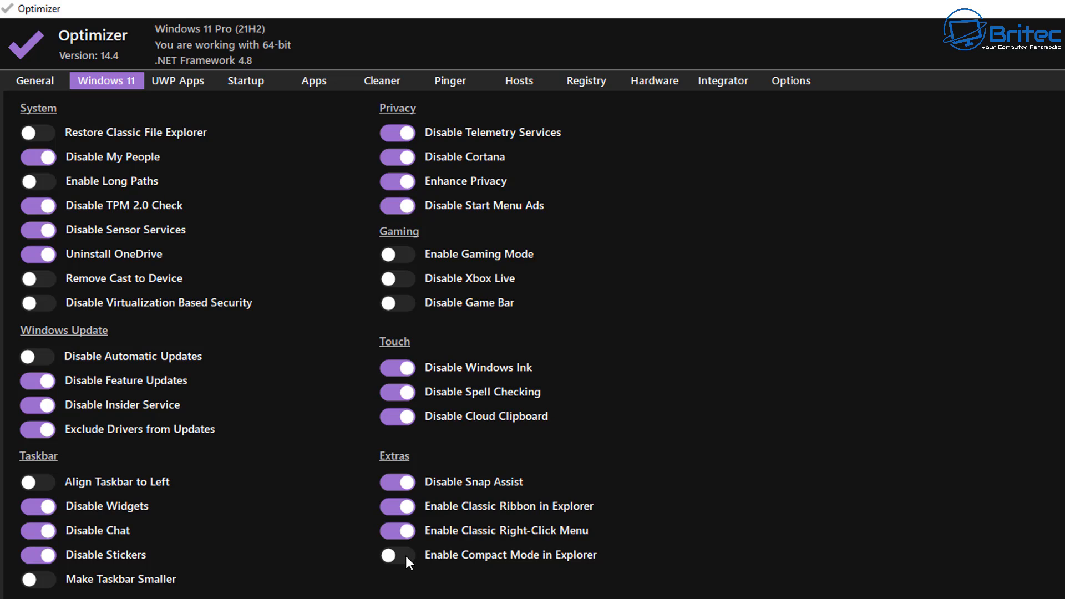
left_click(397, 571)
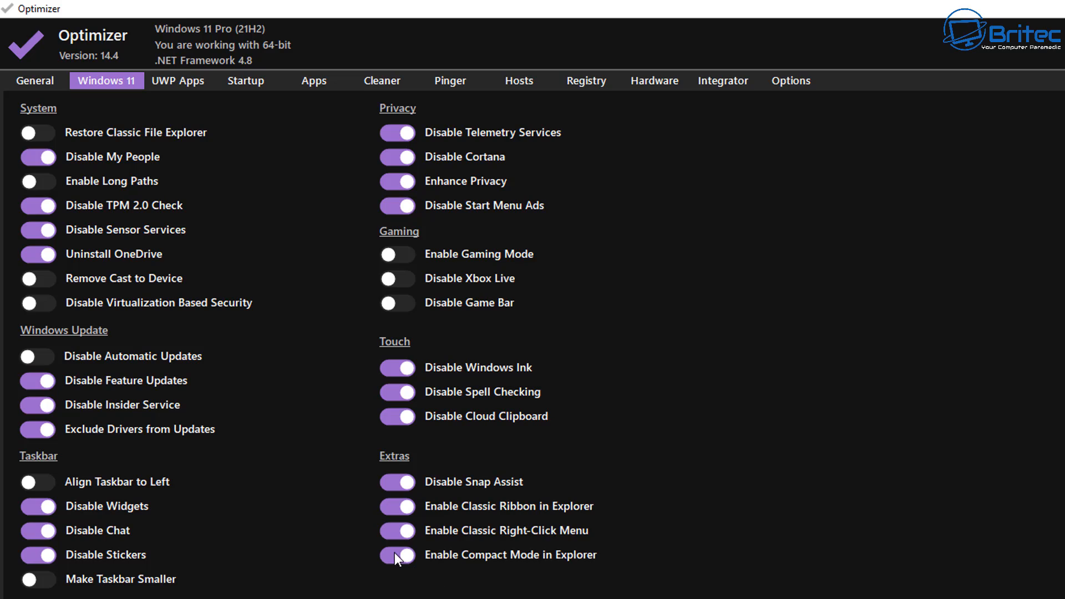
left_click(397, 570)
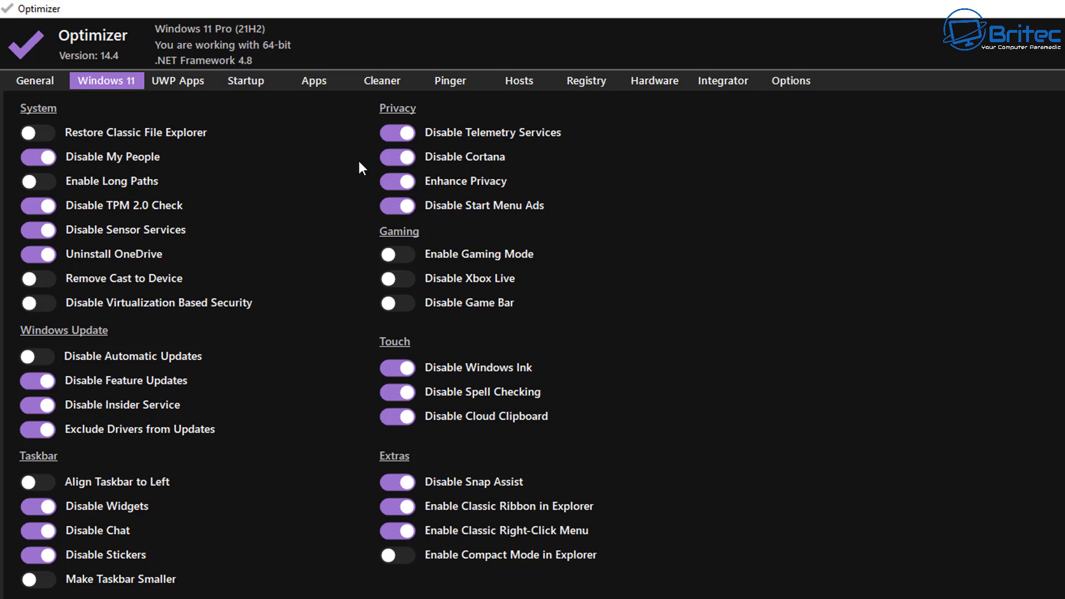
- Mark unwanted UWP apps for removal, keeping the .NET Native framework package
left_click(177, 80)
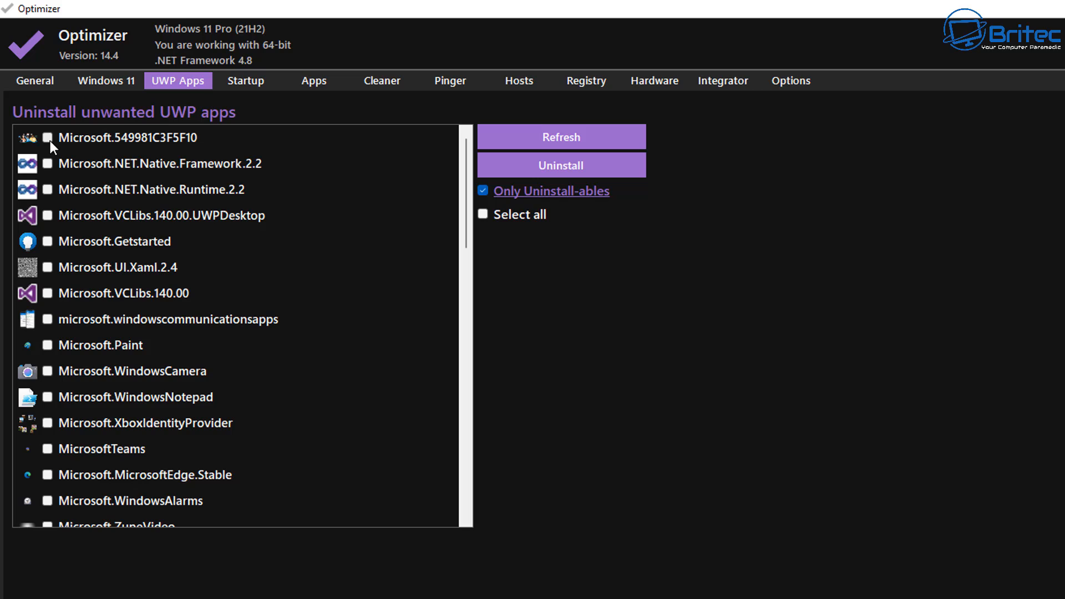
left_click(47, 176)
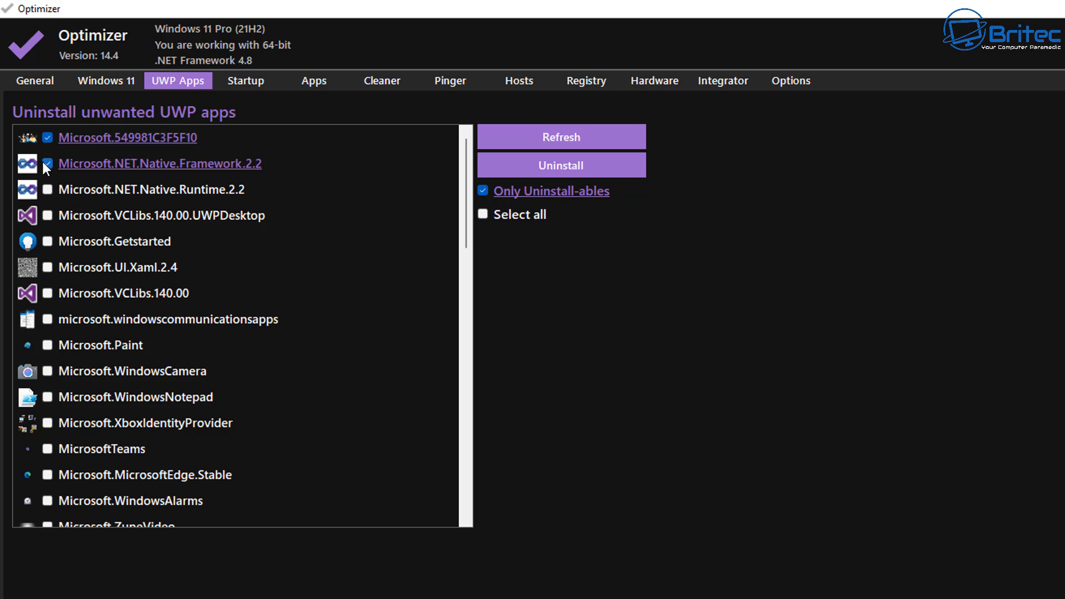
left_click(47, 164)
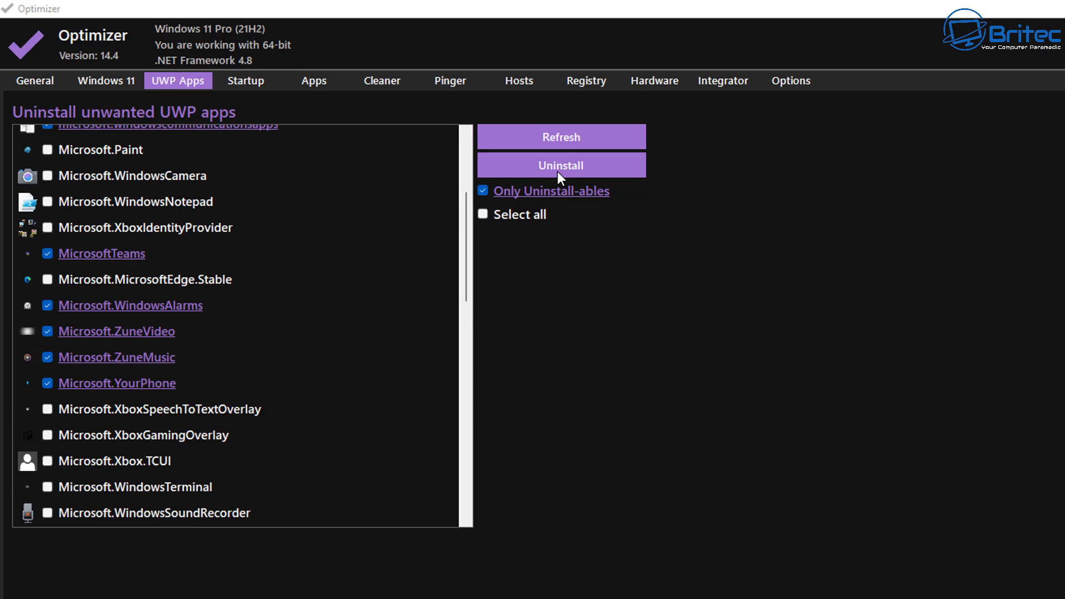
mouse_move(834, 590)
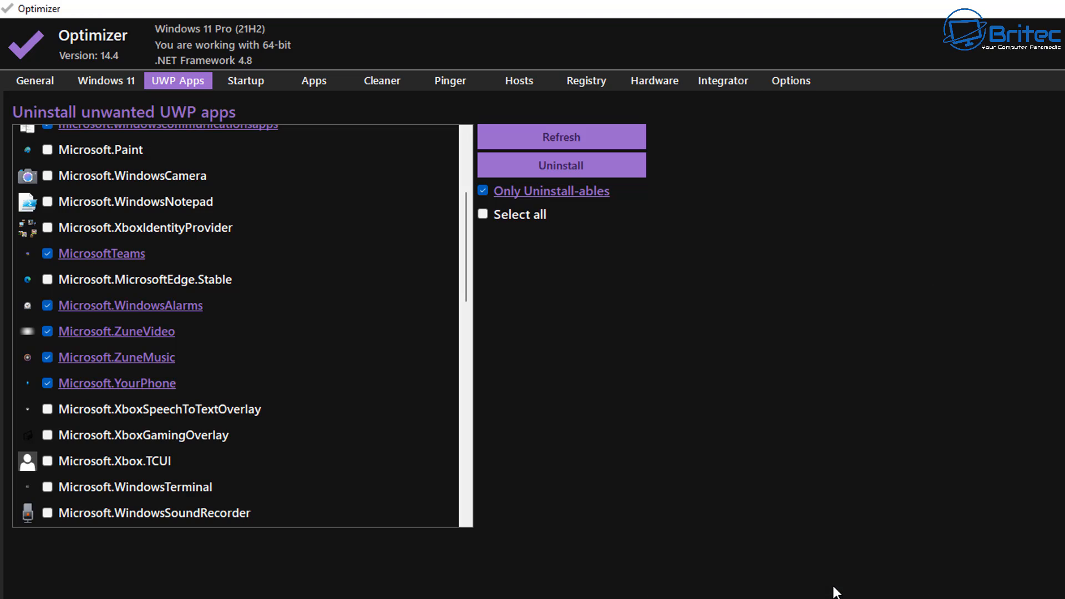
mouse_move(578, 457)
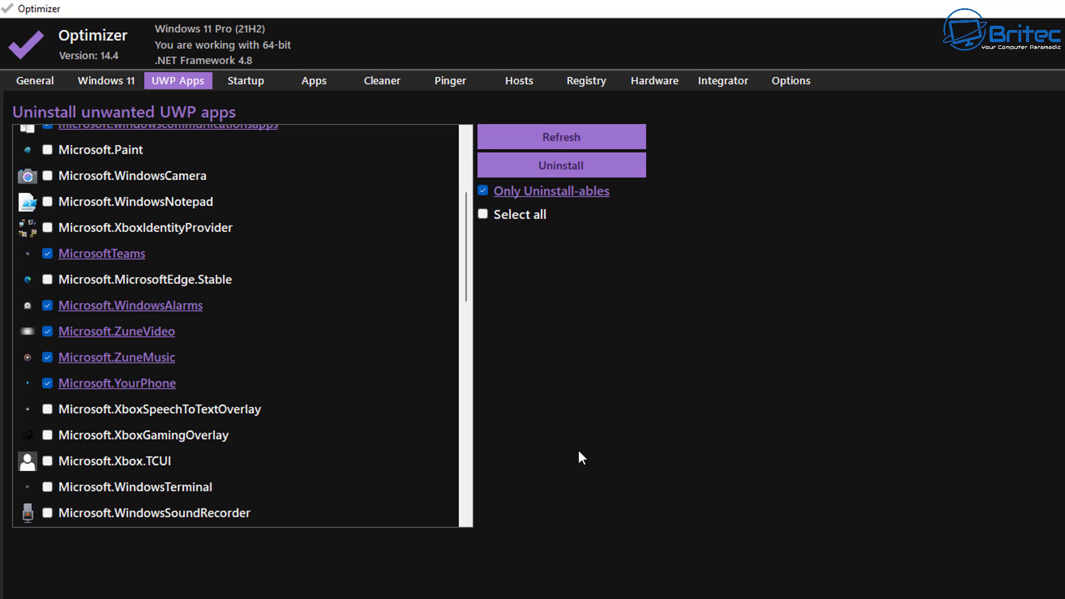
mouse_move(235, 319)
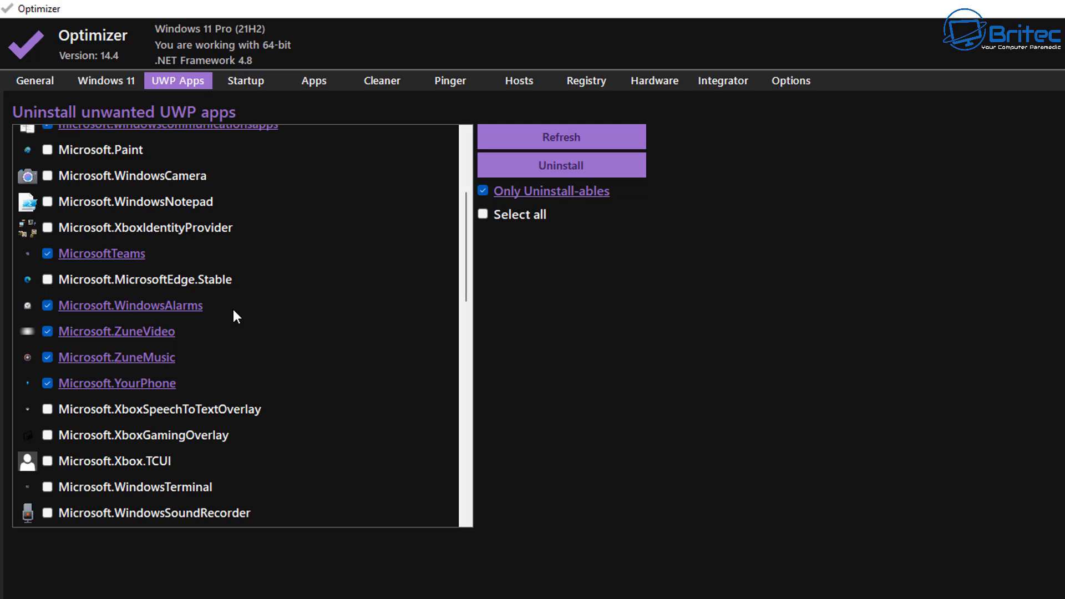
mouse_move(221, 298)
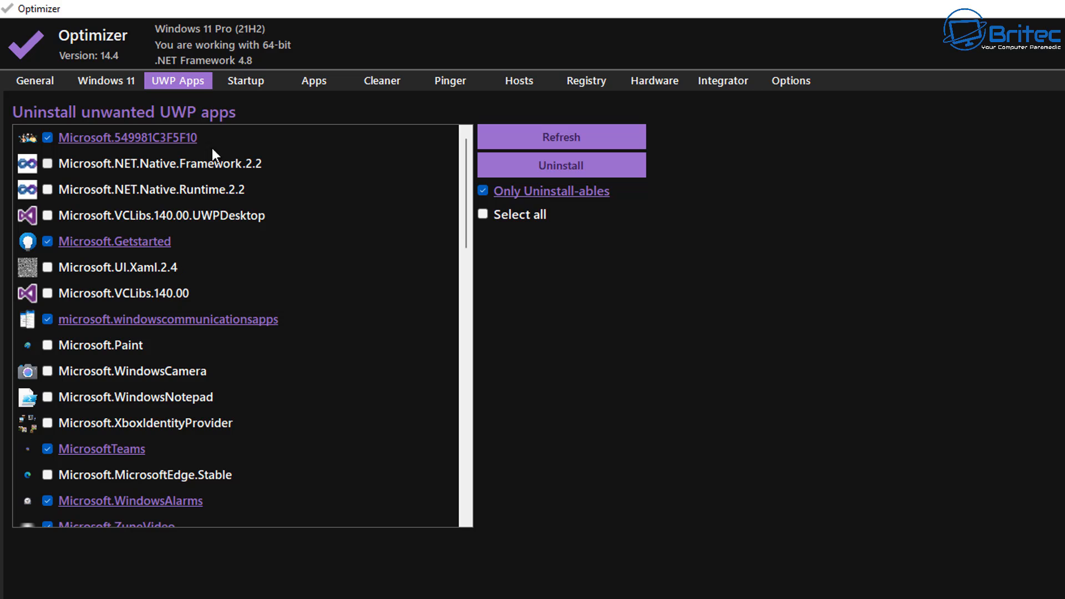
mouse_move(250, 90)
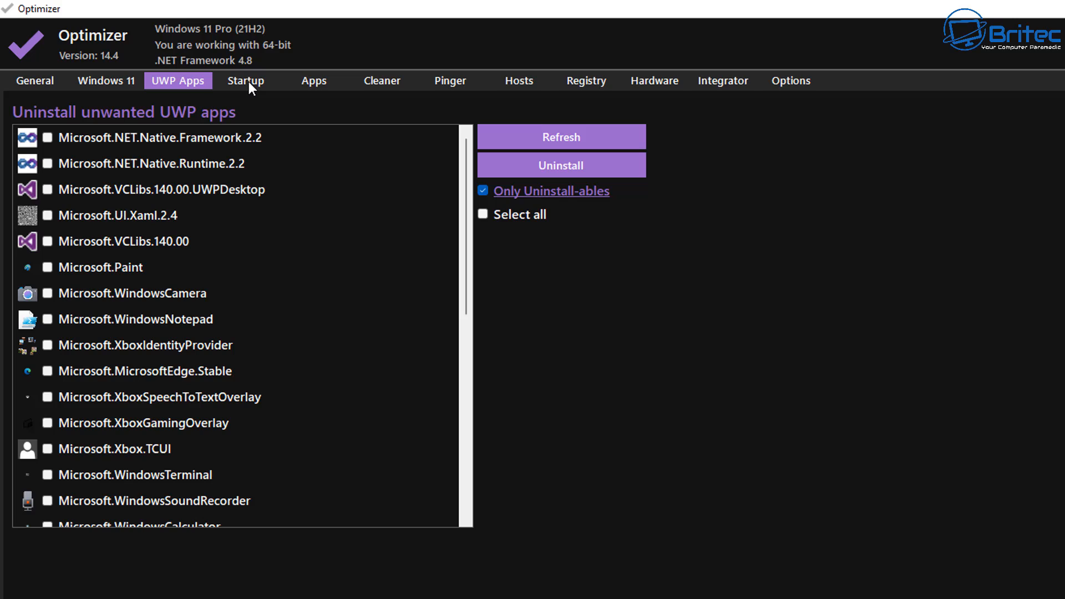
scroll("down", 3)
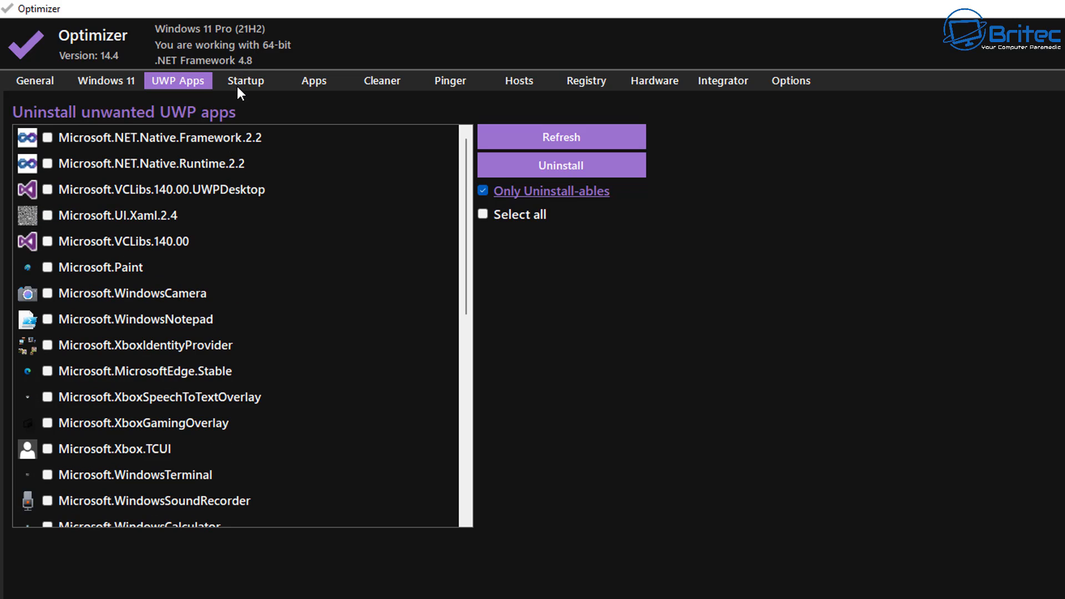
- Review the Startup items list, then move on to the Apps download catalogue
left_click(246, 80)
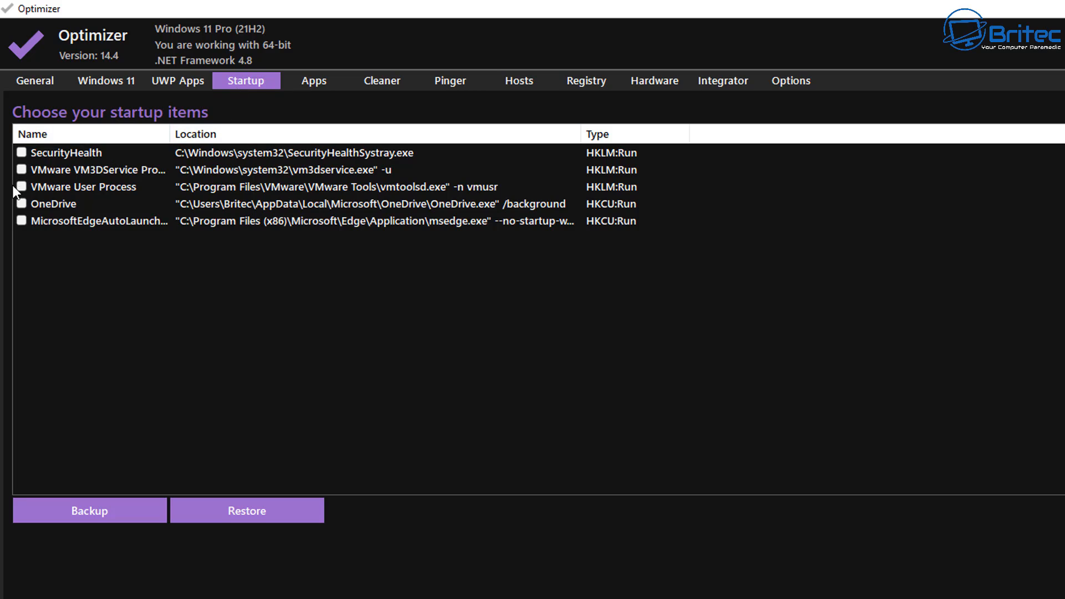
left_click(21, 204)
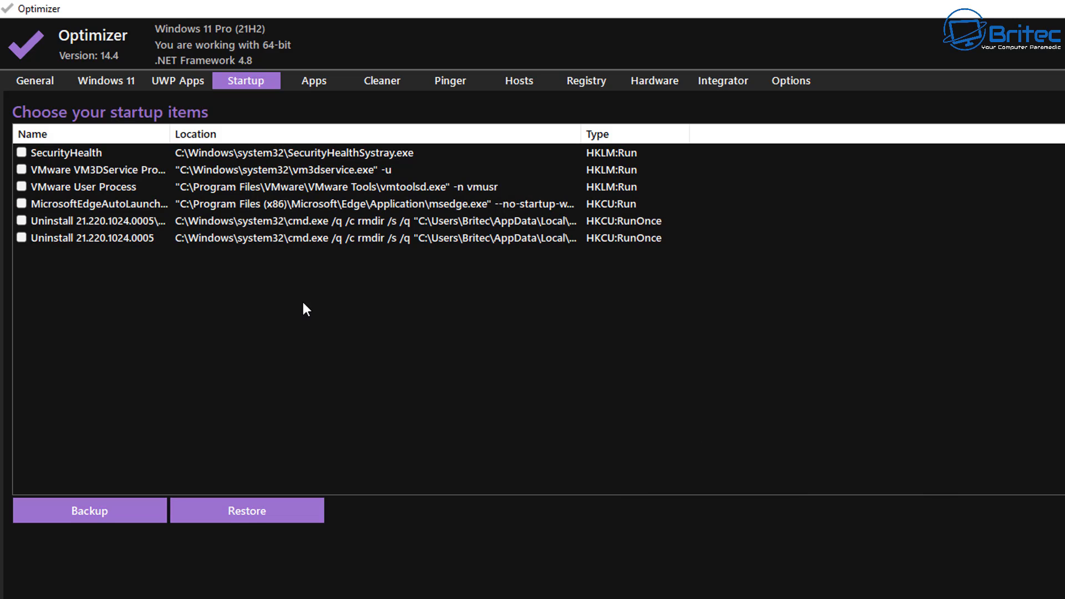
mouse_move(162, 100)
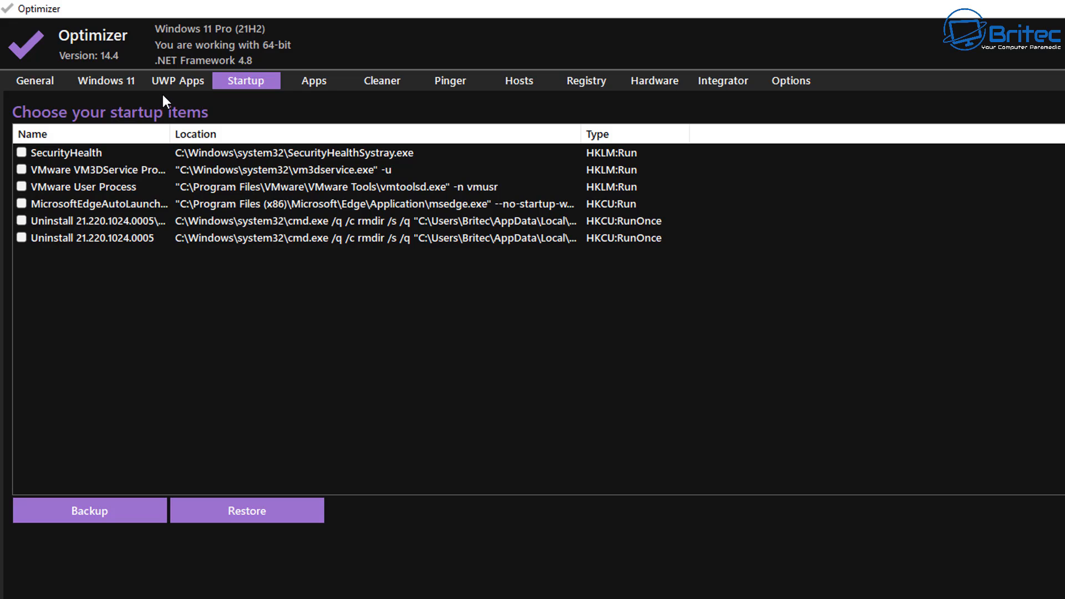
left_click(313, 80)
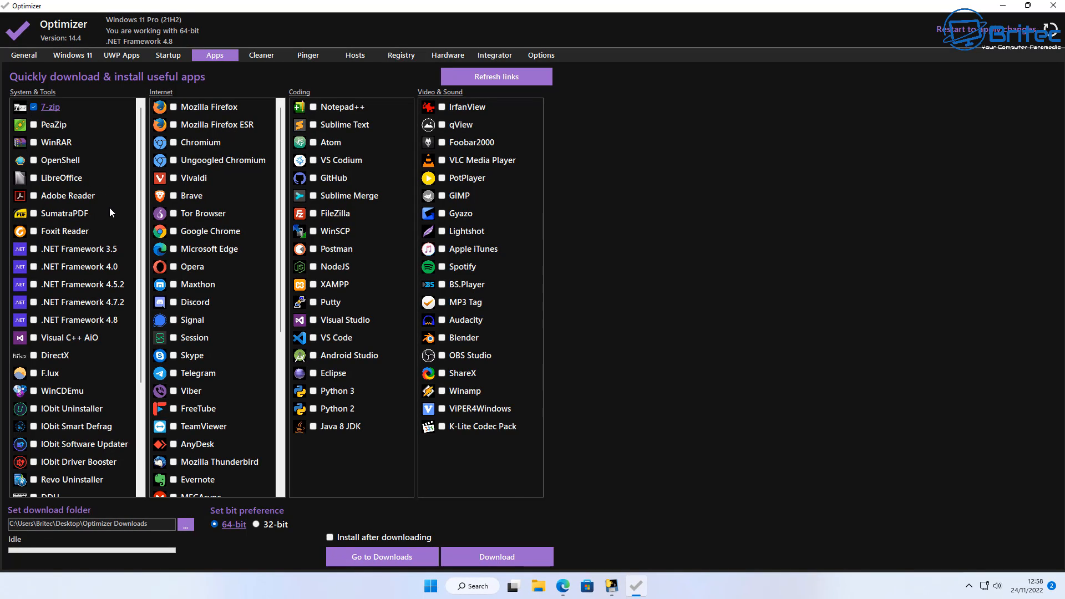
mouse_move(416, 364)
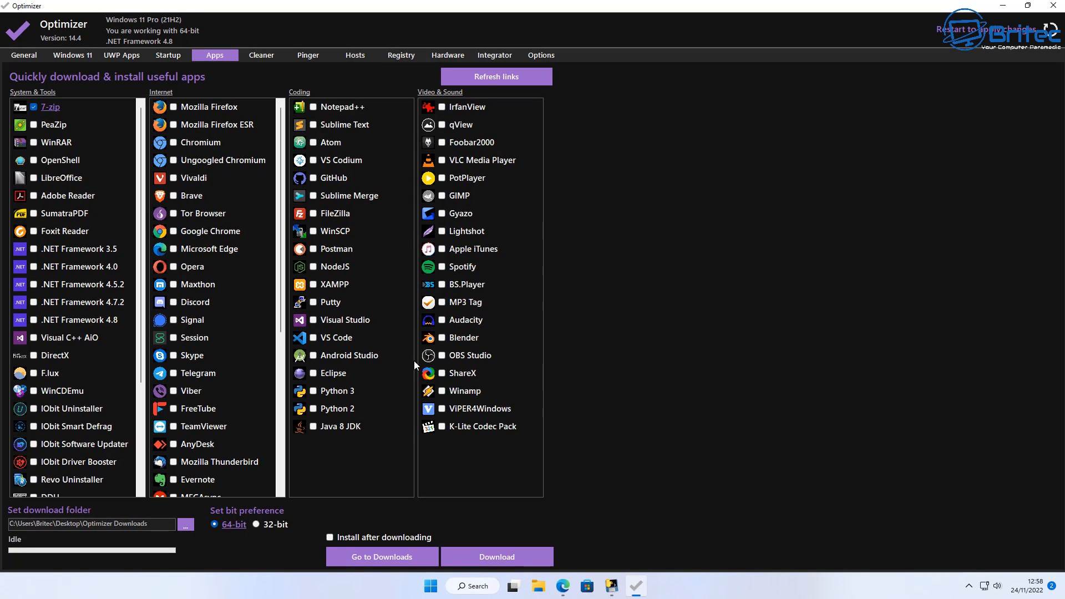
mouse_move(180, 463)
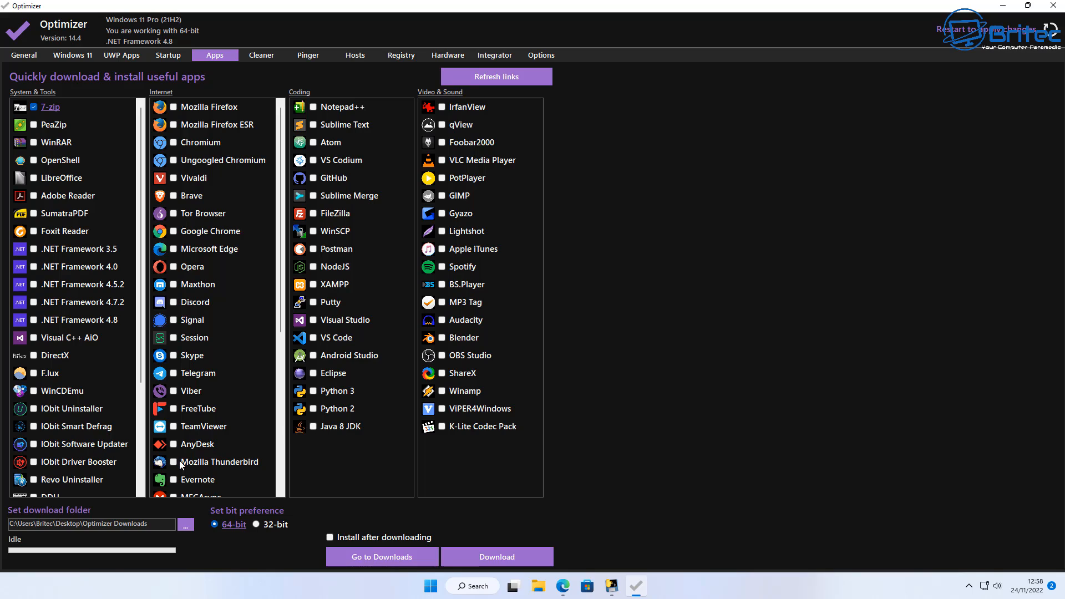
mouse_move(172, 243)
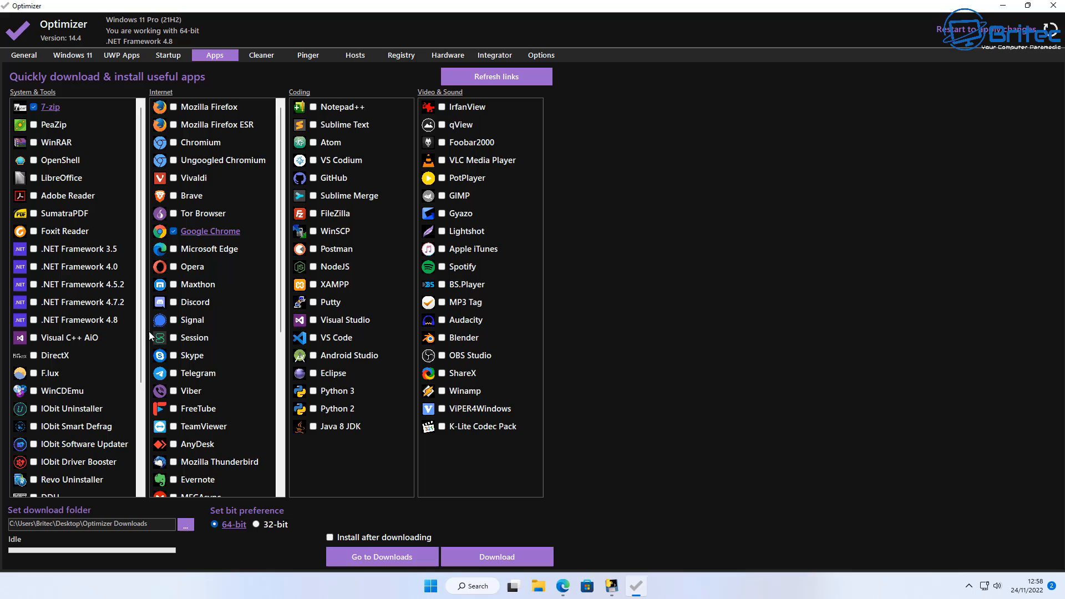
mouse_move(172, 299)
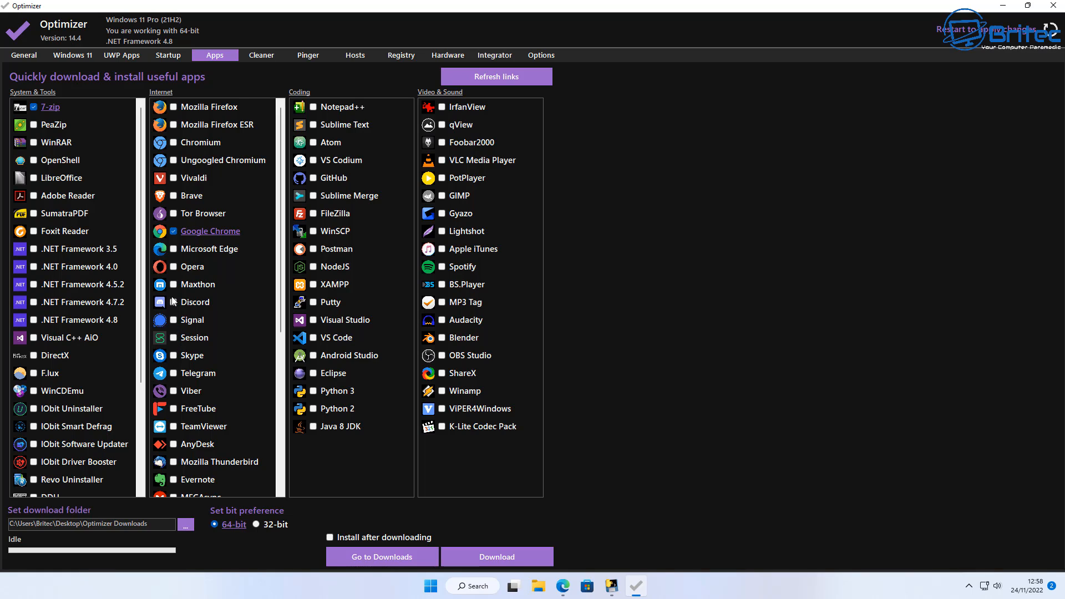
- Mark Discord for download alongside 7-Zip and Chrome, then restart Windows to apply changes
left_click(173, 302)
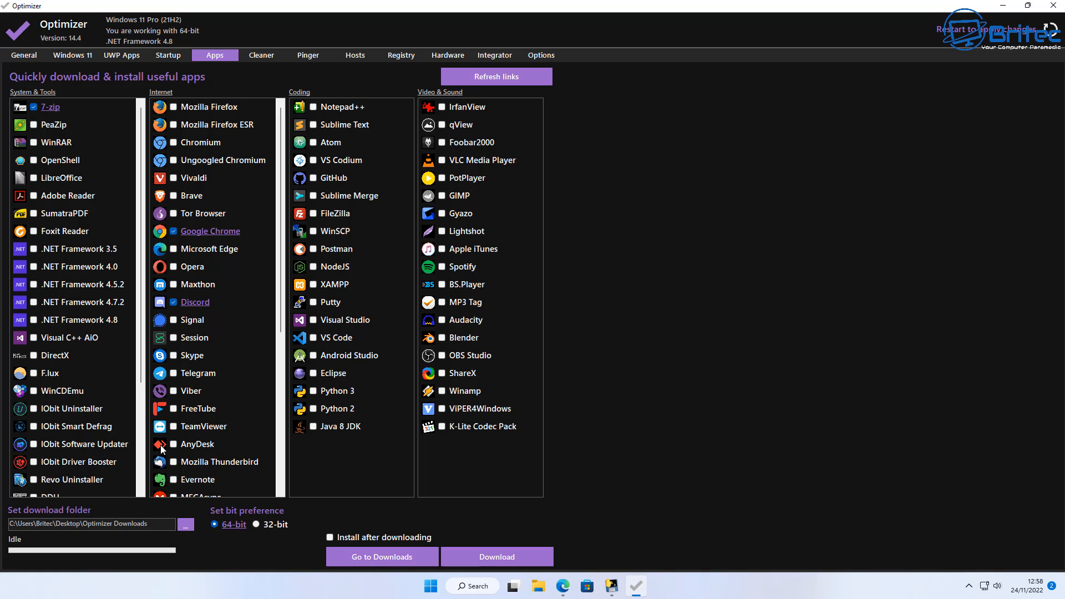
mouse_move(75, 446)
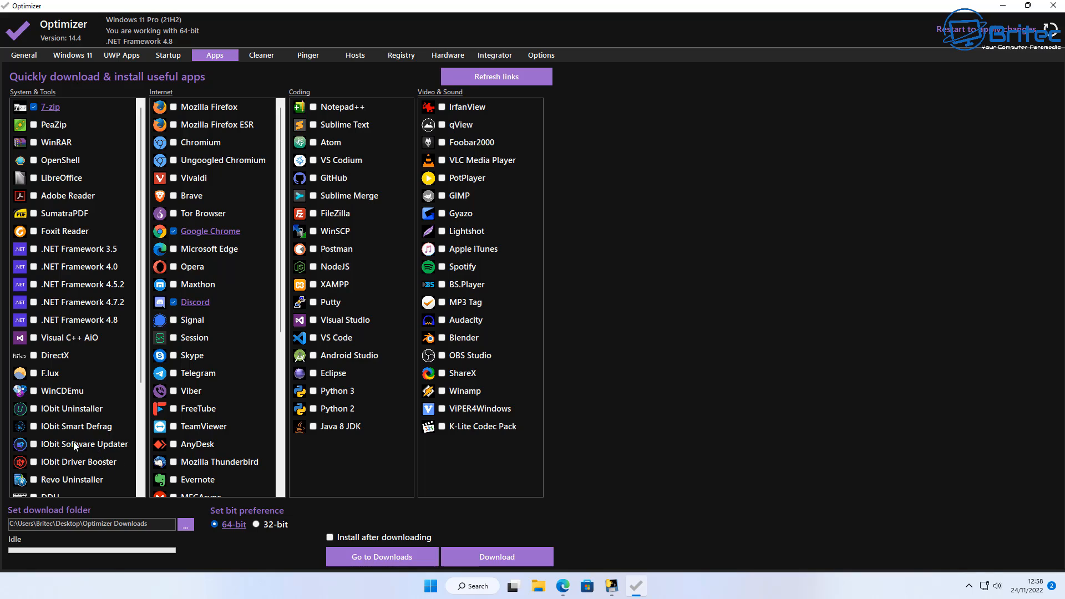
mouse_move(61, 365)
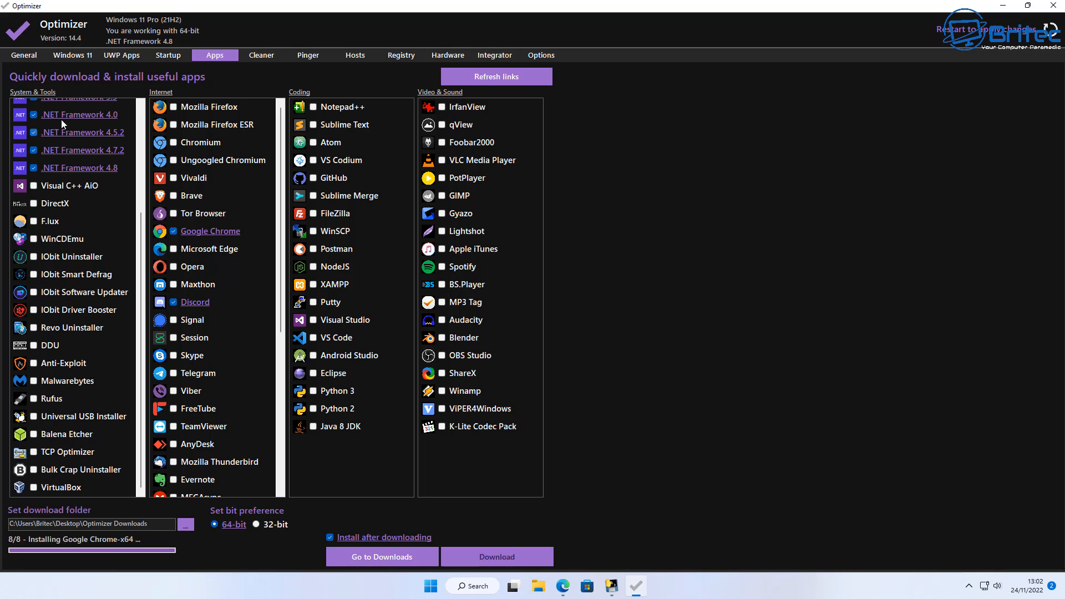
left_click(23, 55)
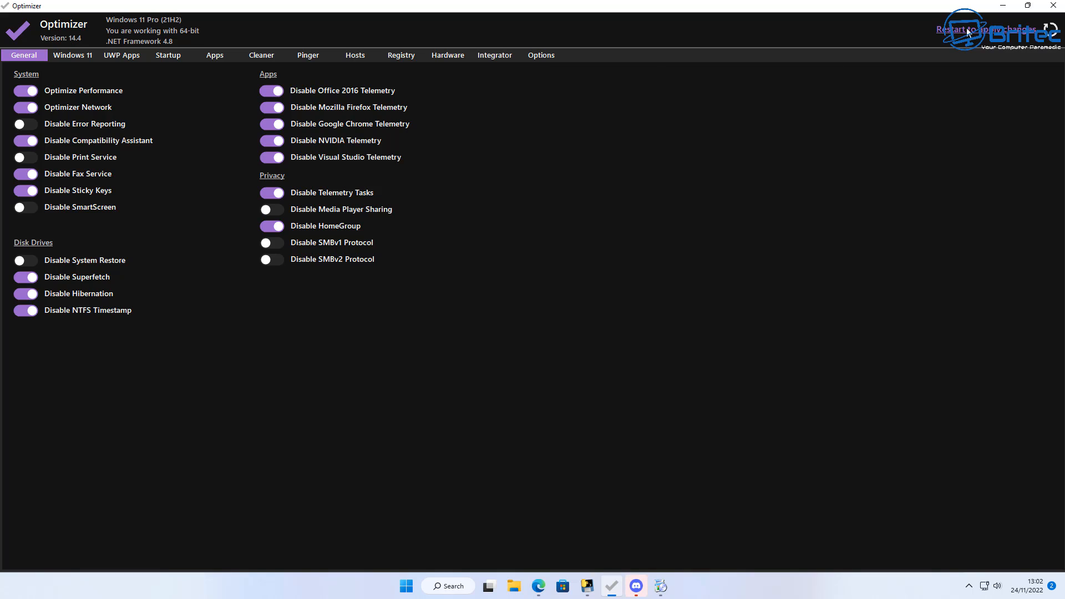
left_click(985, 29)
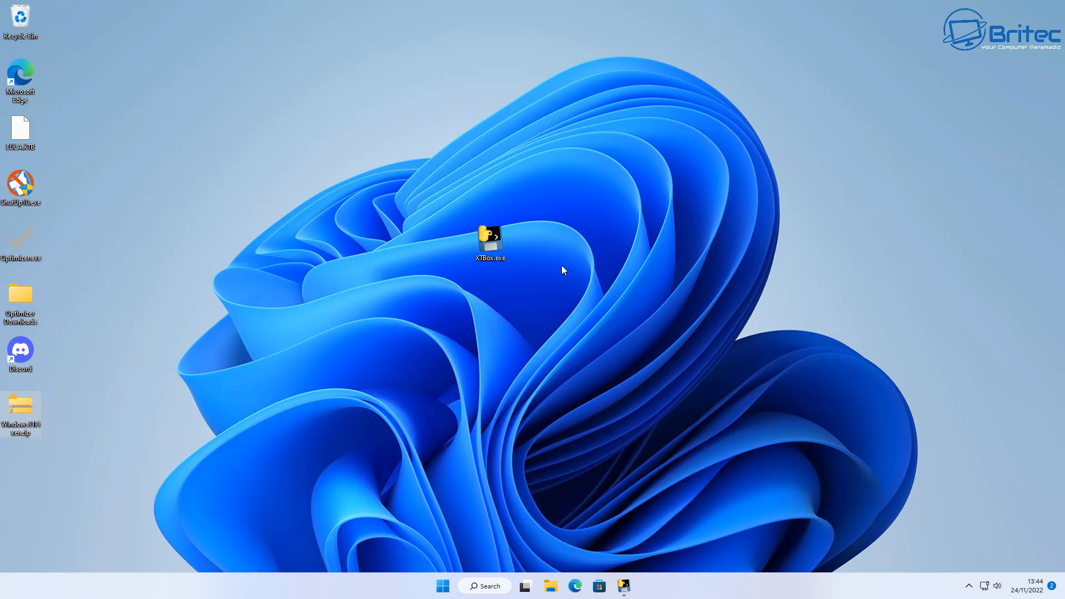
mouse_move(443, 586)
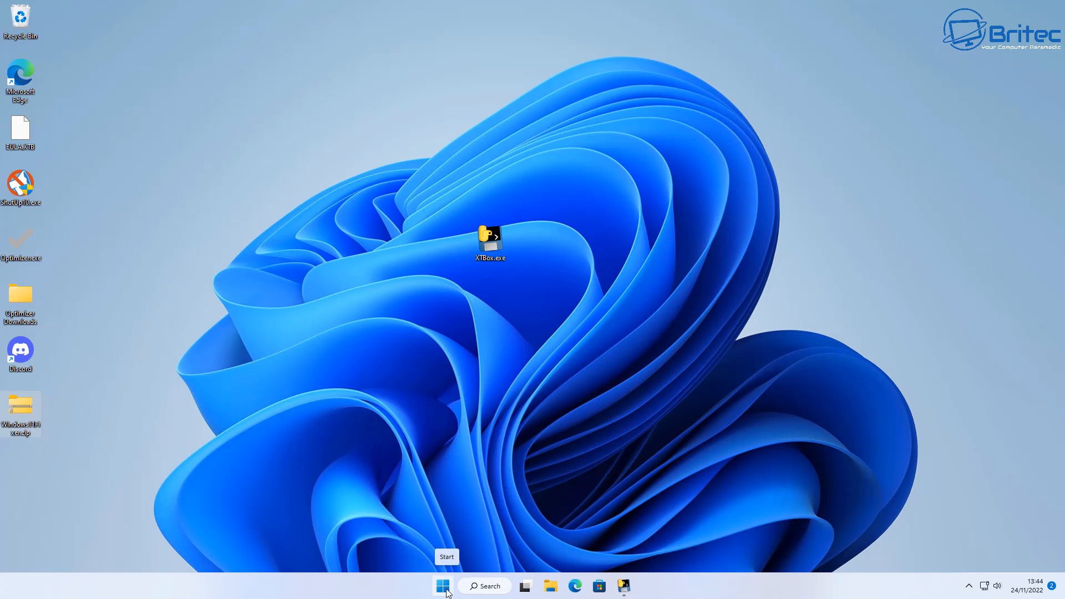
- Check the Start menu's All apps list shows 7-Zip and Discord as New, then return to pinned apps
left_click(442, 586)
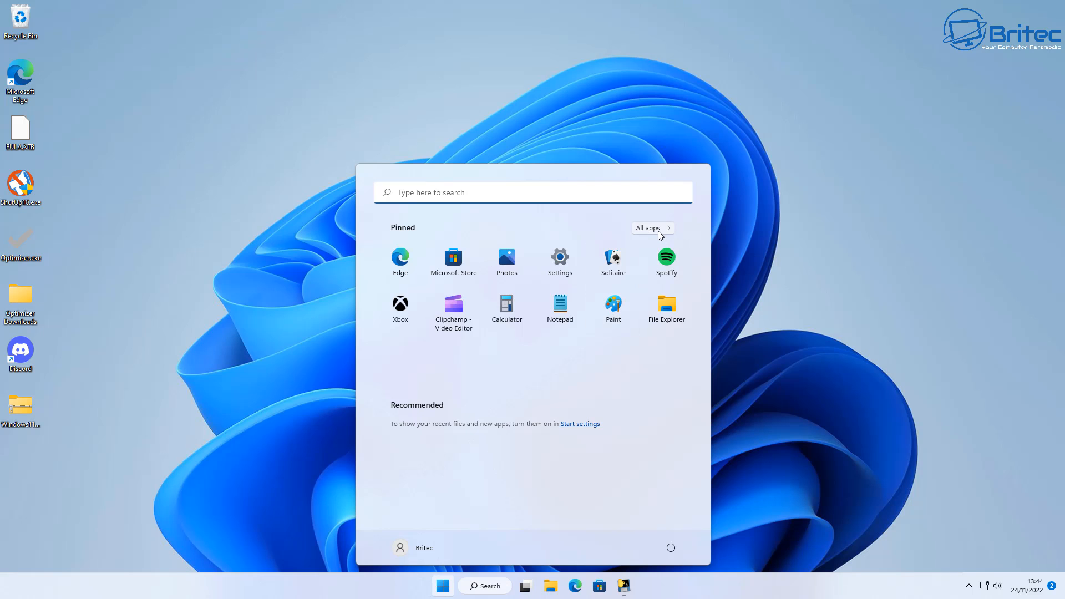
left_click(652, 228)
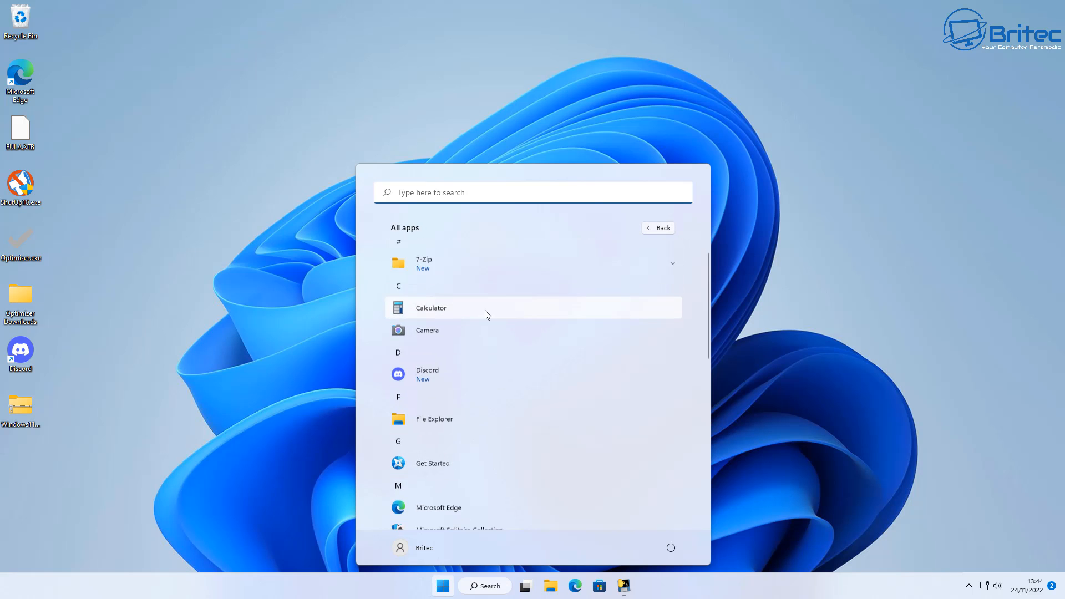
scroll("down", 3)
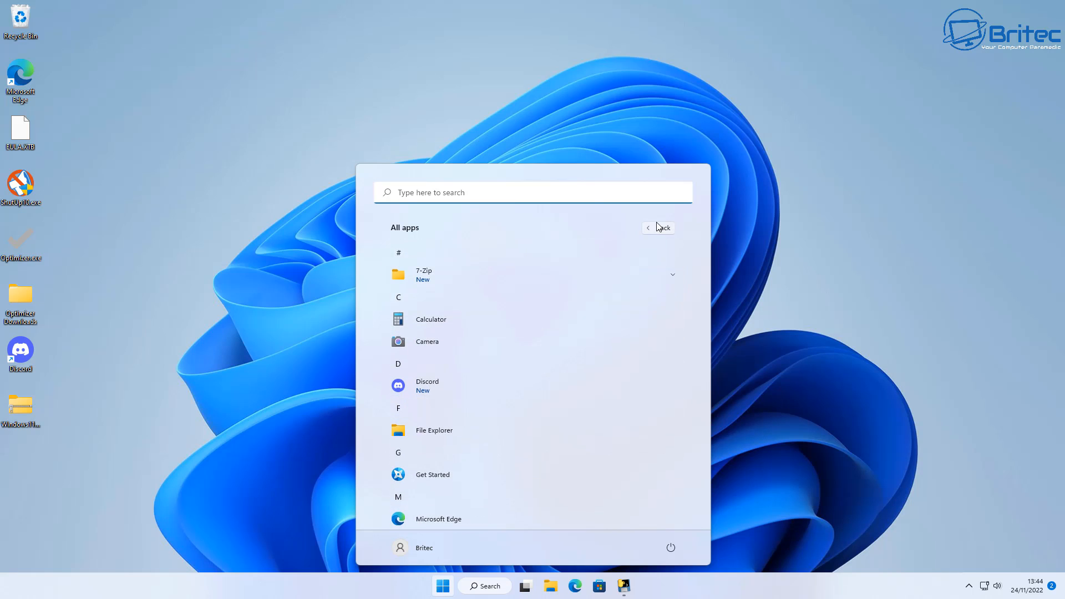
left_click(659, 227)
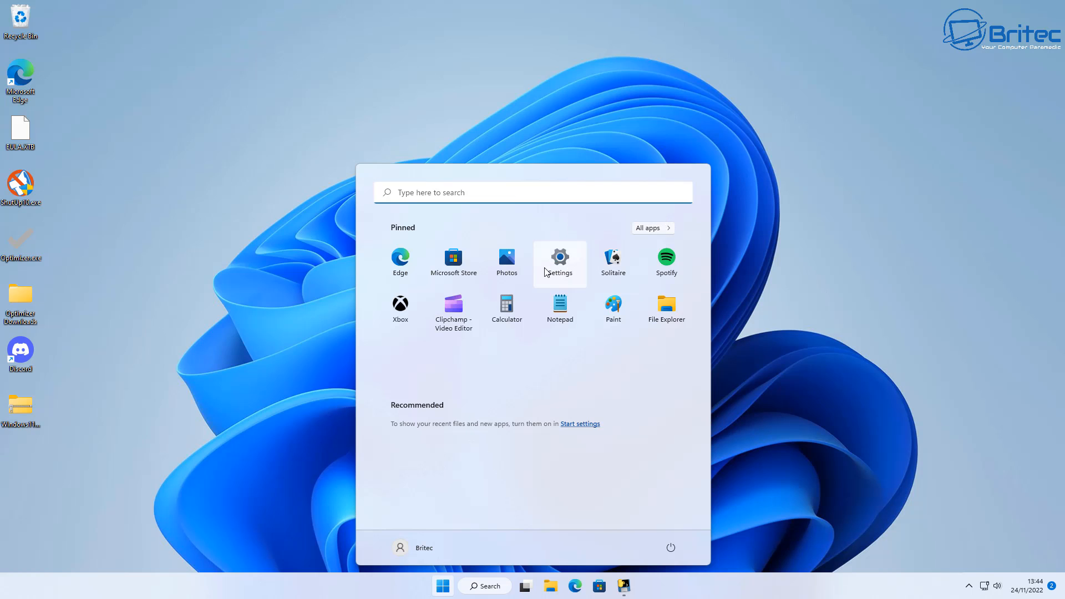
- Verify Activity history storing and sending are disabled under Privacy & security, then close Settings
left_click(559, 261)
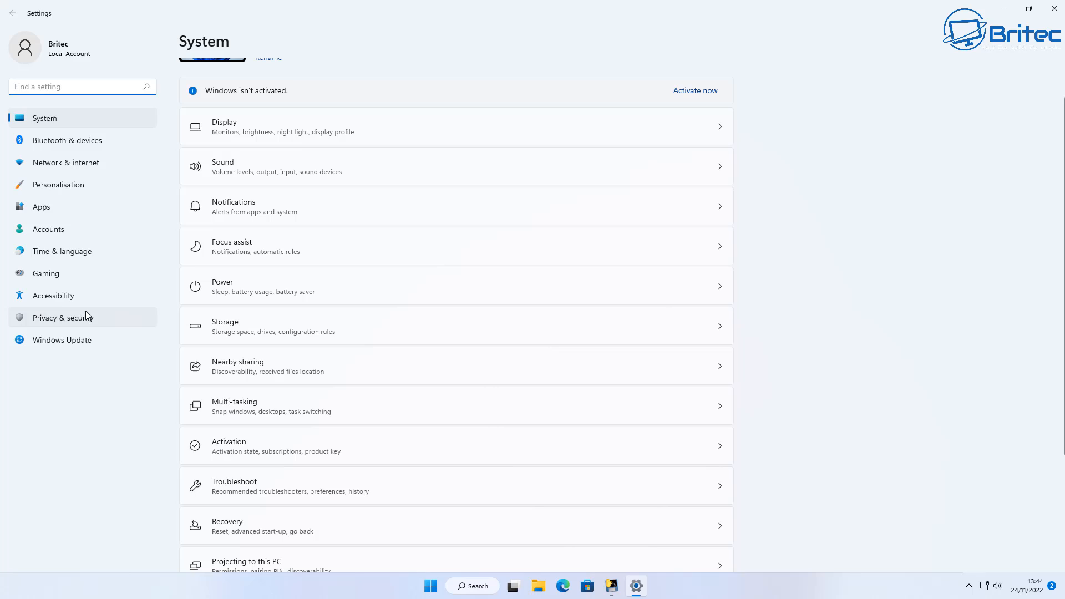
left_click(62, 318)
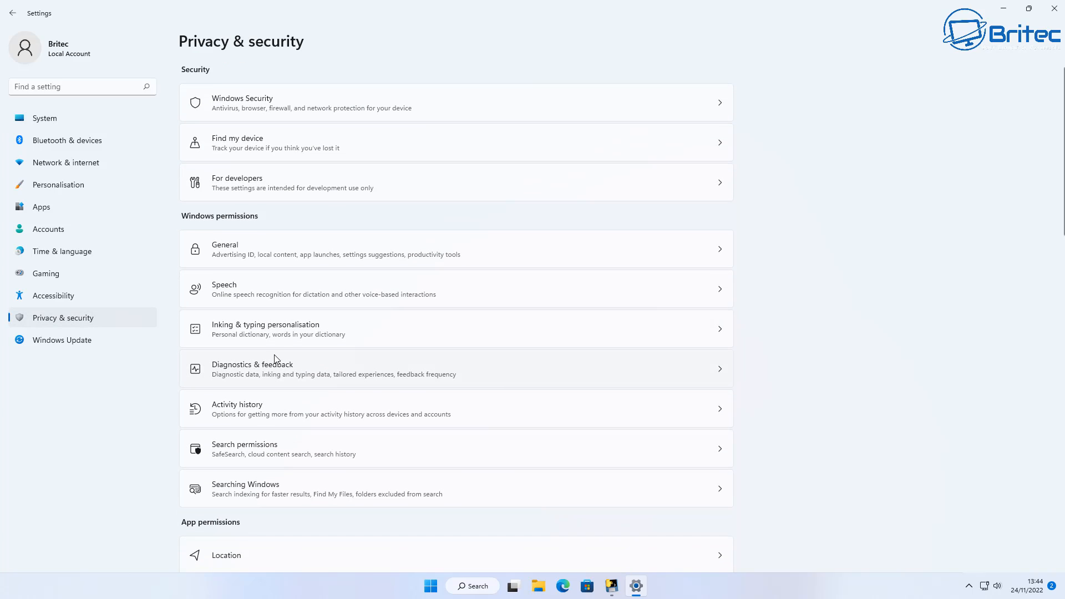
mouse_move(291, 258)
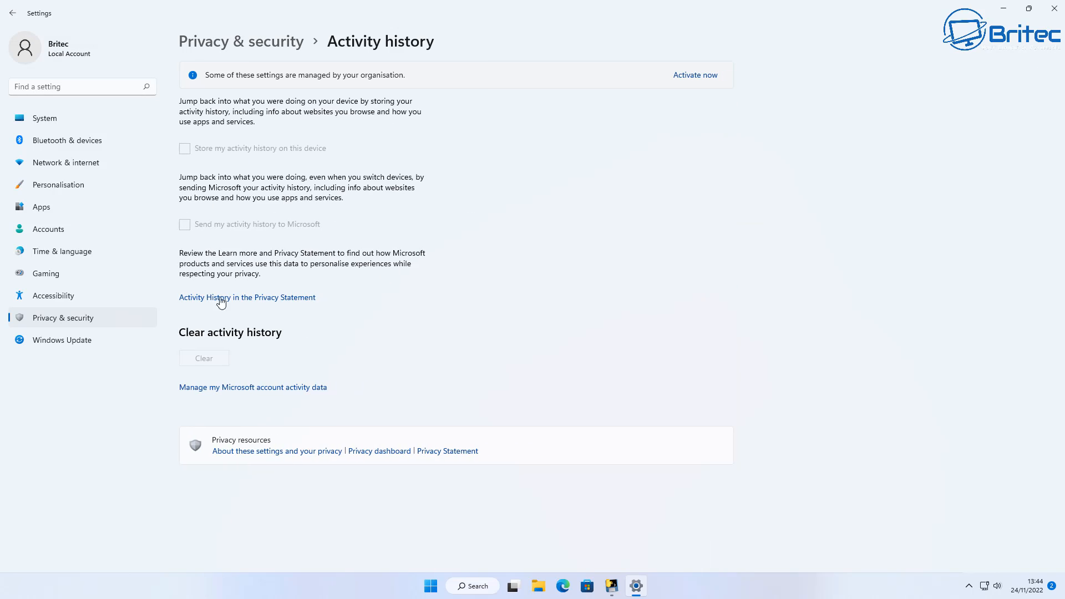
mouse_move(515, 118)
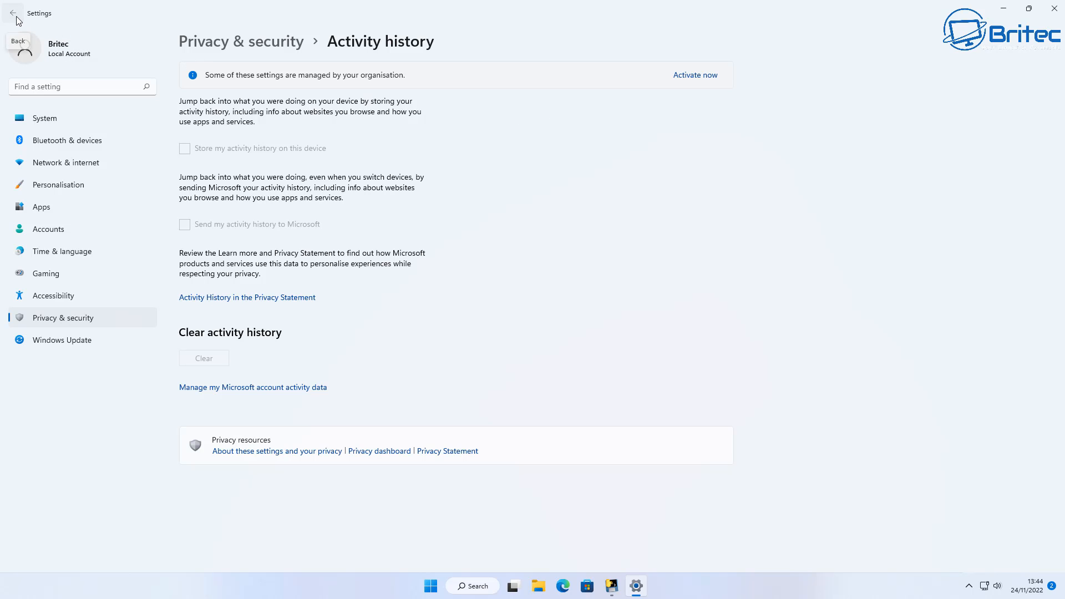
left_click(21, 13)
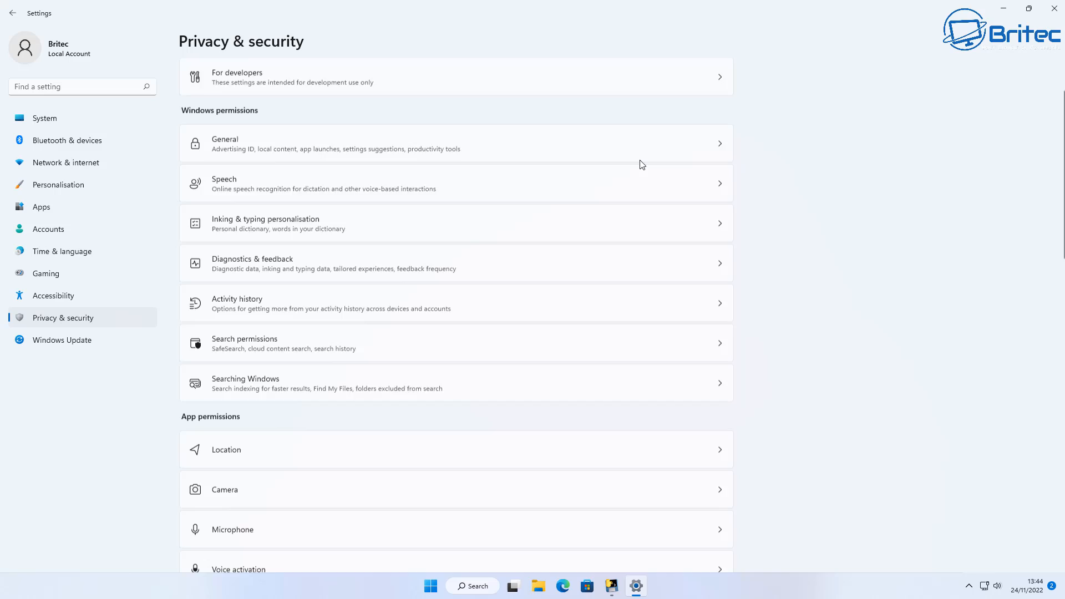
scroll("down", 3)
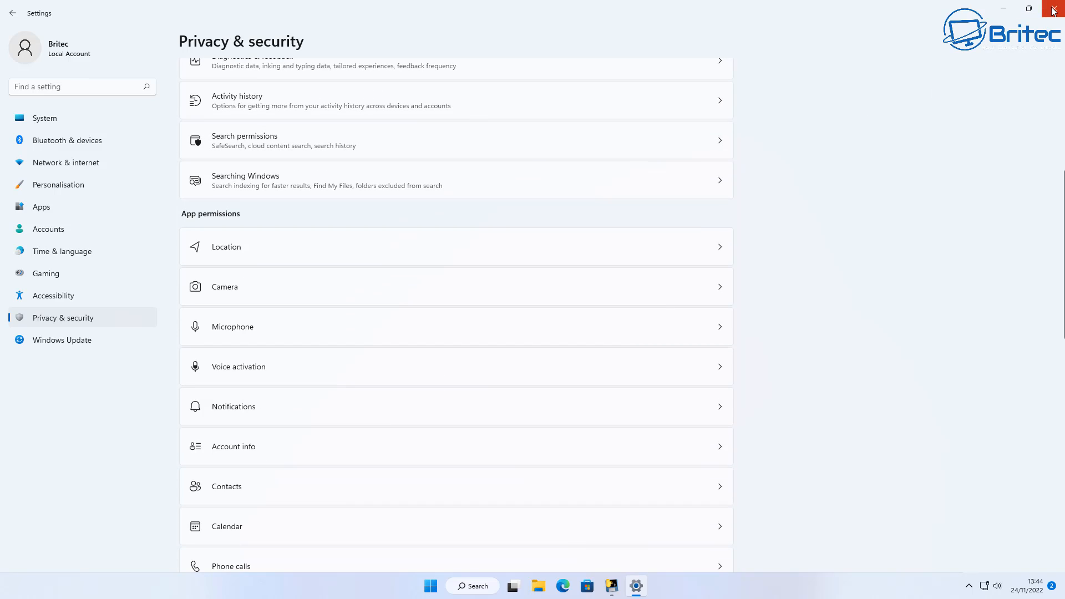
left_click(1052, 9)
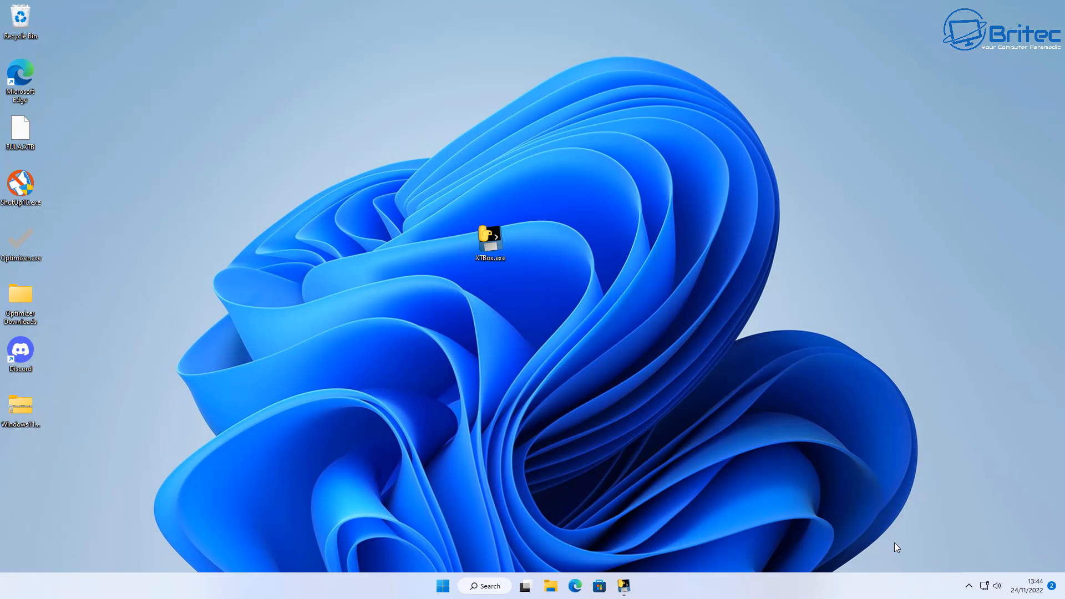
mouse_move(736, 375)
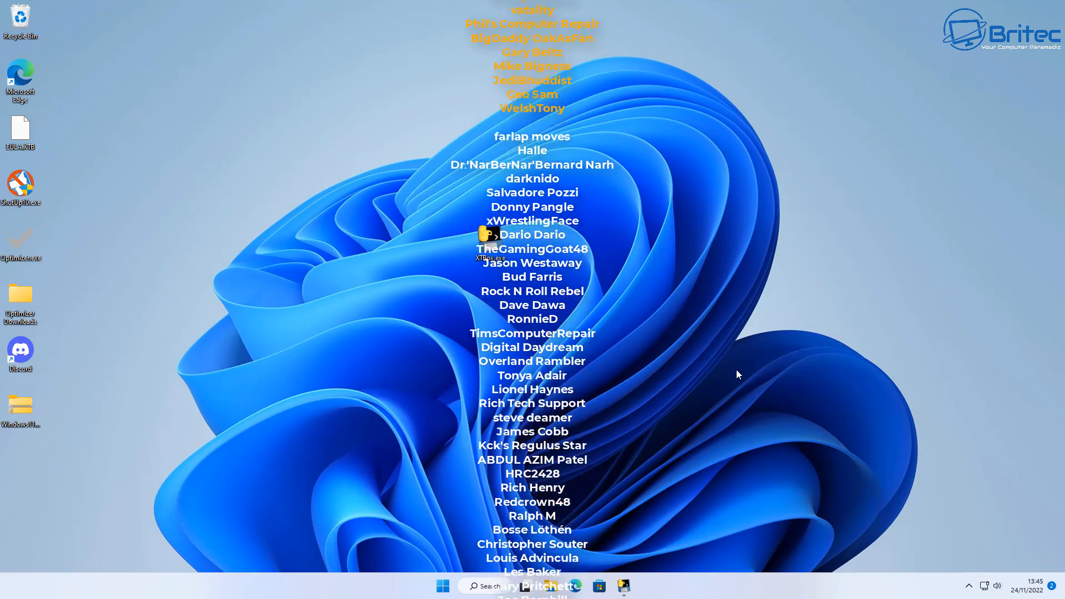
scroll("down", 3)
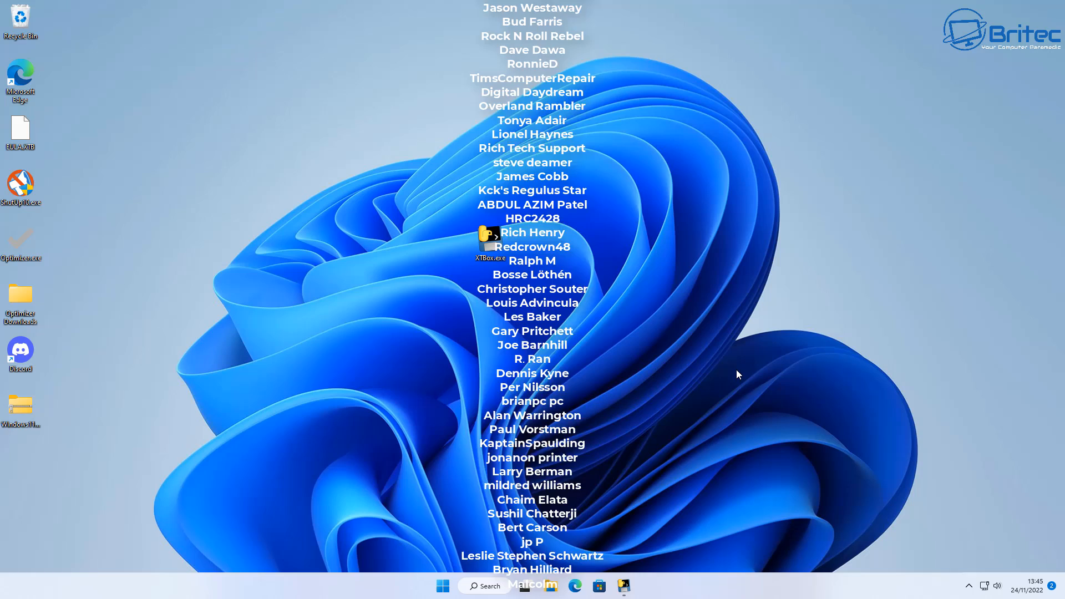
scroll("down", 3)
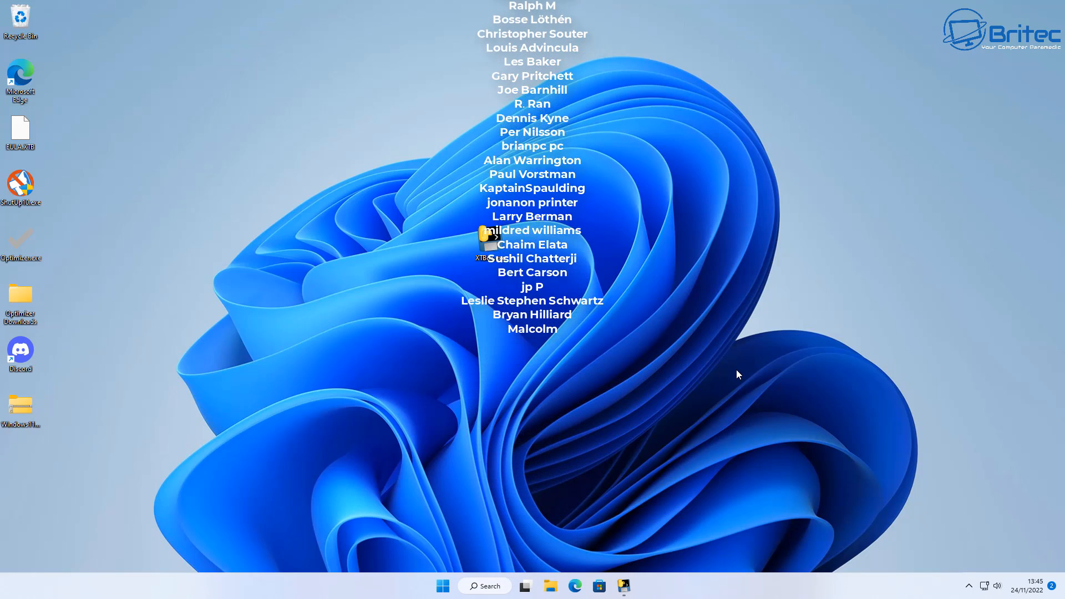